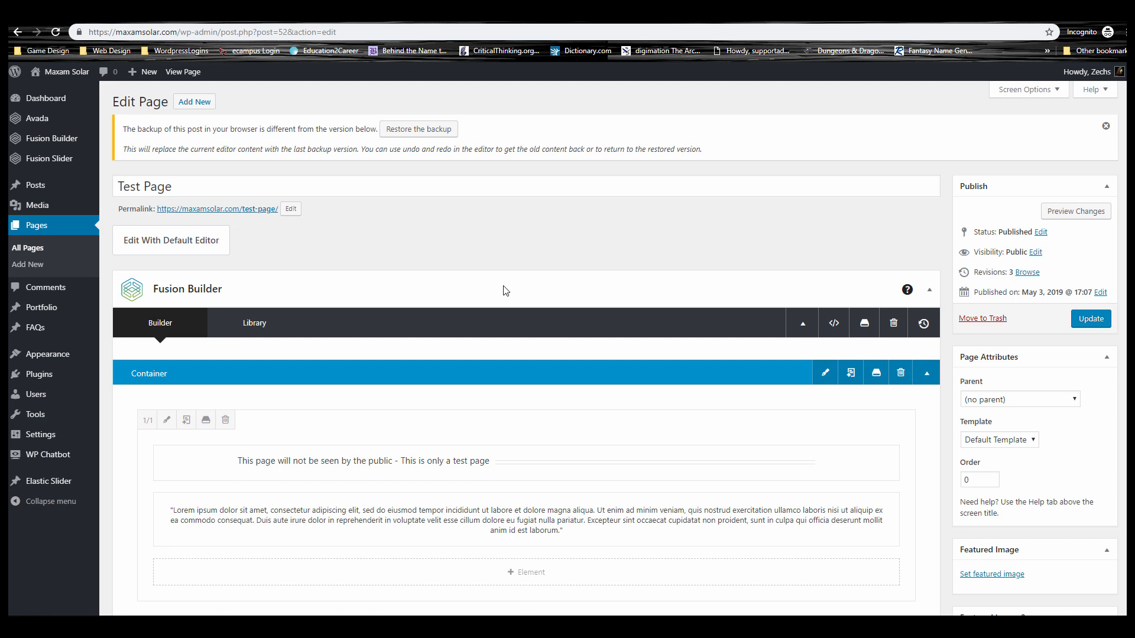
pyautogui.moveTo(477, 274)
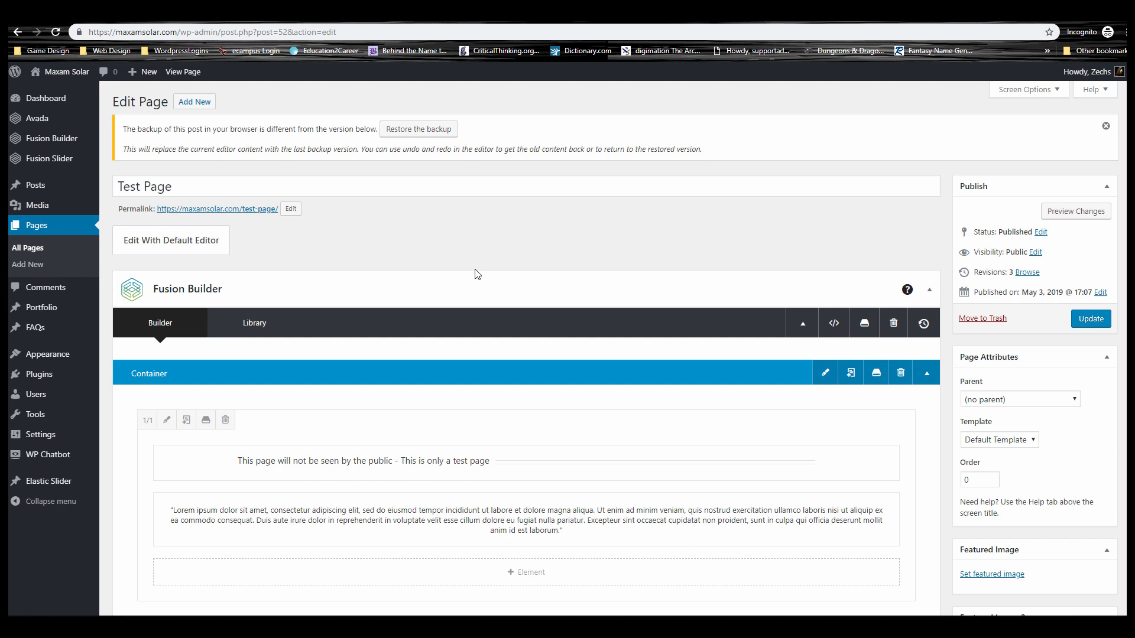
pyautogui.moveTo(486, 268)
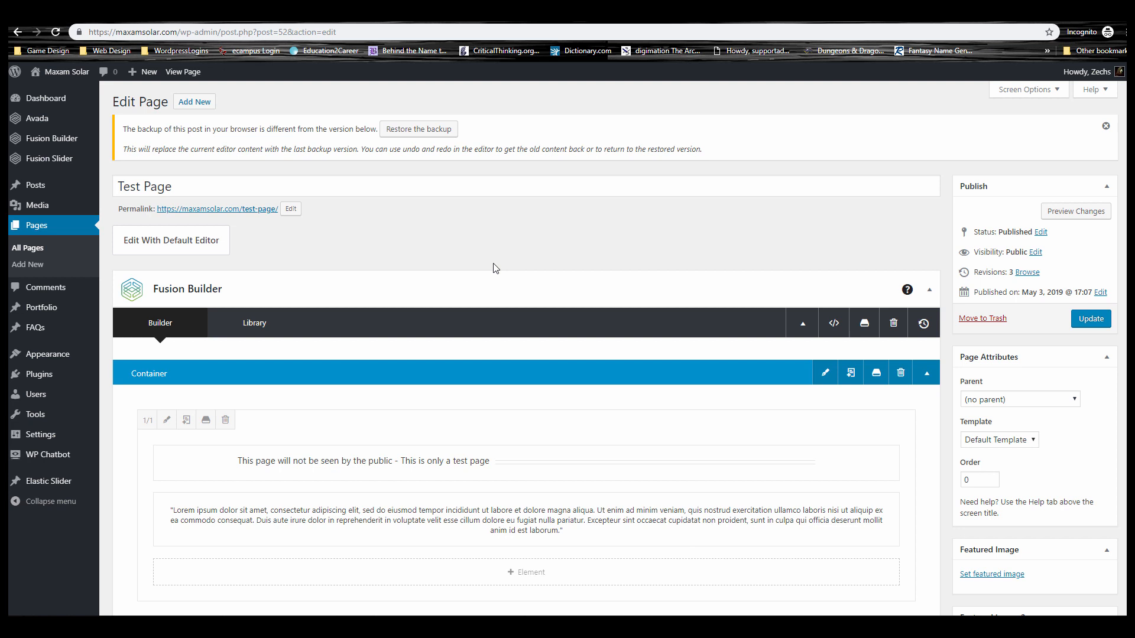
pyautogui.moveTo(340, 275)
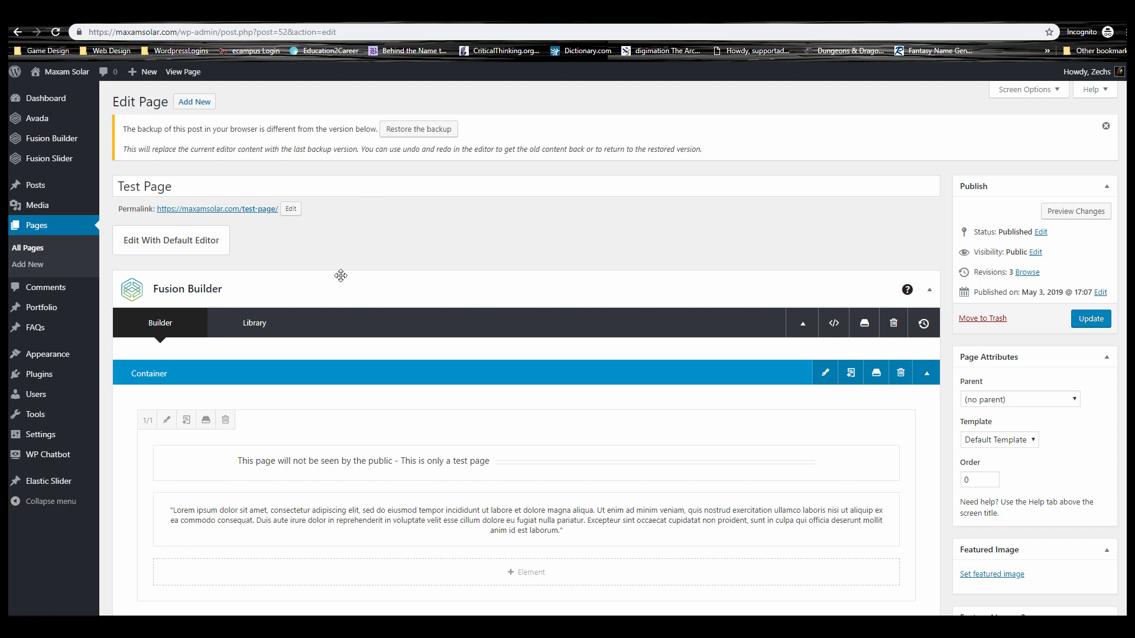
pyautogui.moveTo(242, 247)
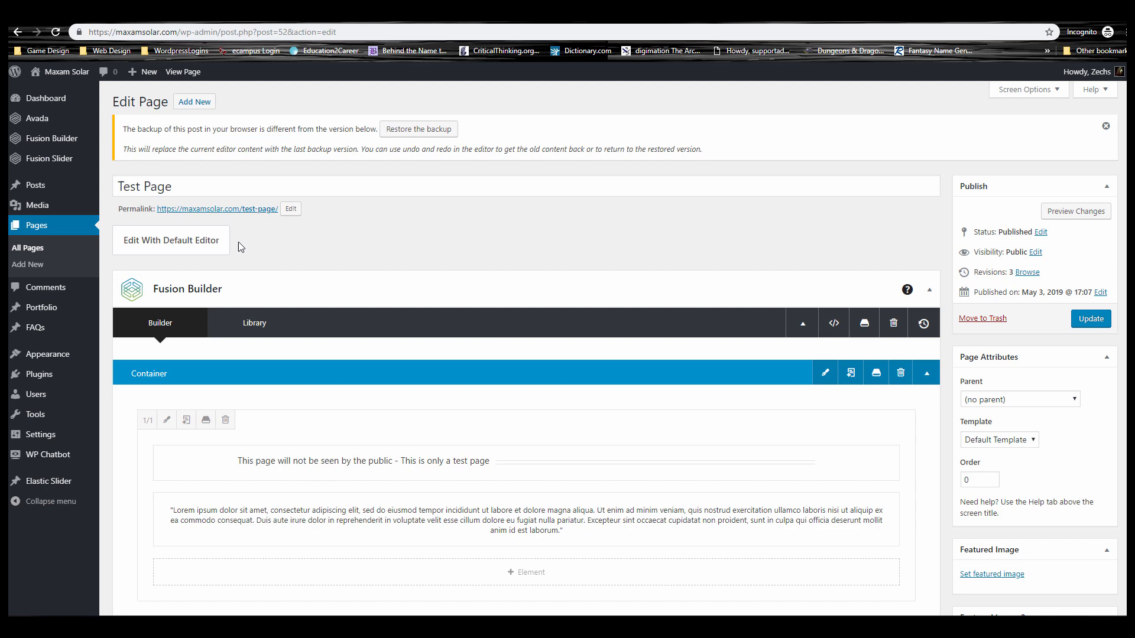
pyautogui.moveTo(405, 264)
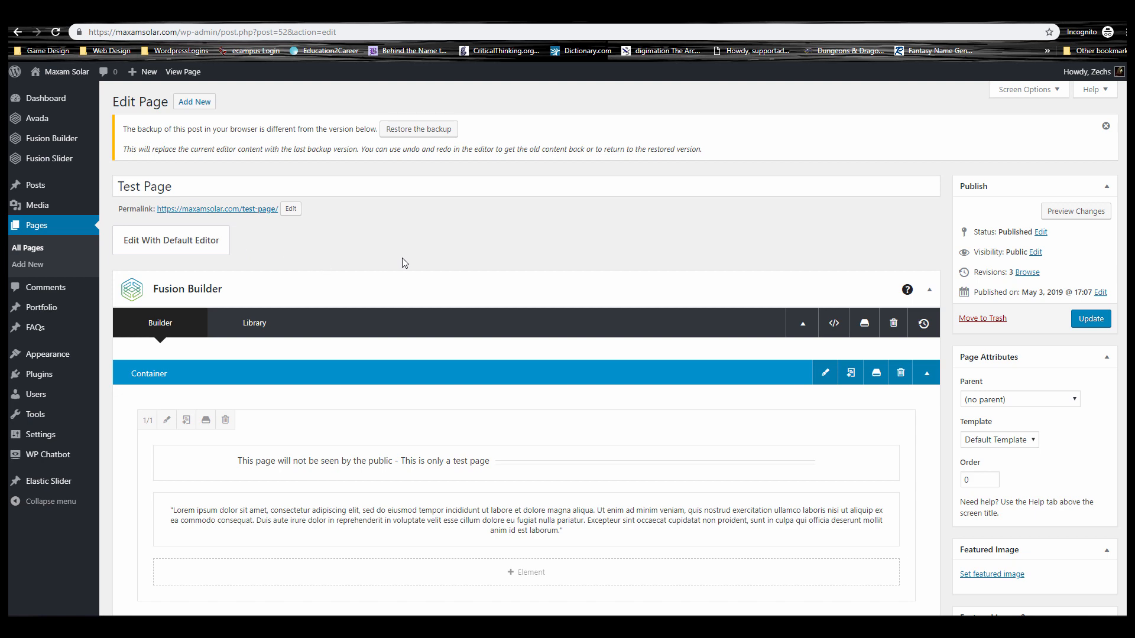
# - Browse the admin menu, return to the Test Page editor and check the page template list
pyautogui.scroll(-3)
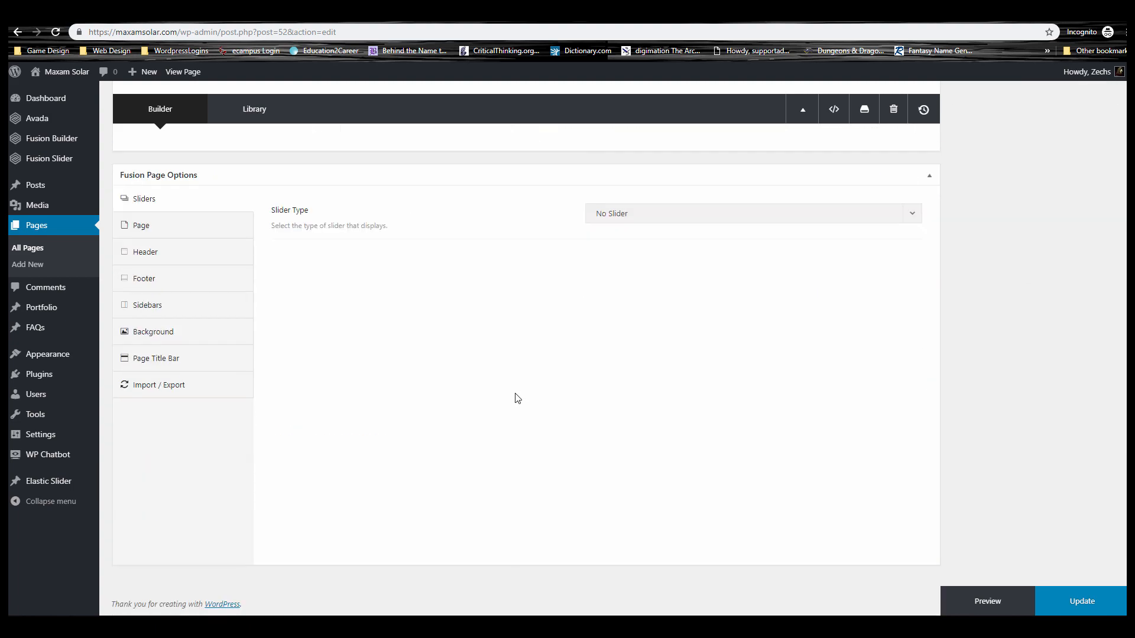
pyautogui.scroll(3)
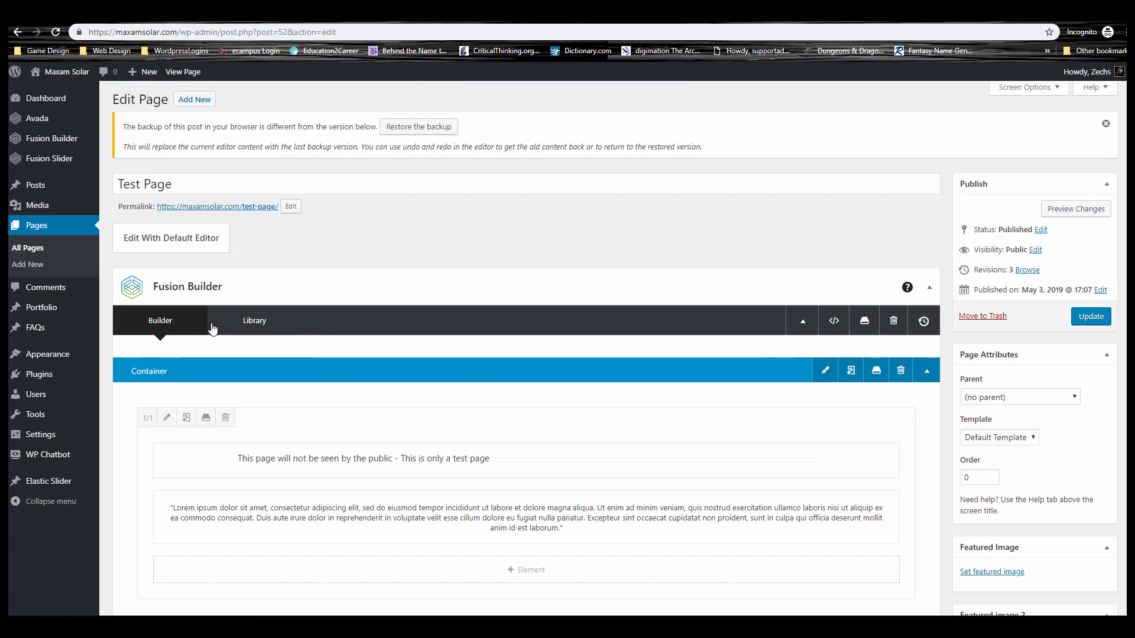
pyautogui.moveTo(122, 289)
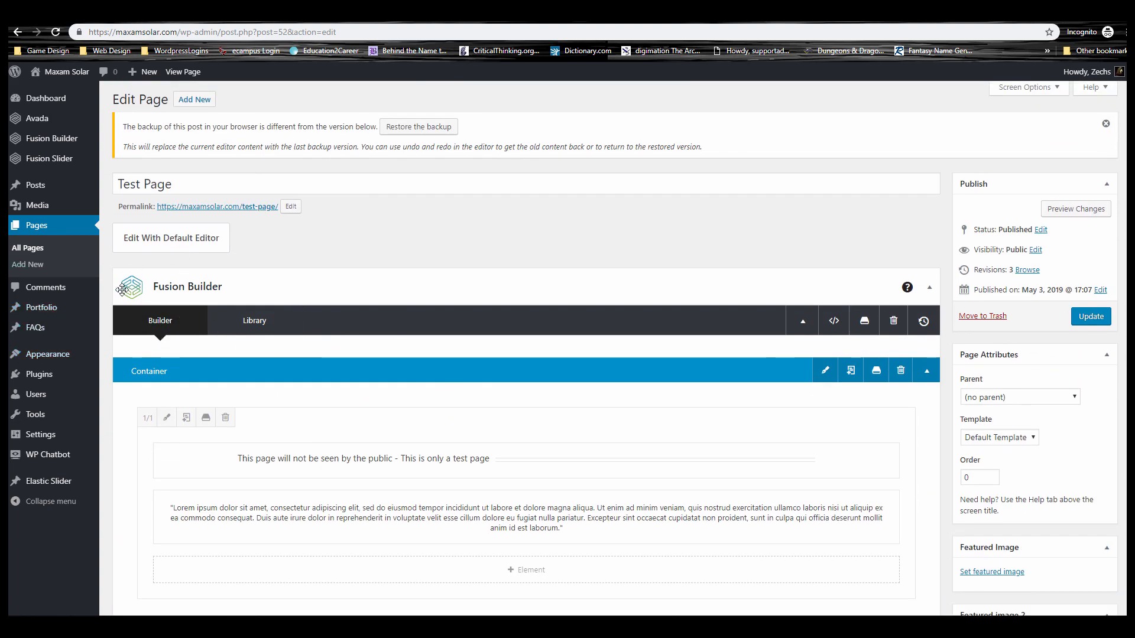
pyautogui.moveTo(104, 305)
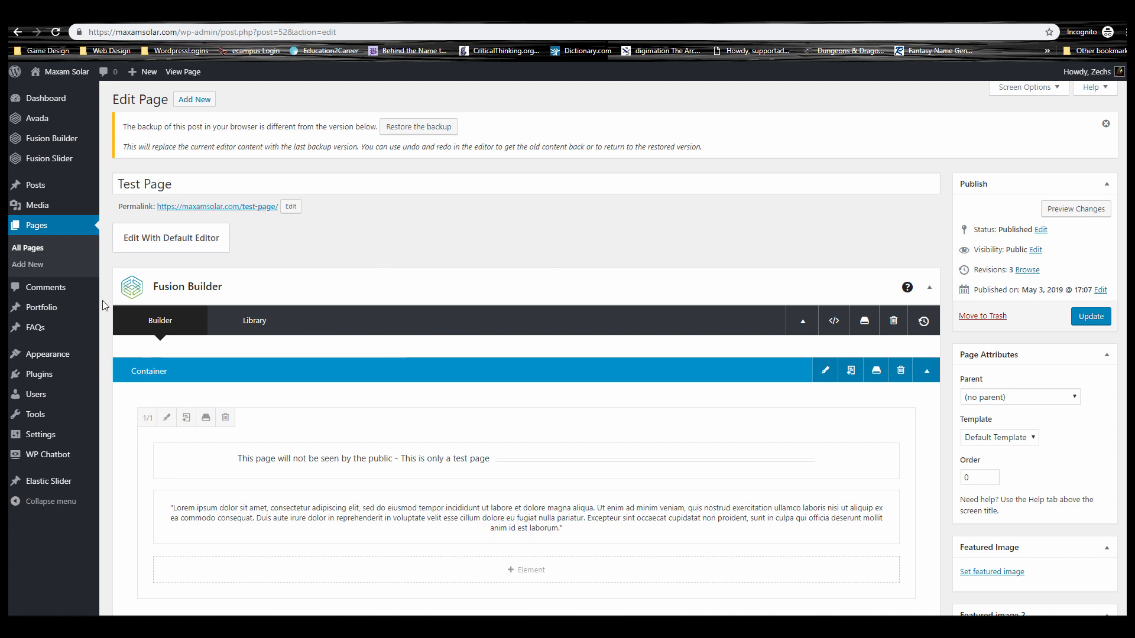
pyautogui.moveTo(304, 271)
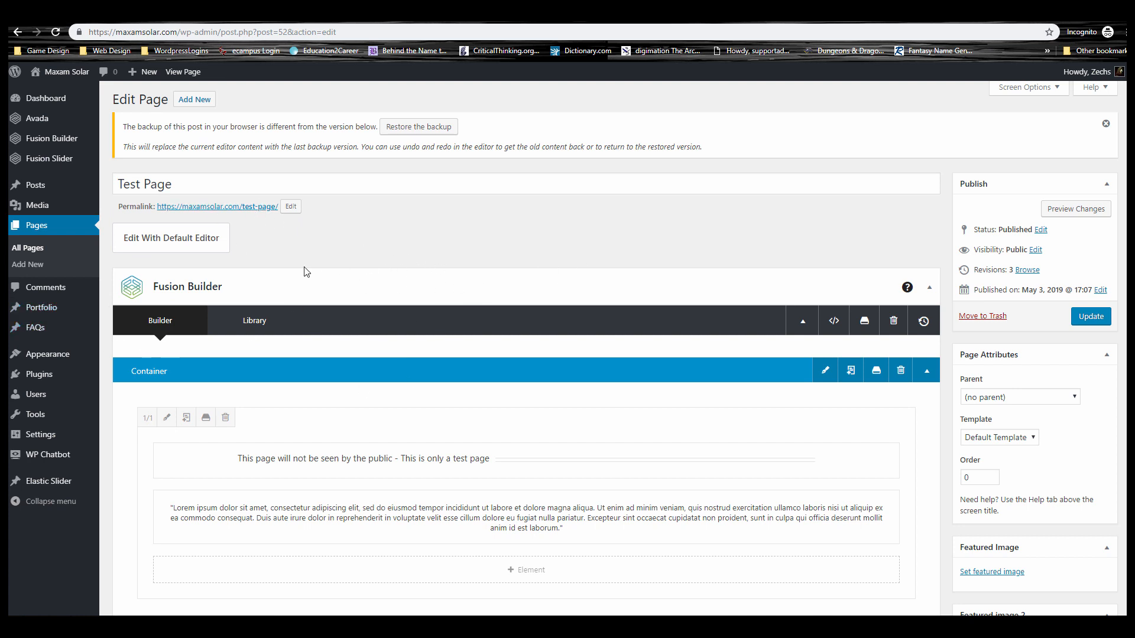
pyautogui.click(37, 118)
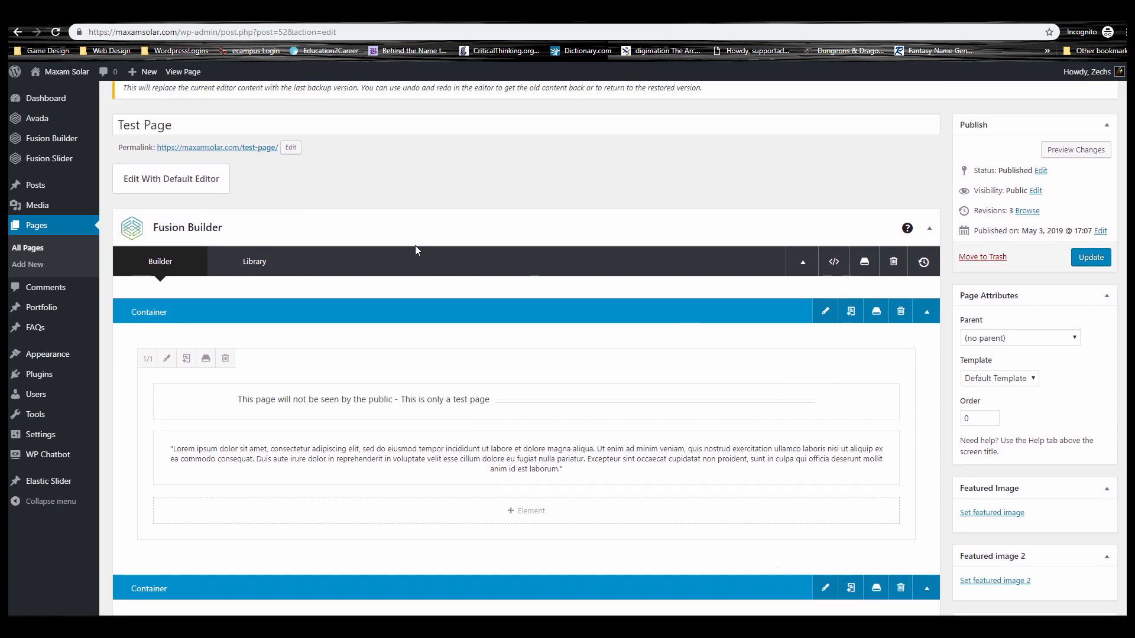
pyautogui.moveTo(217, 148)
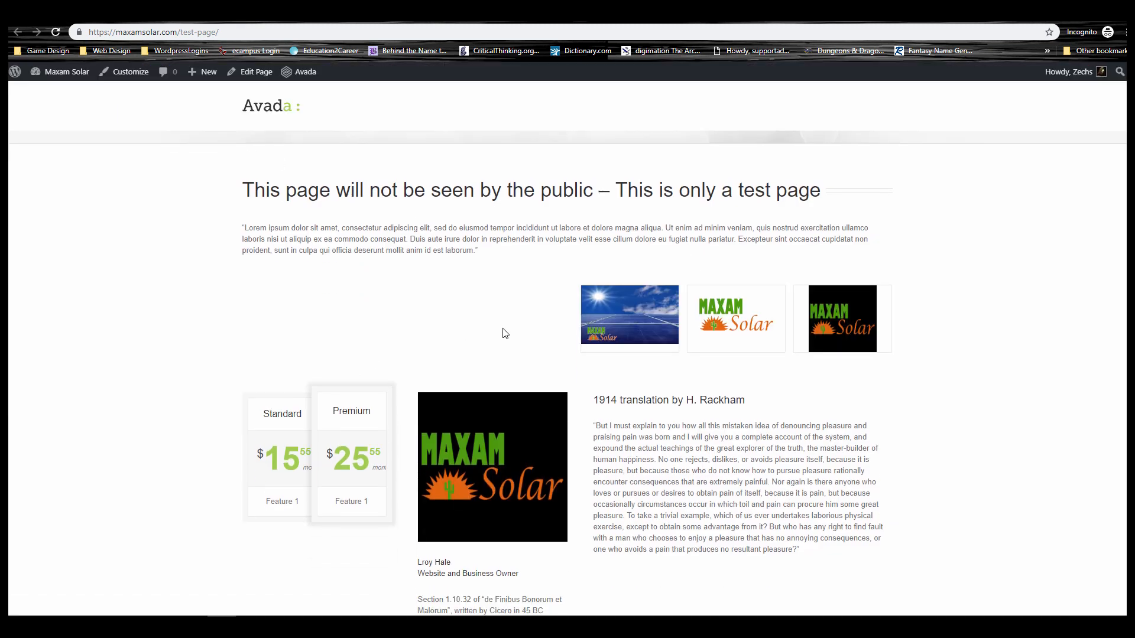
pyautogui.scroll(-3)
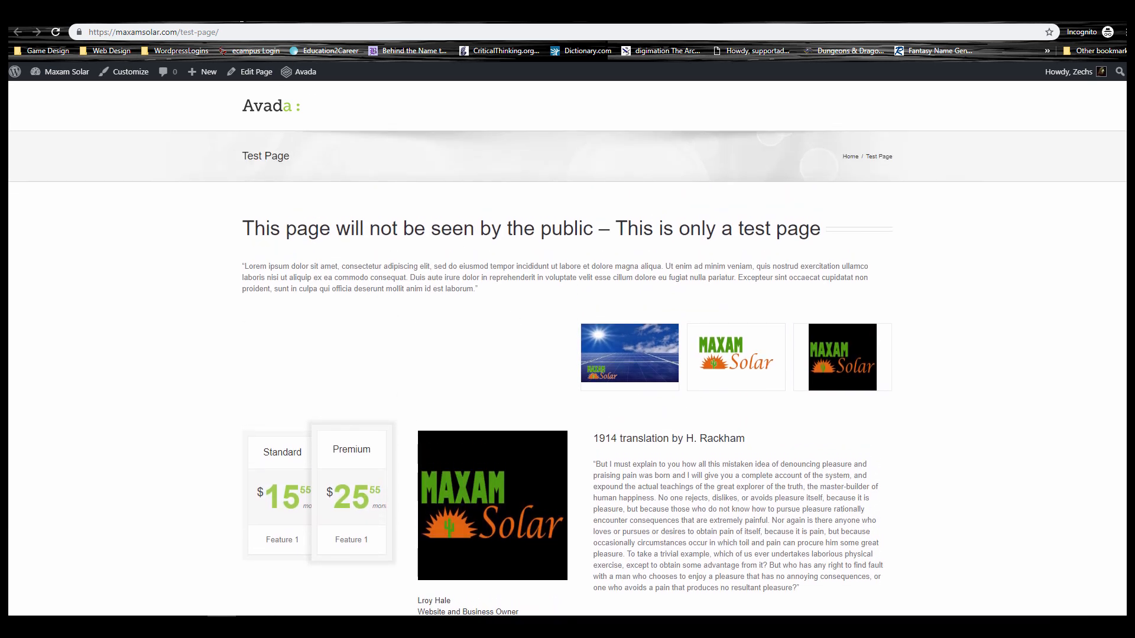
pyautogui.click(256, 71)
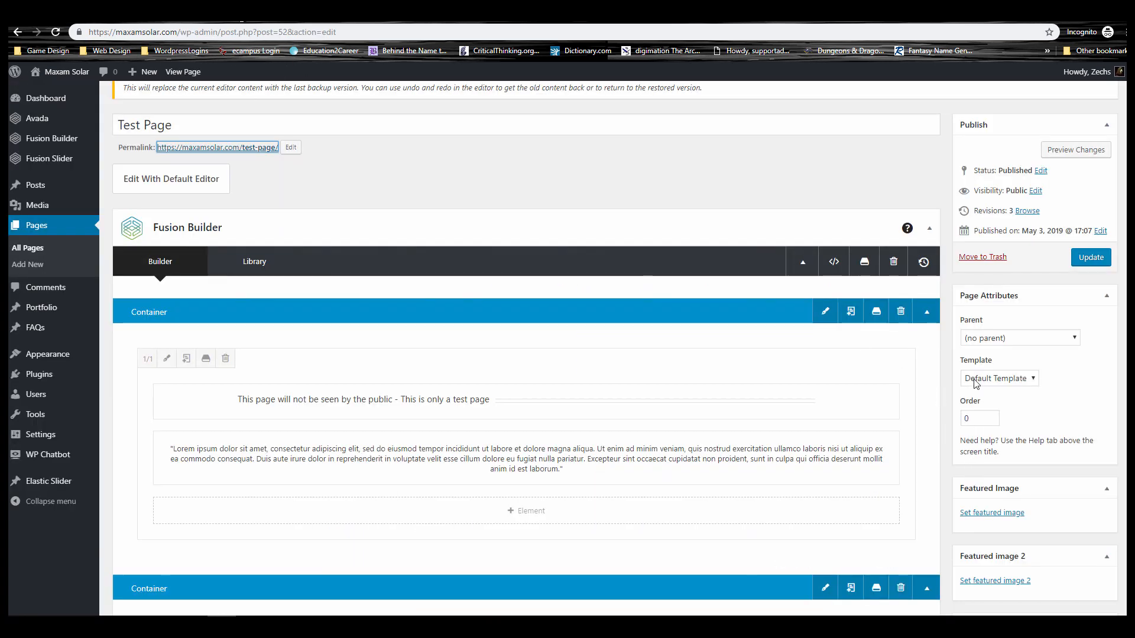
pyautogui.click(998, 379)
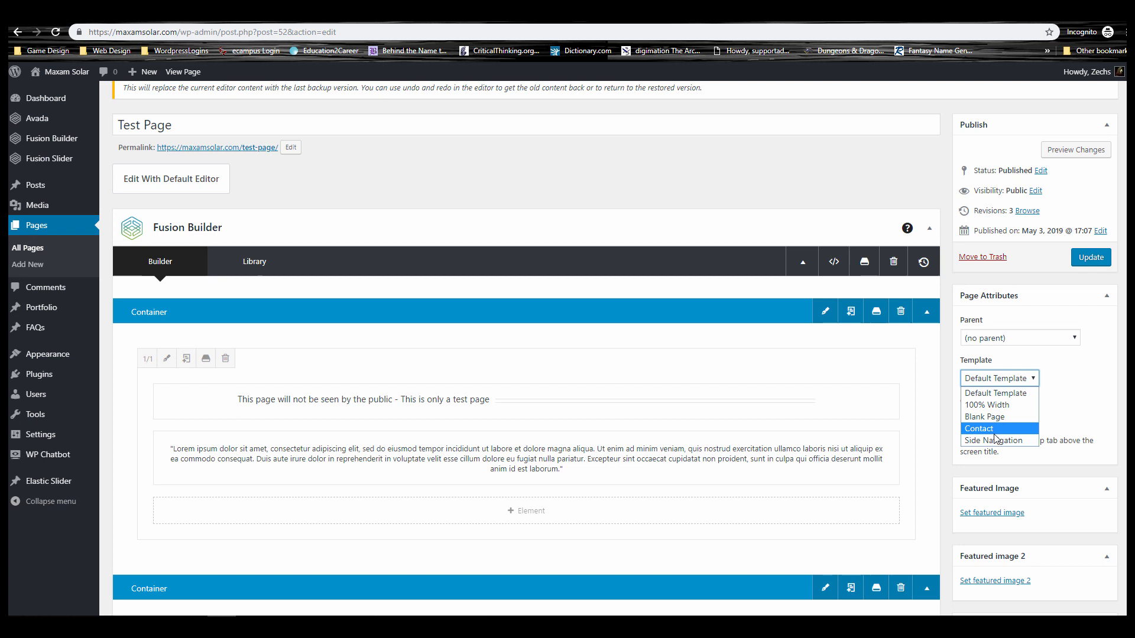
pyautogui.moveTo(999, 416)
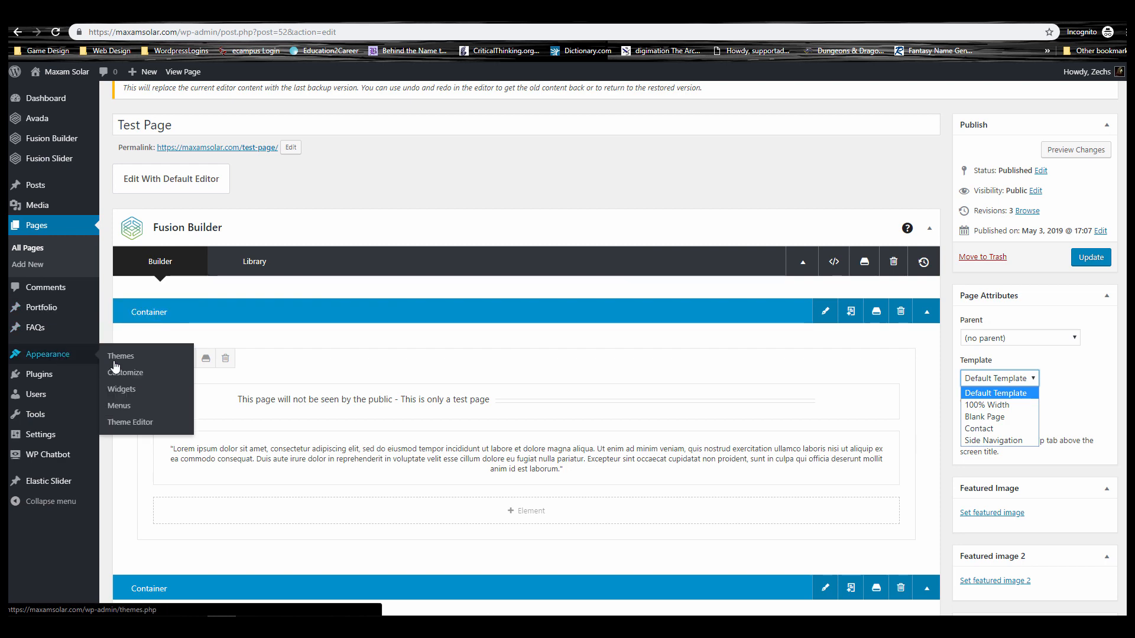
# - Leave the editor without saving and activate the Twenty Seventeen theme on the Themes screen
pyautogui.click(121, 356)
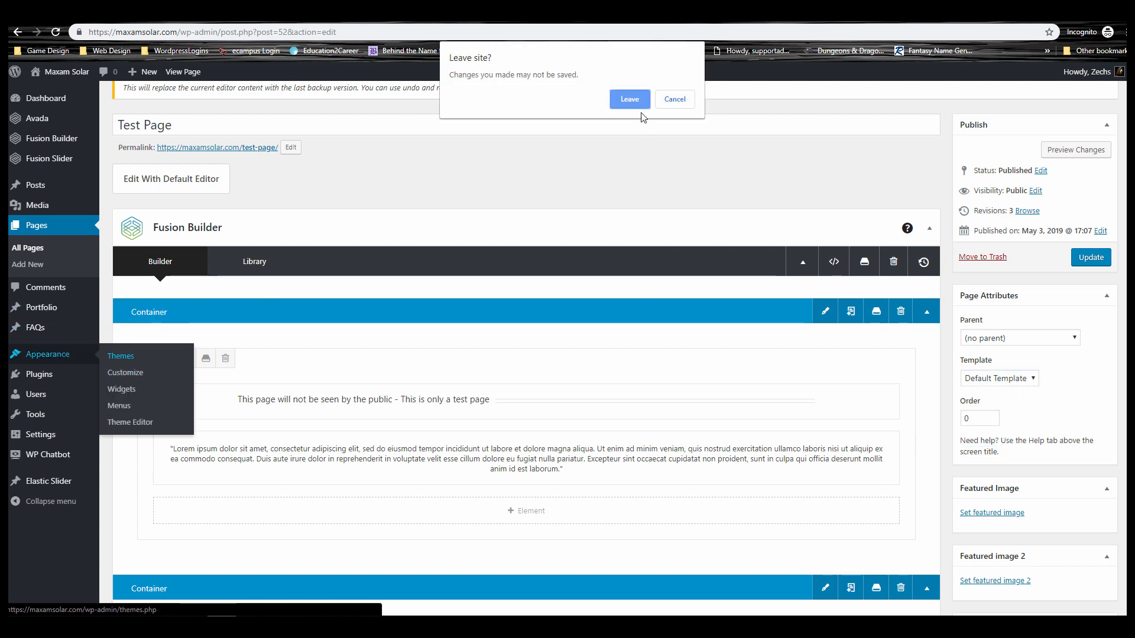
pyautogui.click(626, 99)
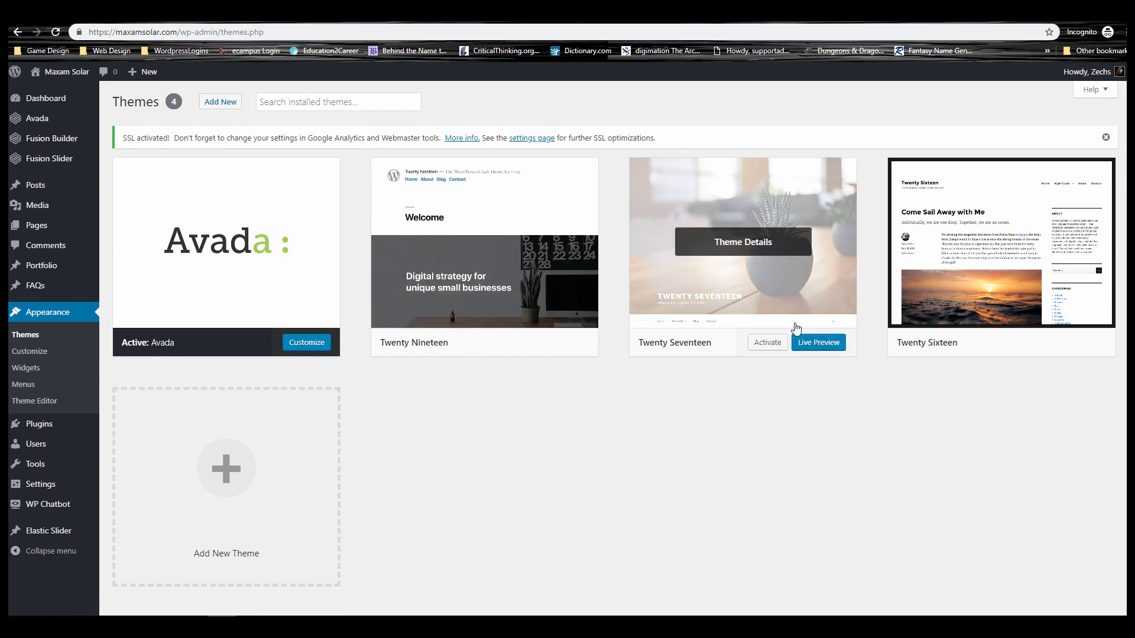
pyautogui.click(766, 342)
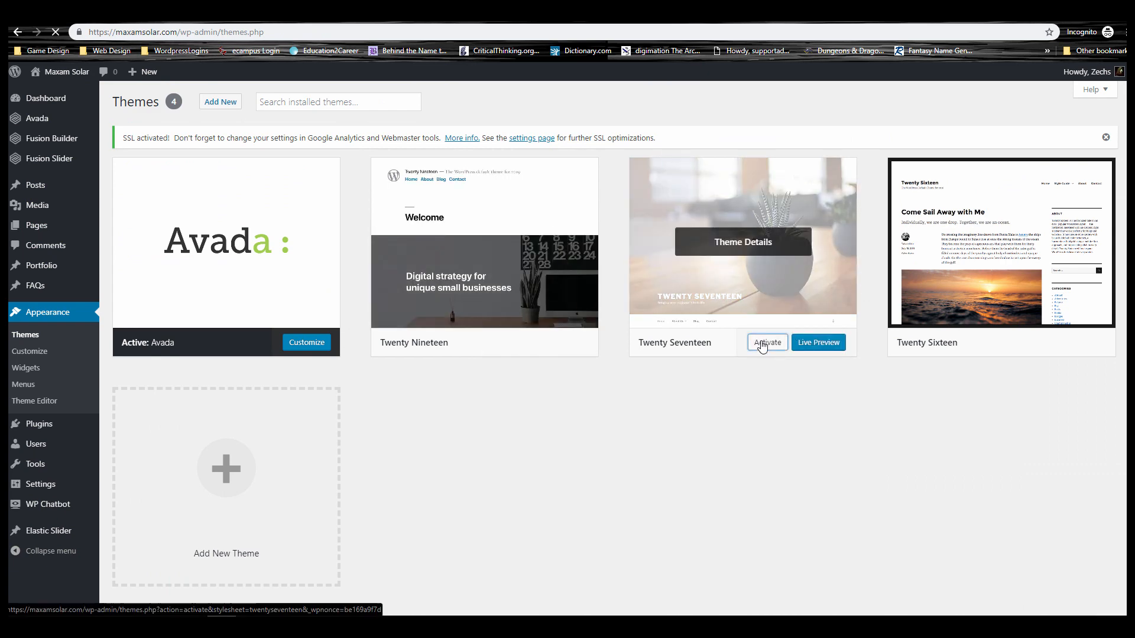
pyautogui.click(766, 343)
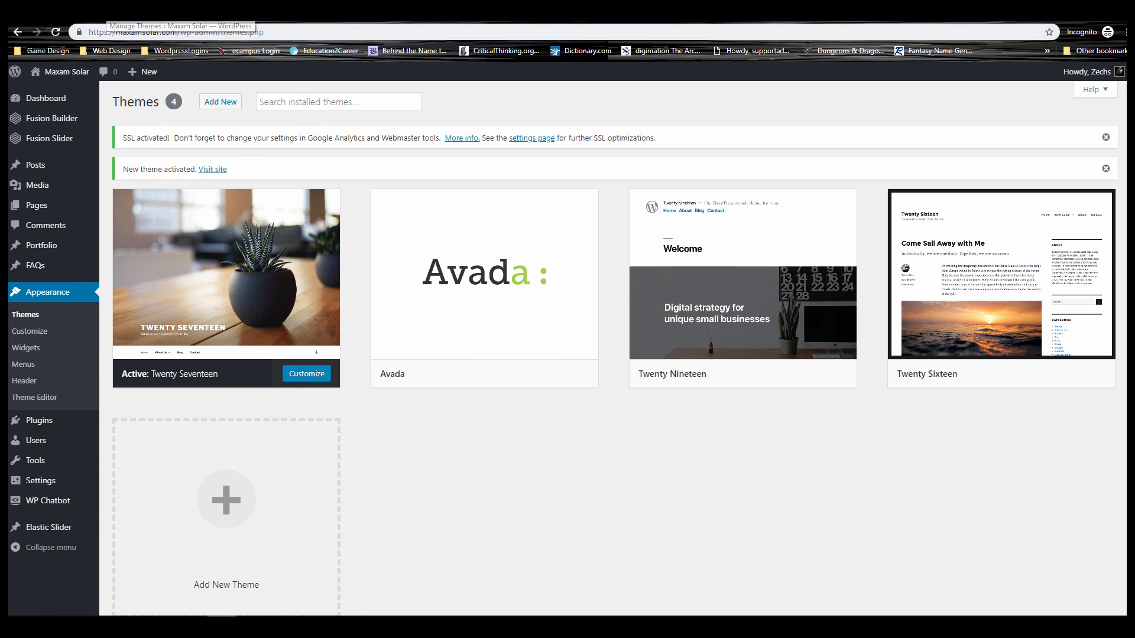
pyautogui.moveTo(36, 205)
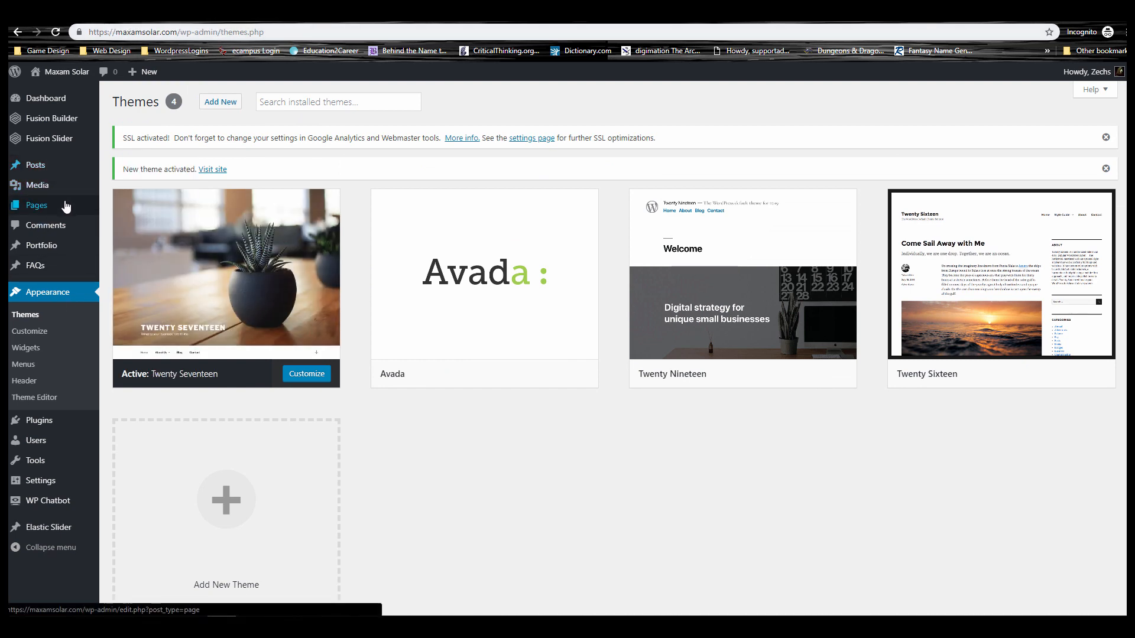
pyautogui.moveTo(322, 24)
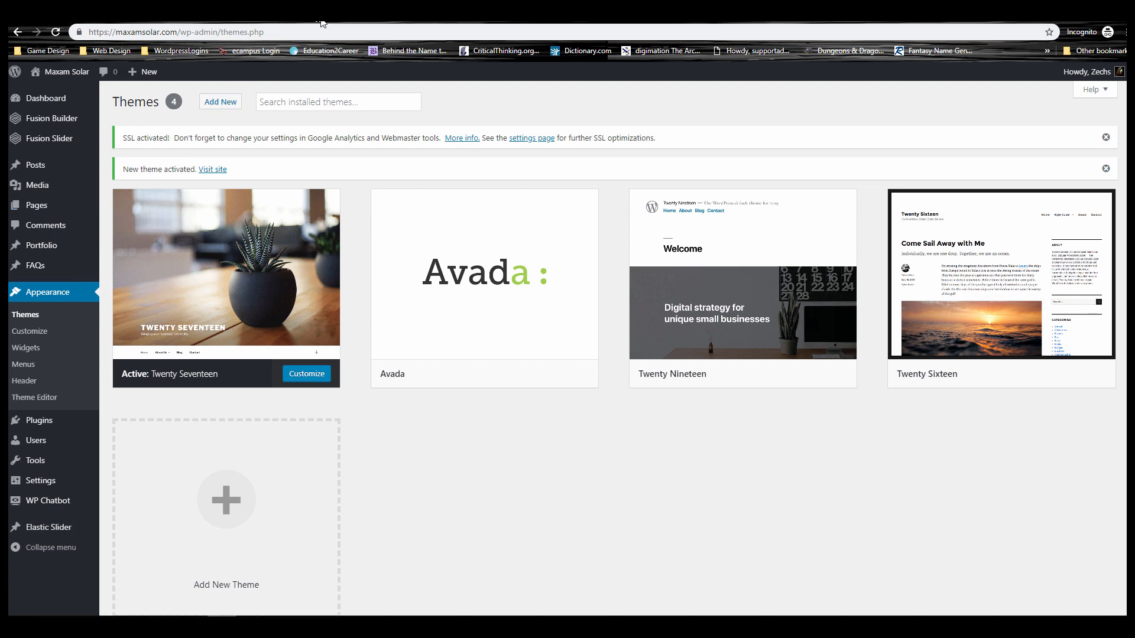
# - Reach the Test Page for editing from the All Pages list
pyautogui.click(35, 205)
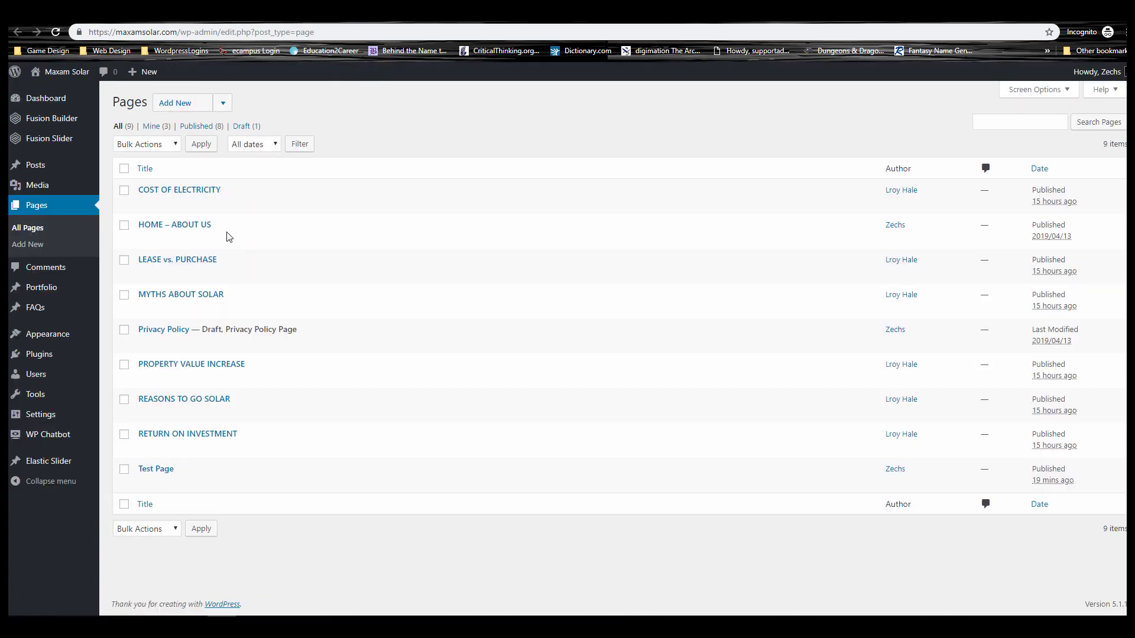
pyautogui.moveTo(163, 480)
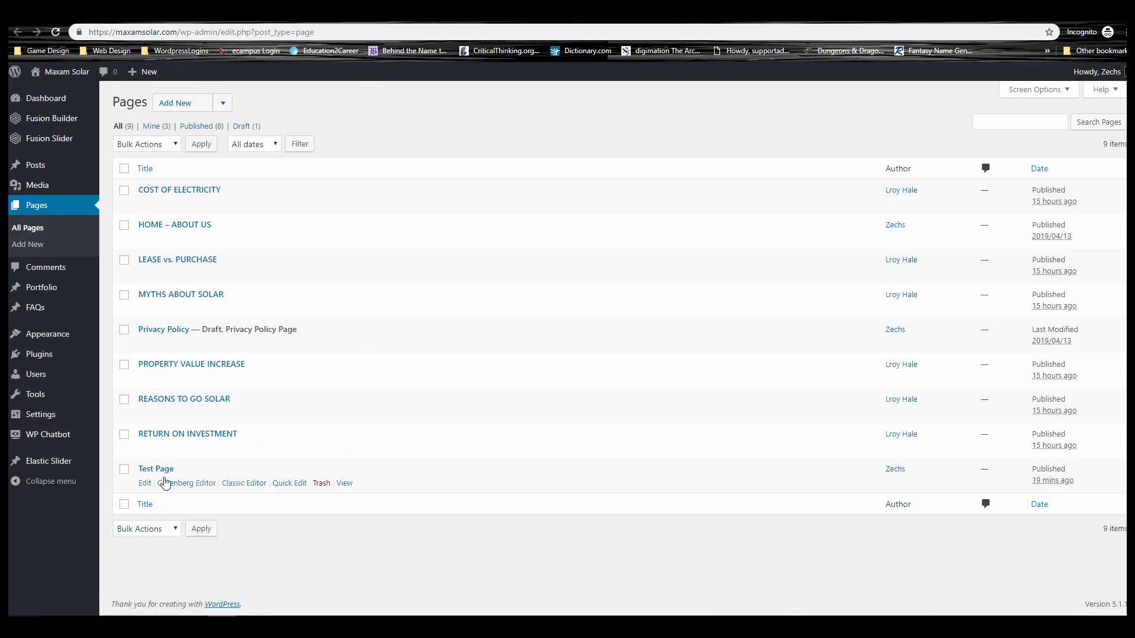
pyautogui.click(144, 482)
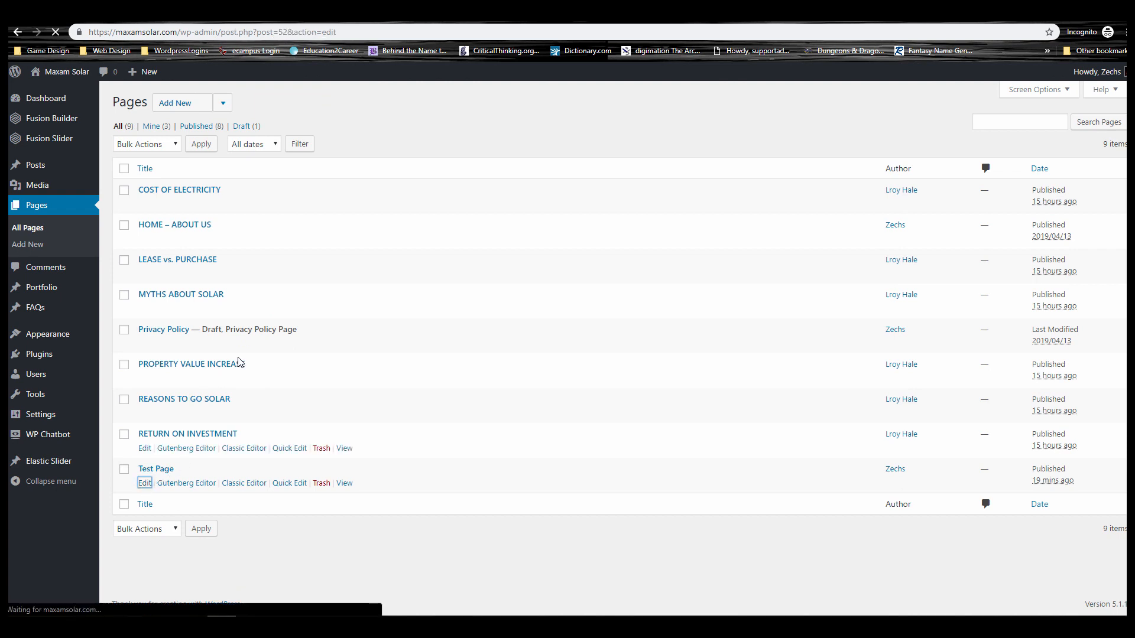
pyautogui.click(144, 483)
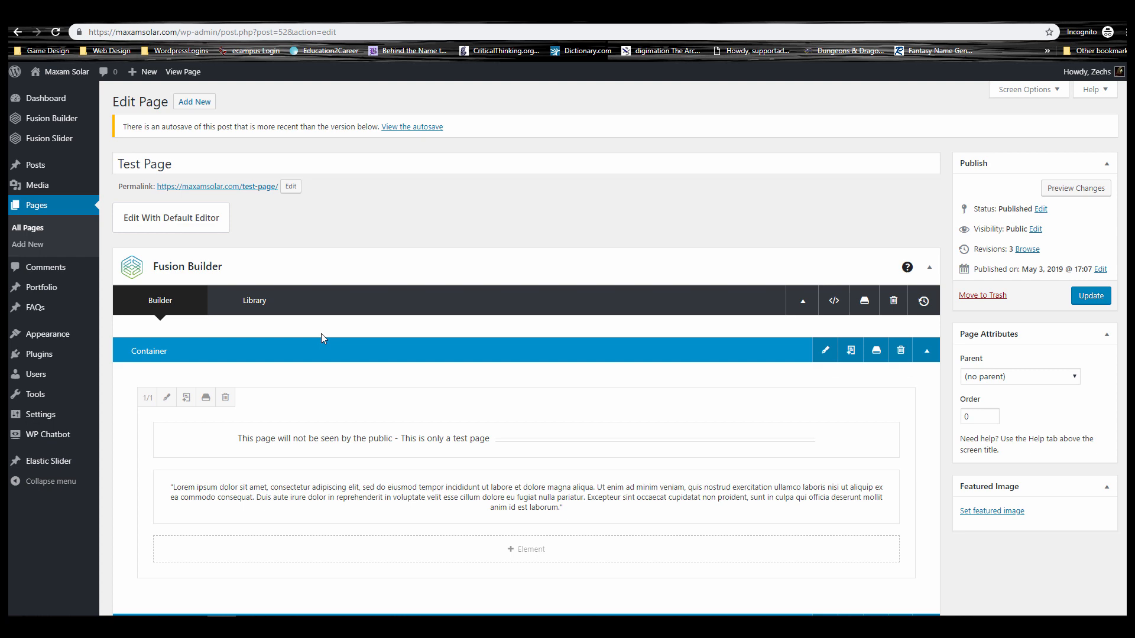
pyautogui.moveTo(234, 208)
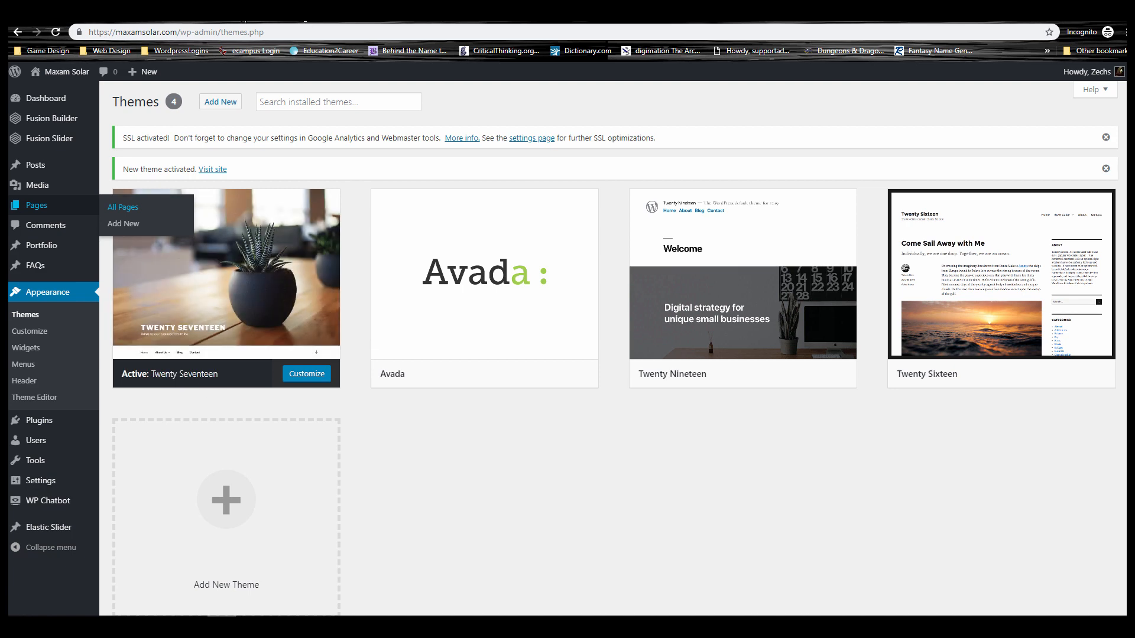
pyautogui.click(122, 207)
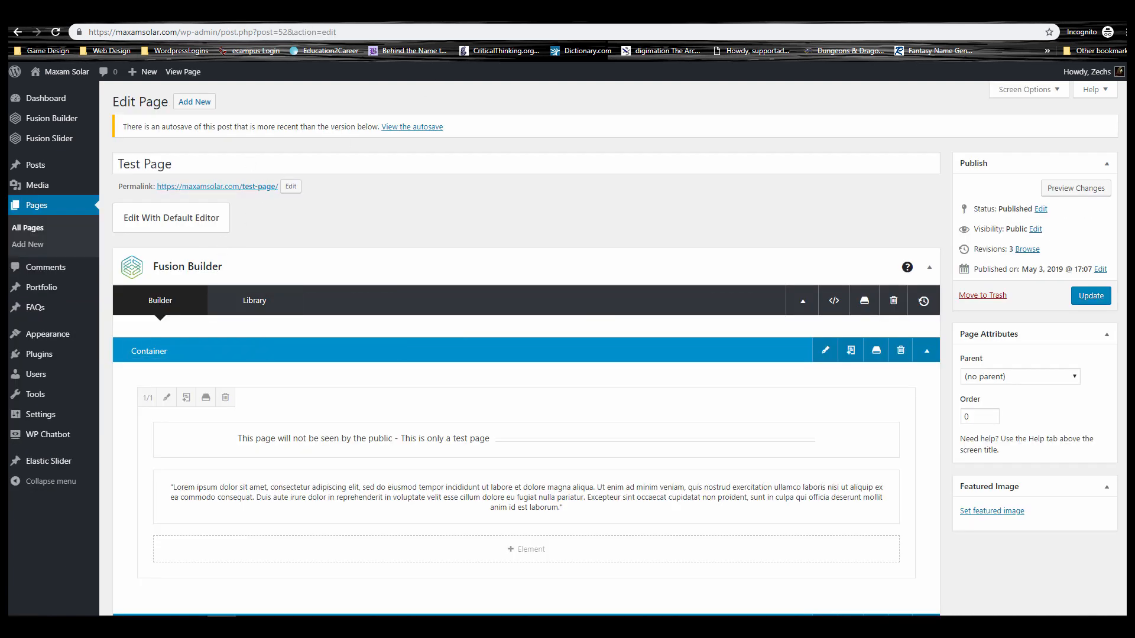
# - View the published Test Page live via its permalink and scroll through its content
pyautogui.click(184, 72)
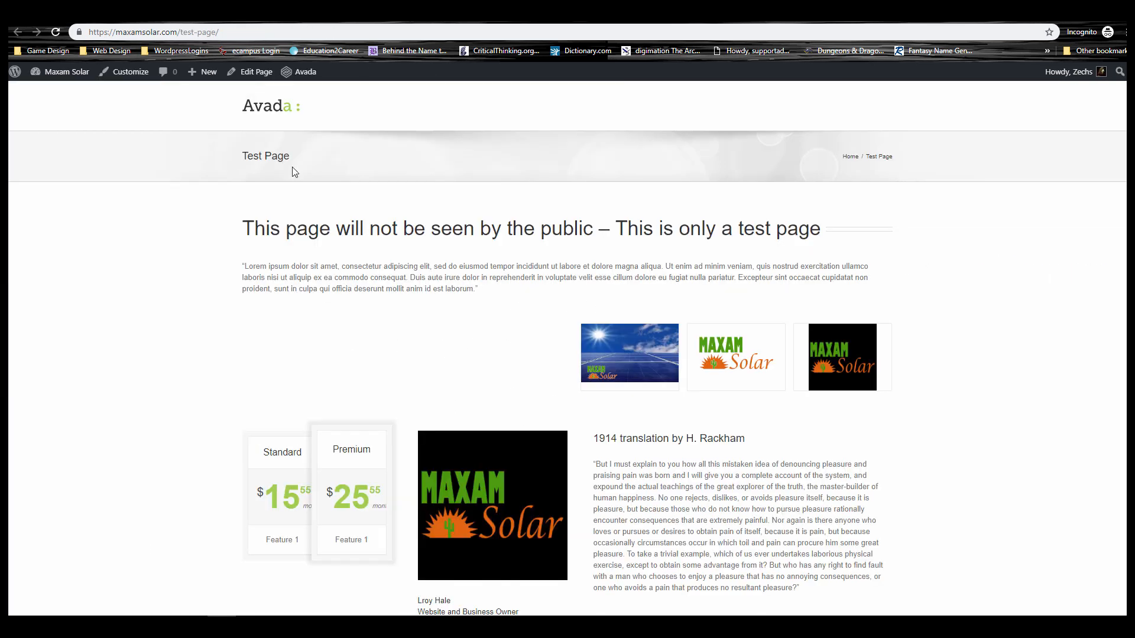
pyautogui.click(256, 73)
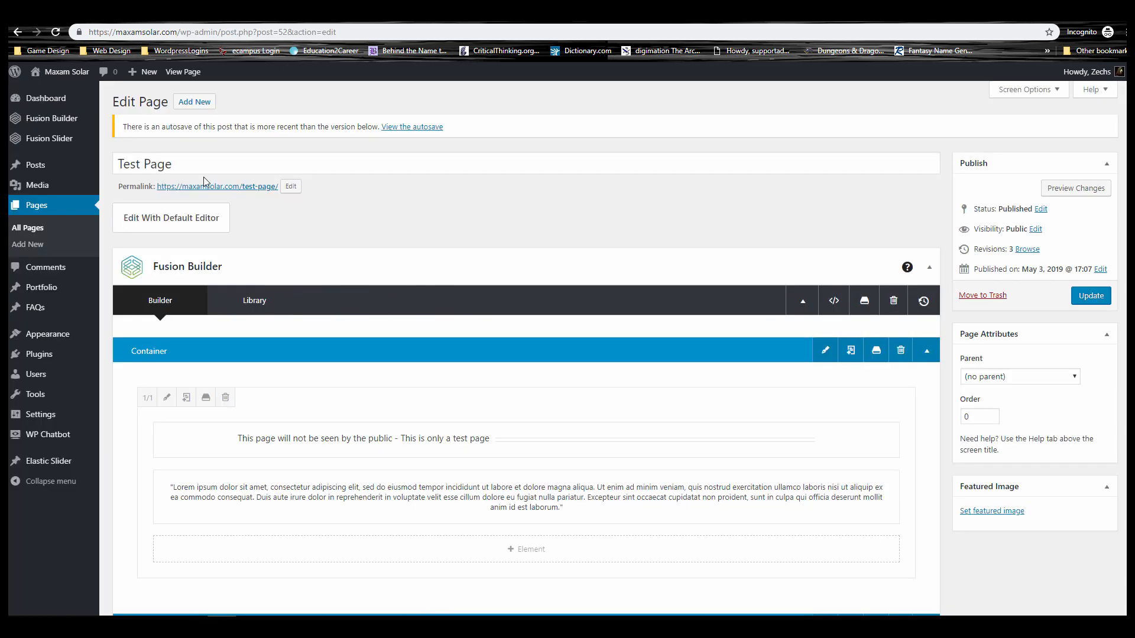
pyautogui.moveTo(231, 189)
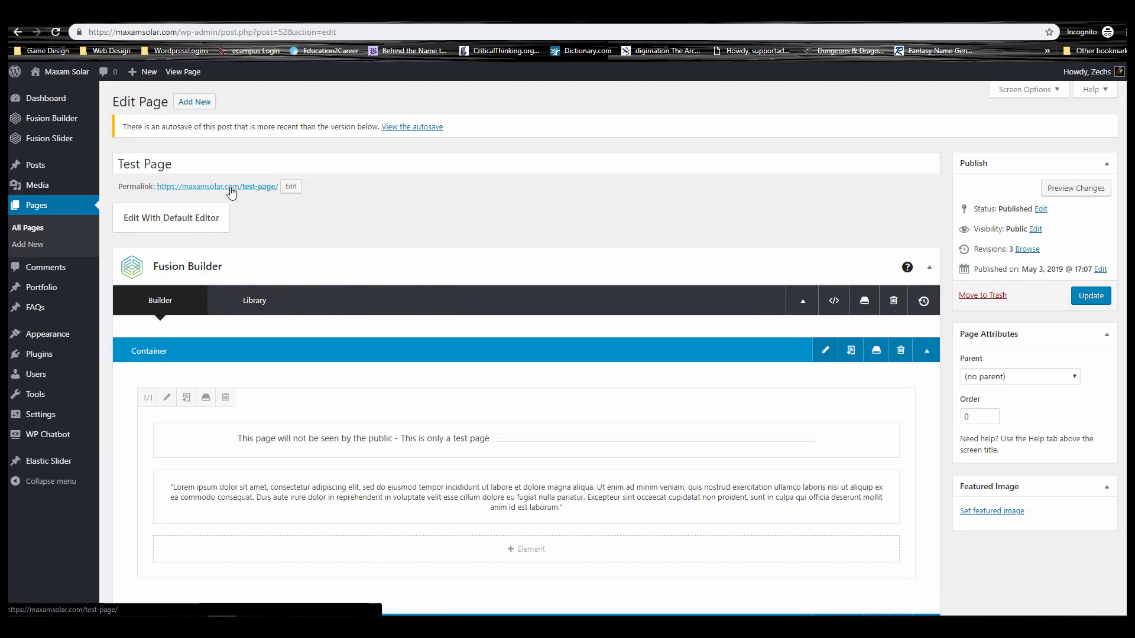
pyautogui.click(216, 186)
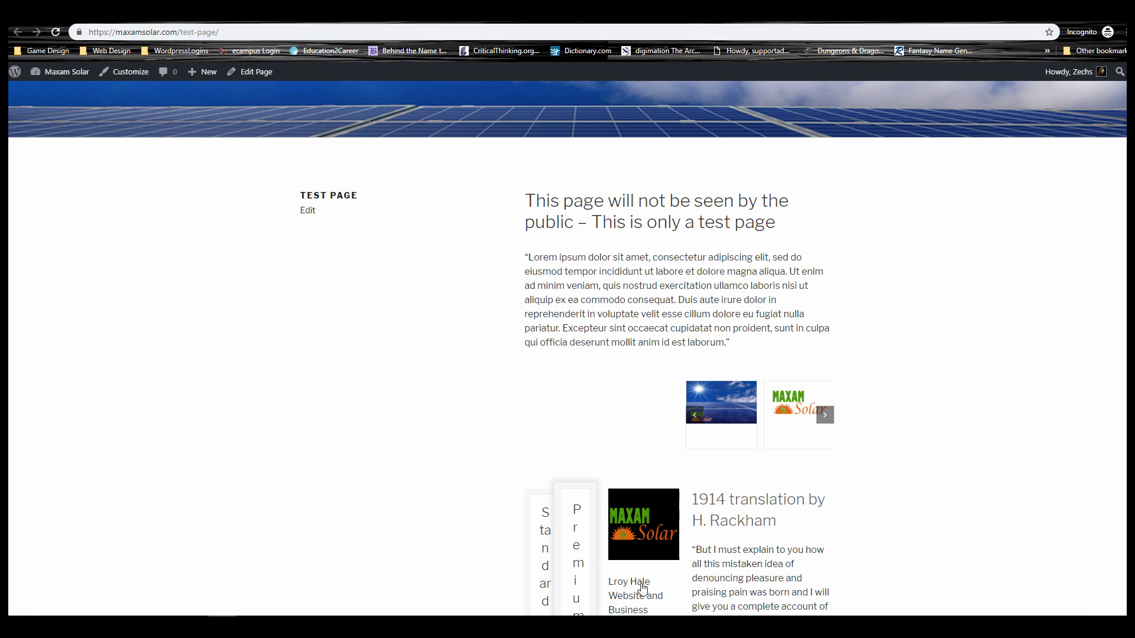
pyautogui.scroll(-3)
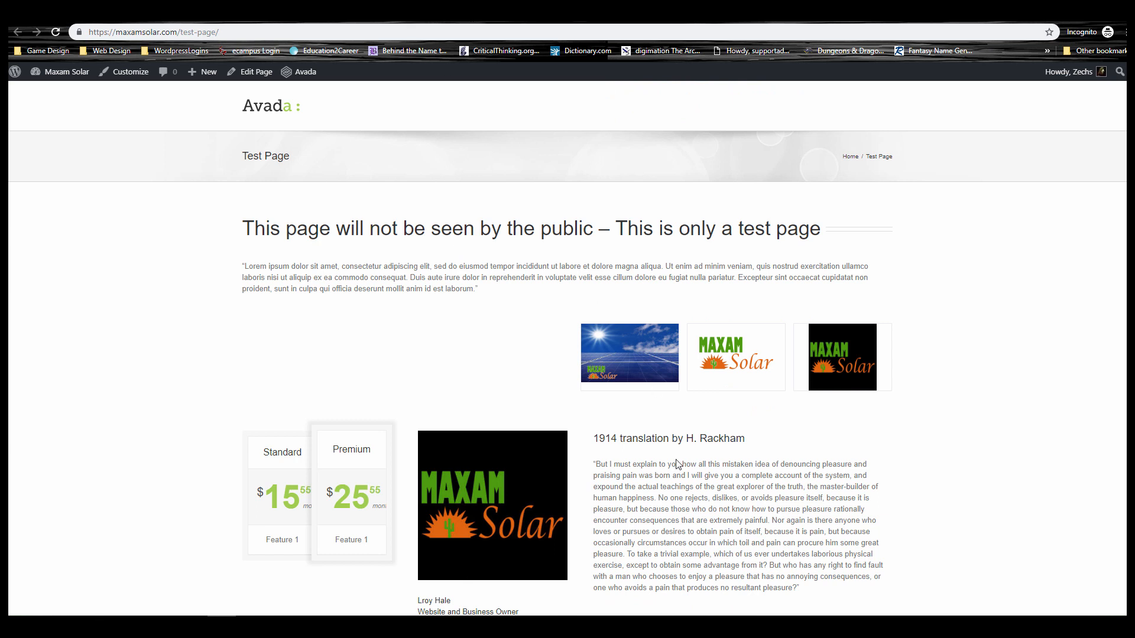
pyautogui.moveTo(527, 420)
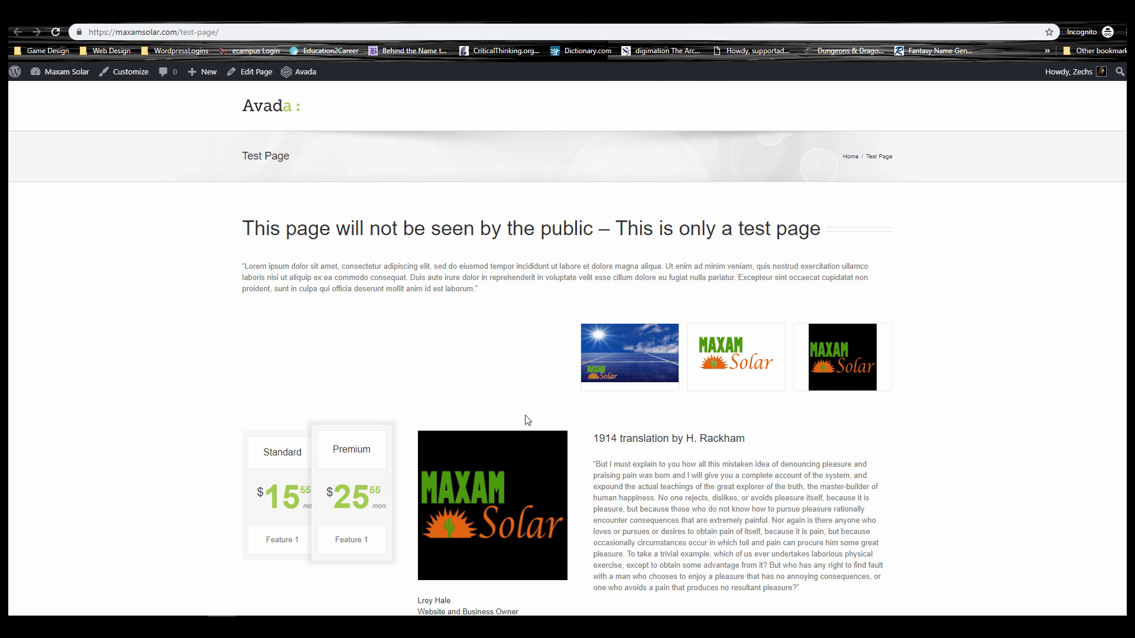
pyautogui.moveTo(594, 352)
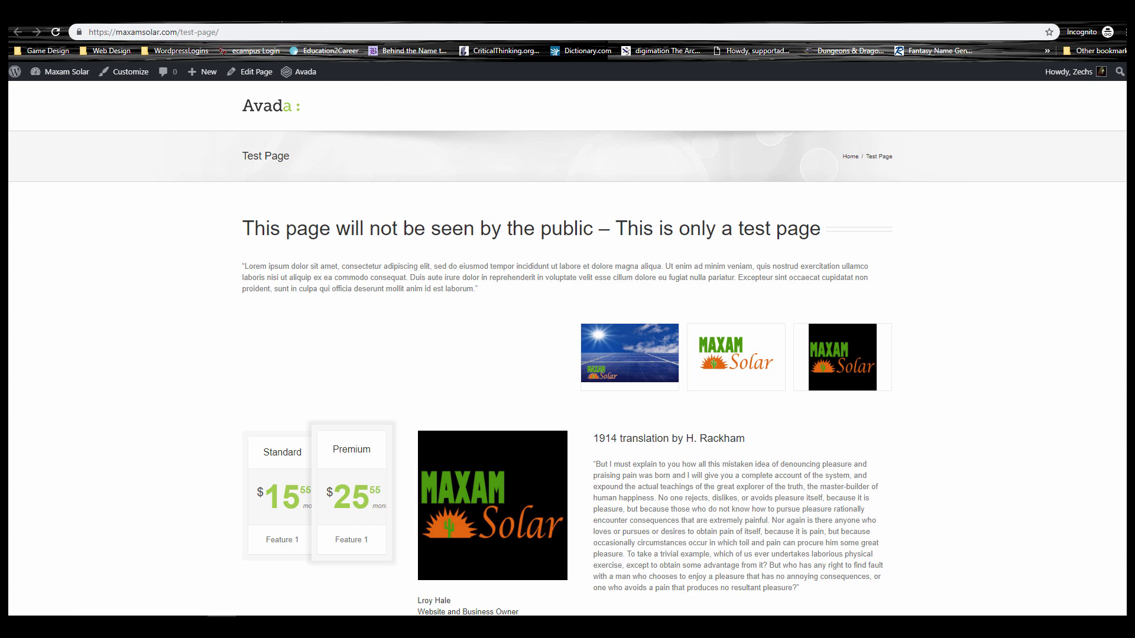
# - Return to the Test Page builder layout and bring up the page title element's settings
pyautogui.click(256, 72)
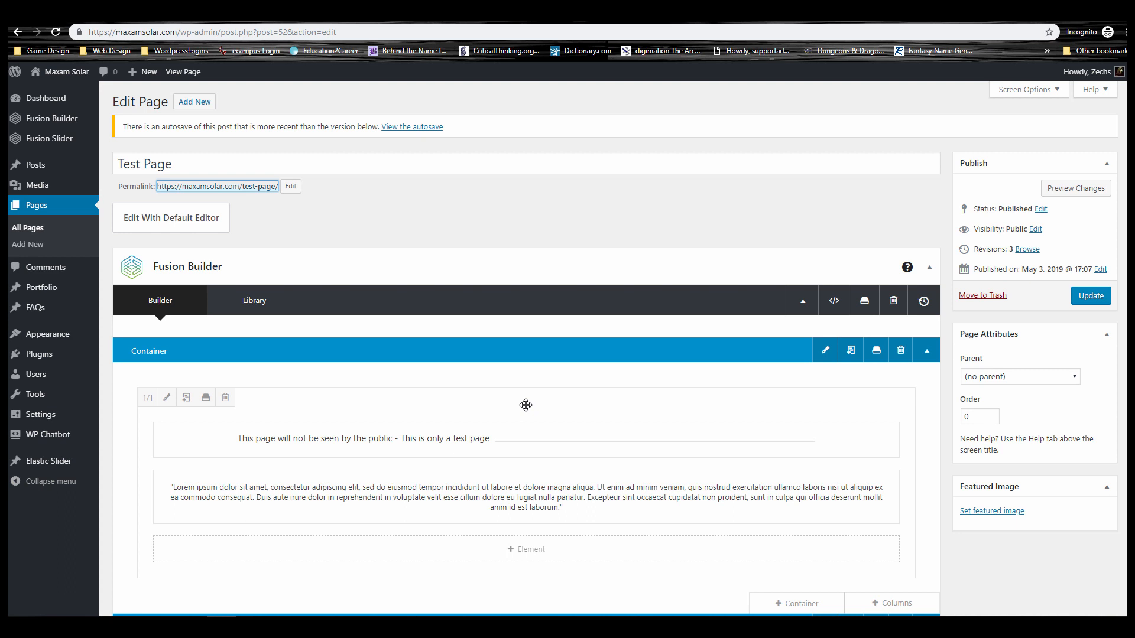
pyautogui.scroll(-3)
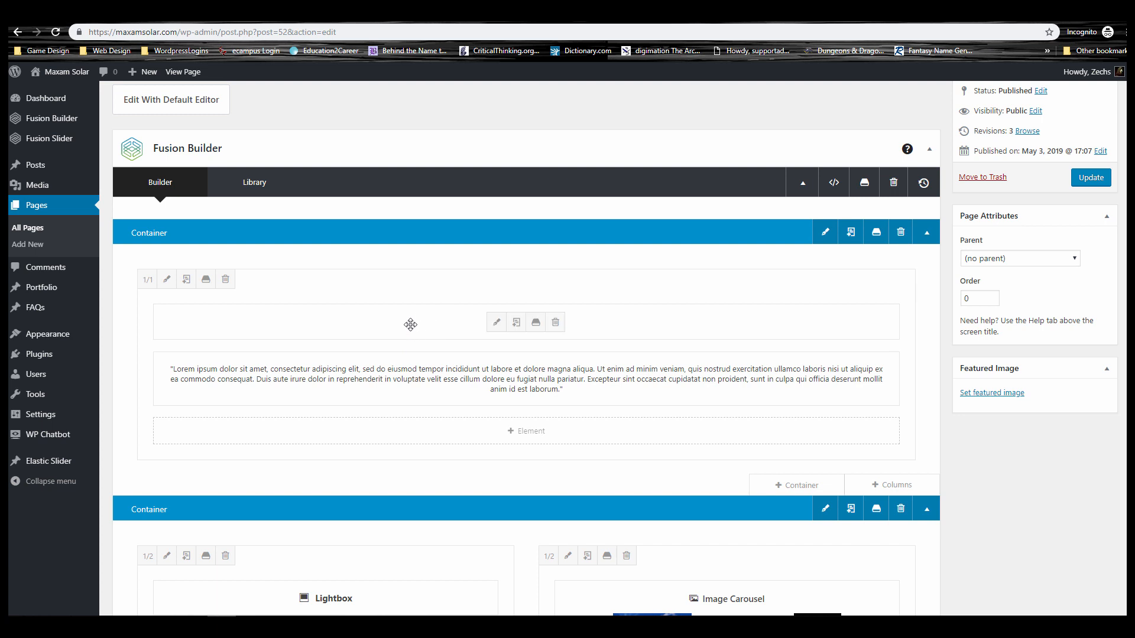
pyautogui.click(496, 321)
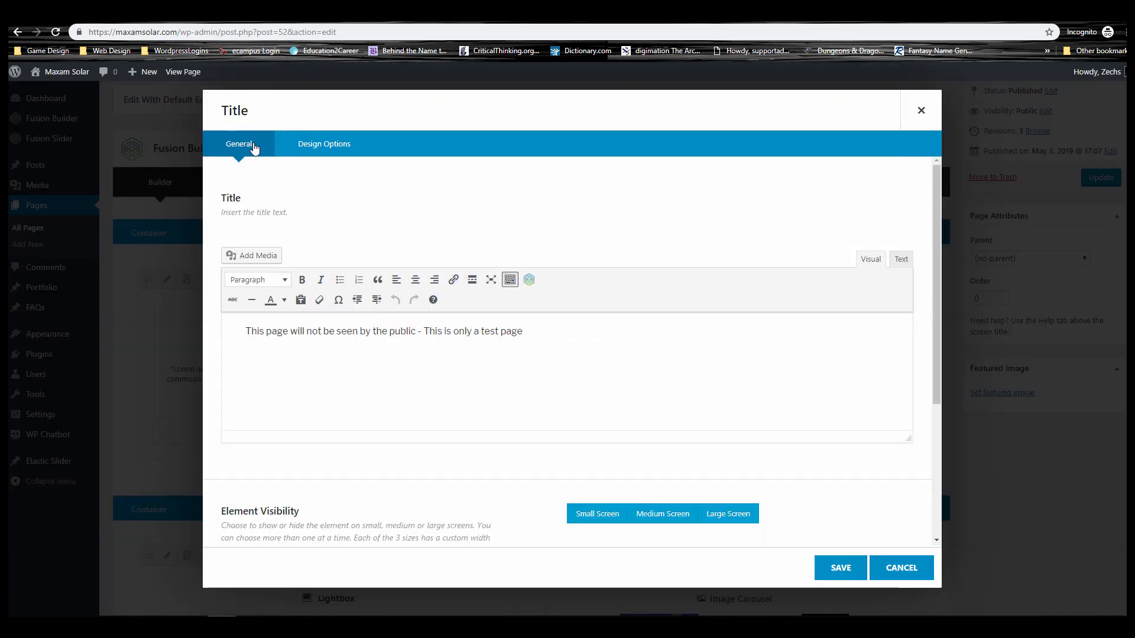
pyautogui.moveTo(234, 120)
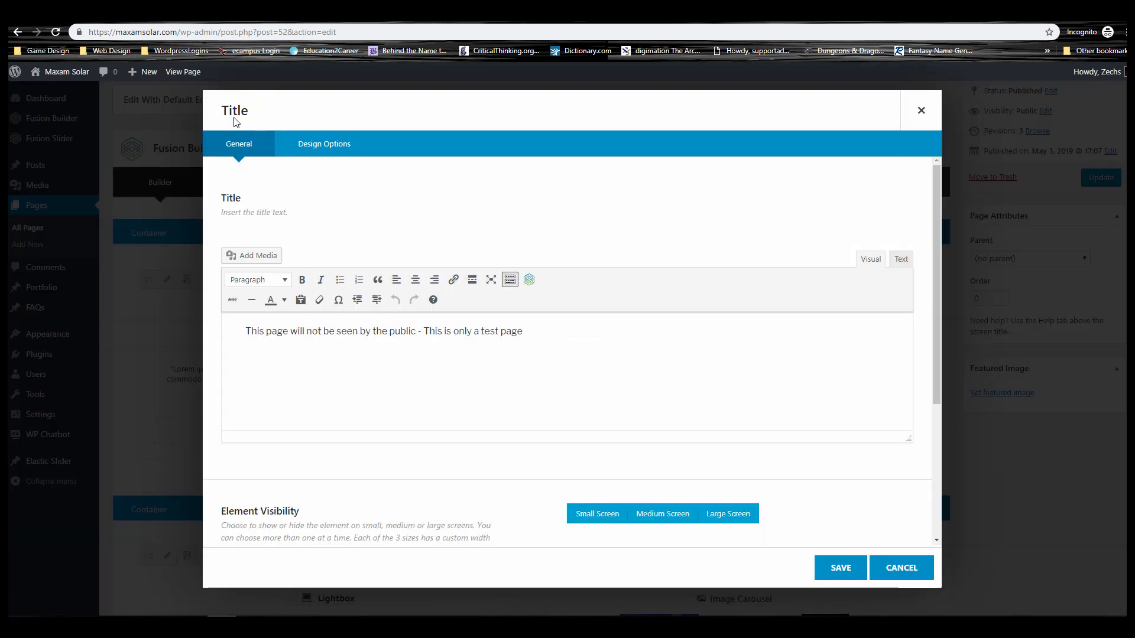
pyautogui.moveTo(854, 113)
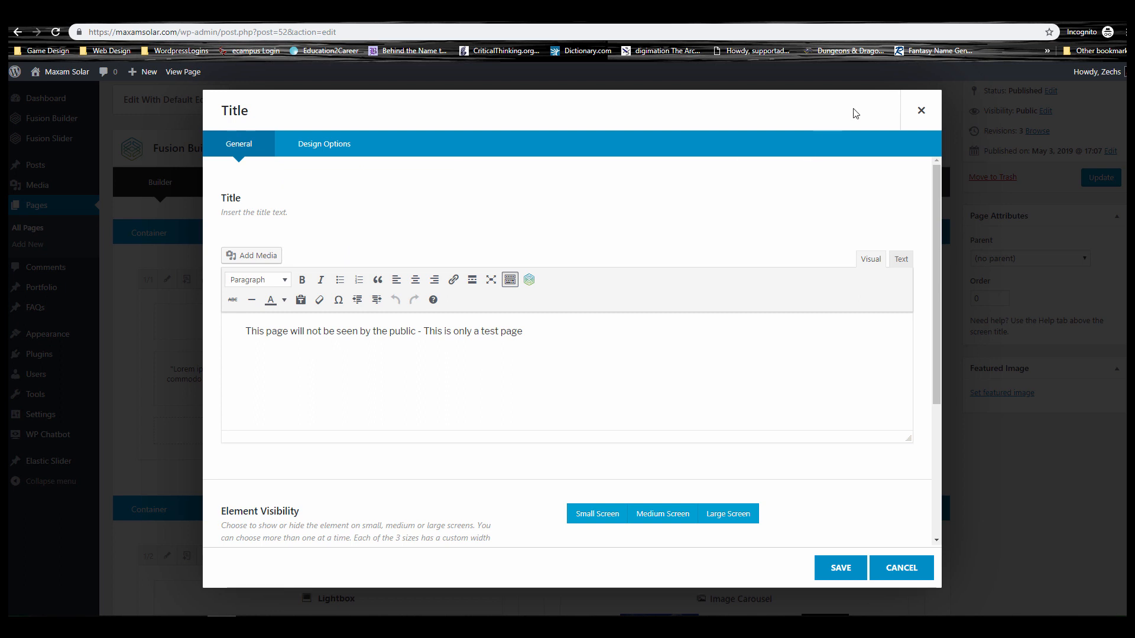
pyautogui.moveTo(920, 110)
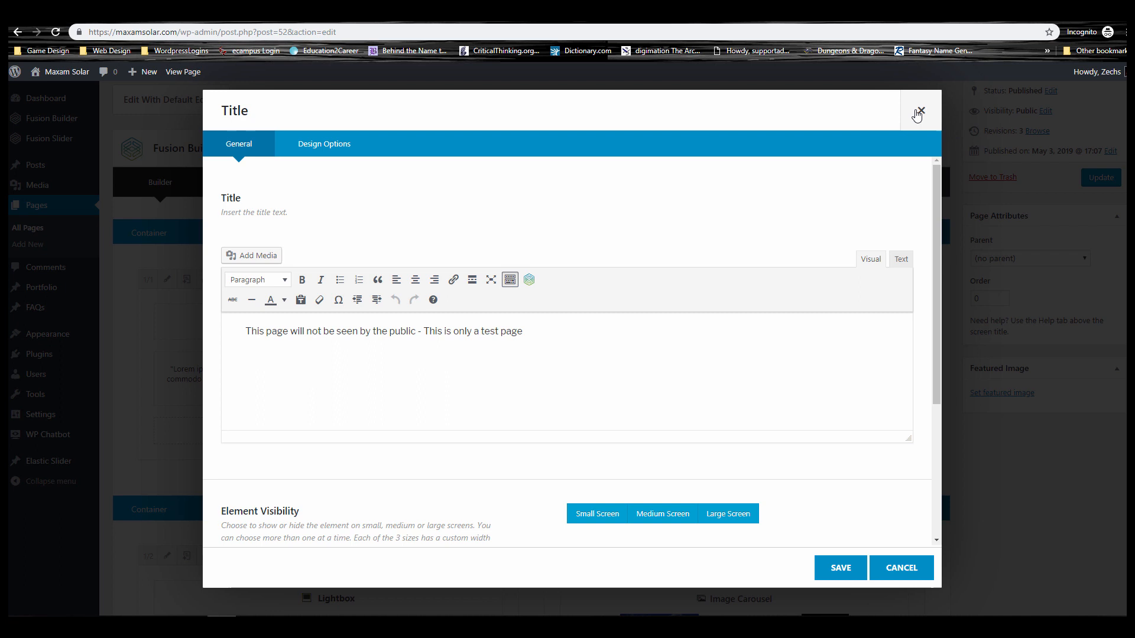
pyautogui.moveTo(917, 109)
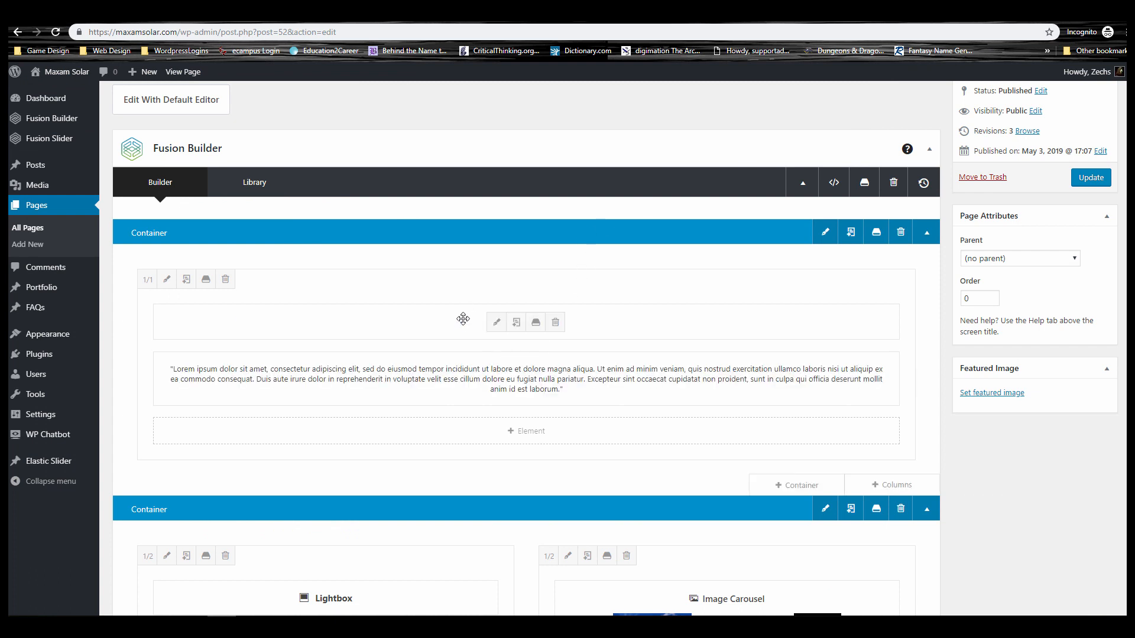
pyautogui.moveTo(469, 326)
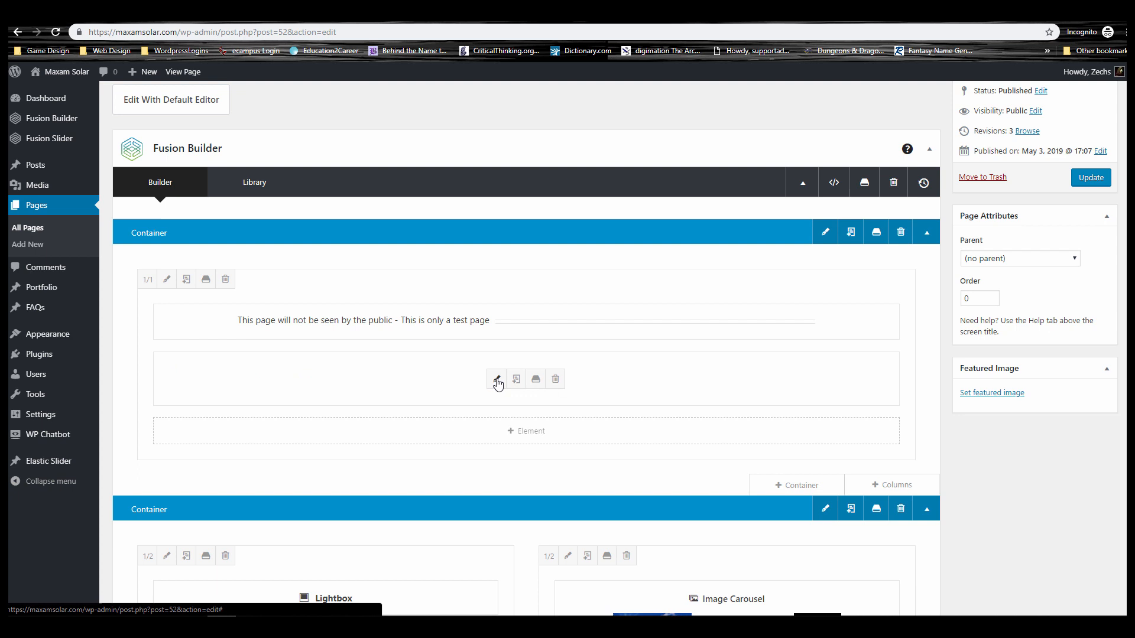
pyautogui.moveTo(498, 379)
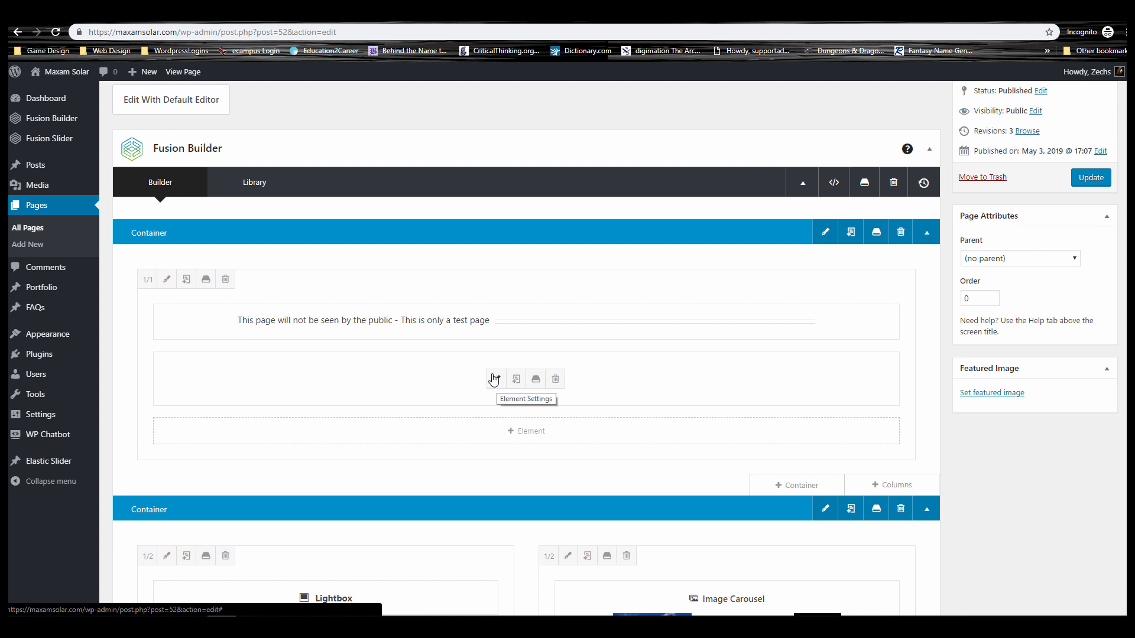
# - Bring up the lorem ipsum Text Block's settings with its paragraph in the content editor
pyautogui.click(496, 378)
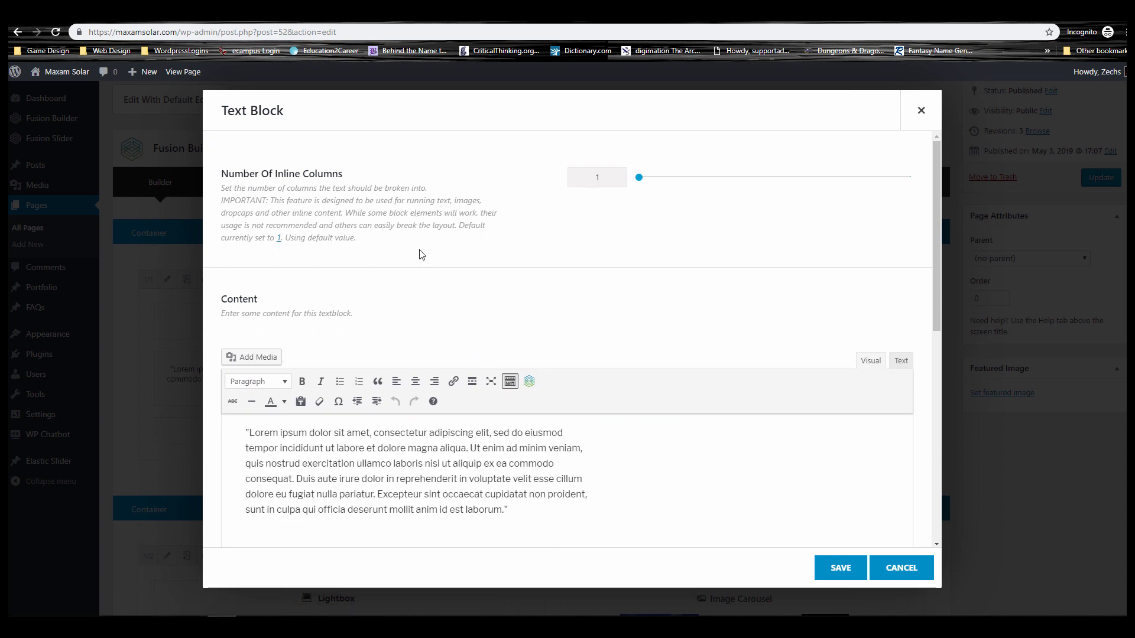
pyautogui.scroll(-3)
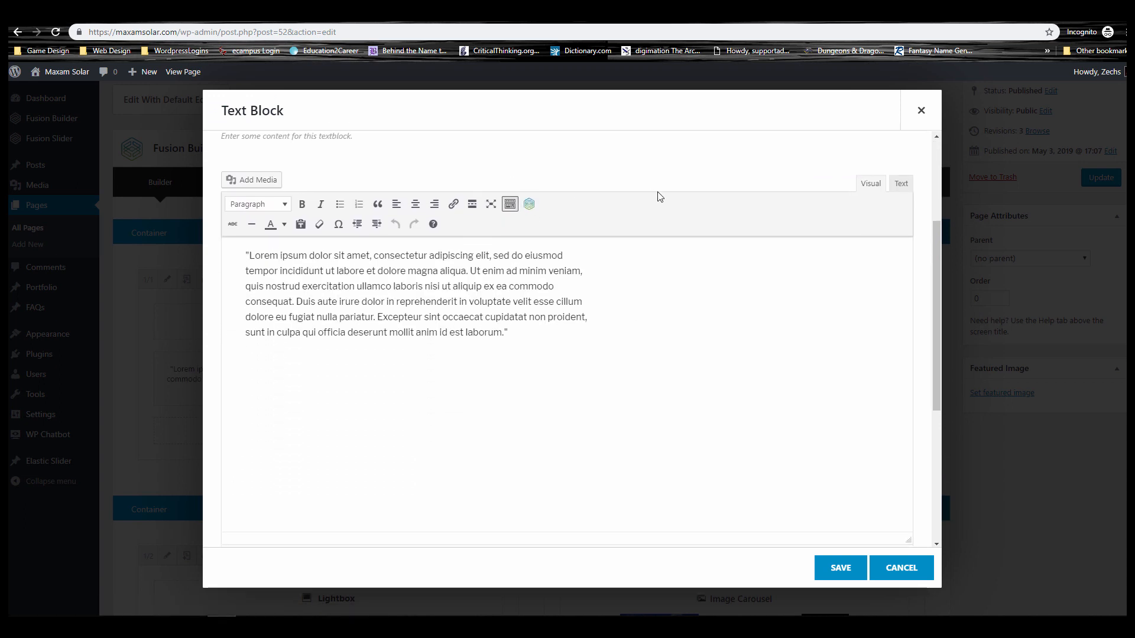
pyautogui.scroll(3)
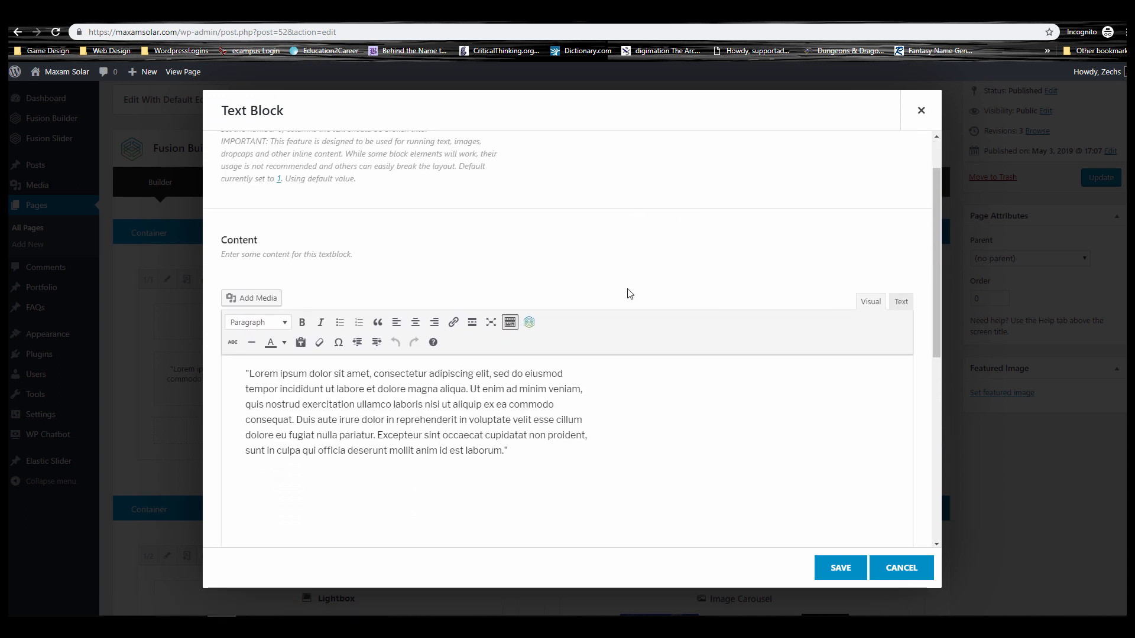
pyautogui.moveTo(901, 301)
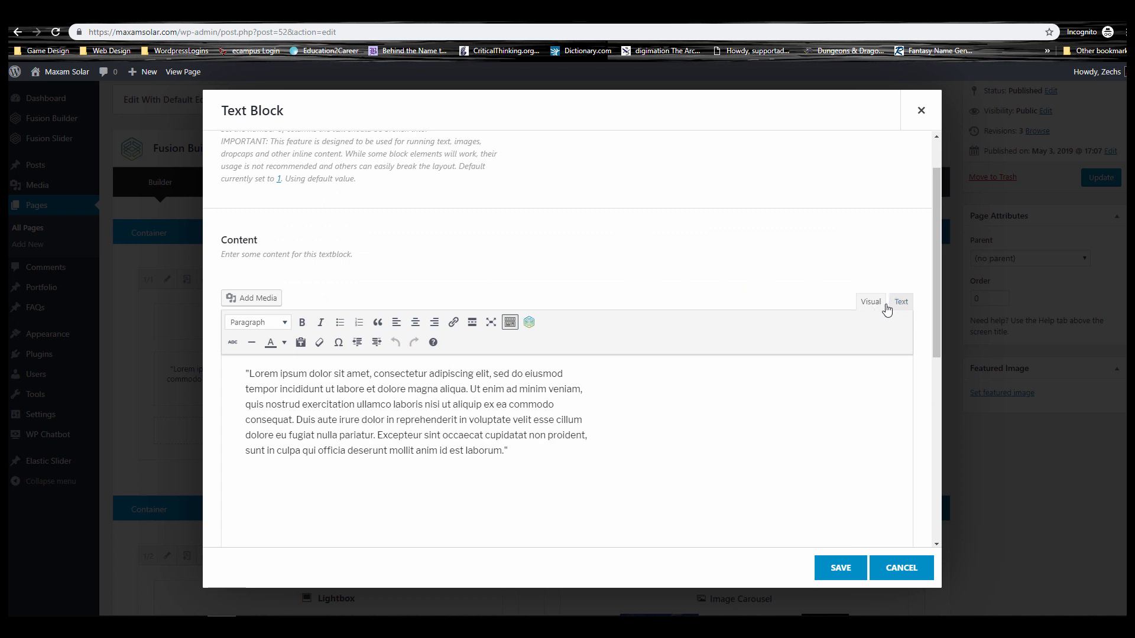
# - In the raw HTML, wrap 'quis nostrud exercitation' in <strong></strong> tags
pyautogui.click(901, 302)
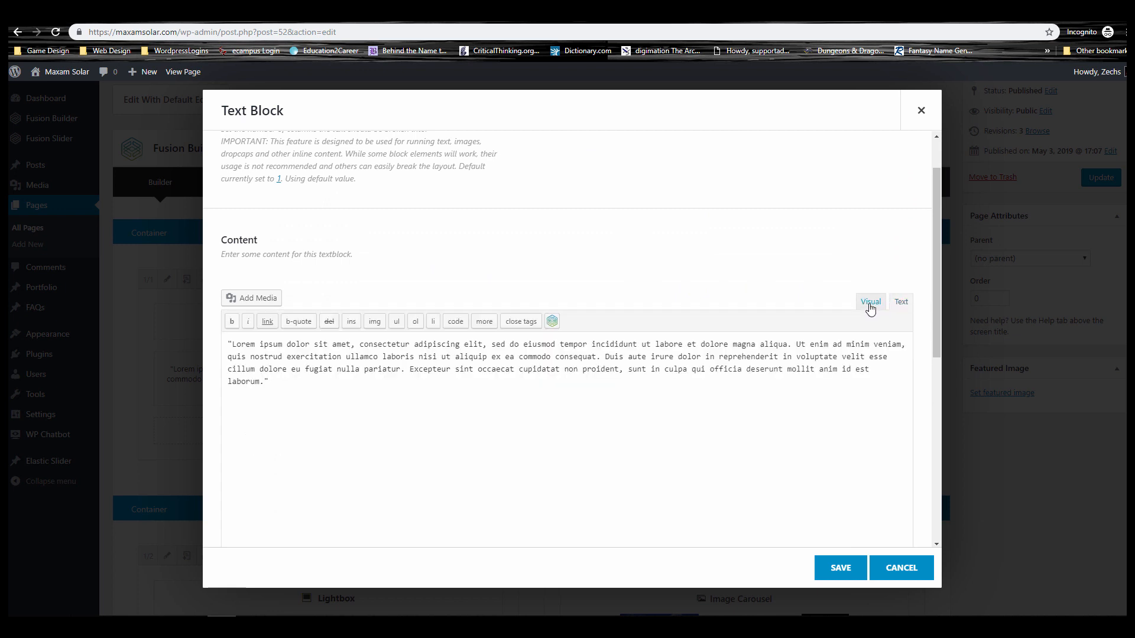
pyautogui.moveTo(772, 305)
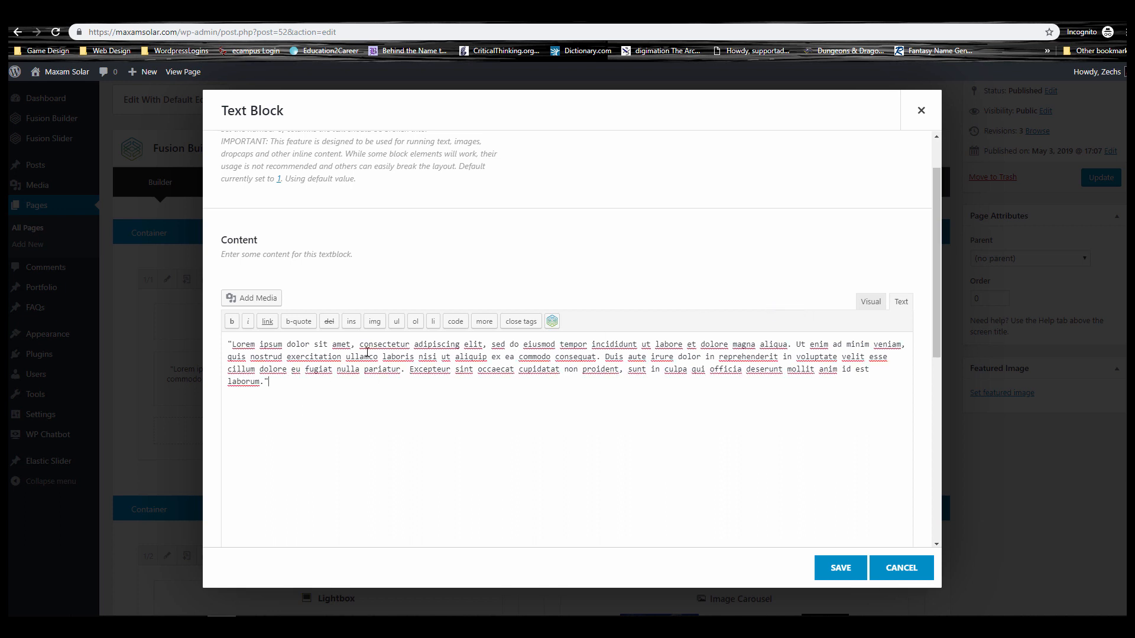
pyautogui.click(228, 344)
pyautogui.write('<p>')
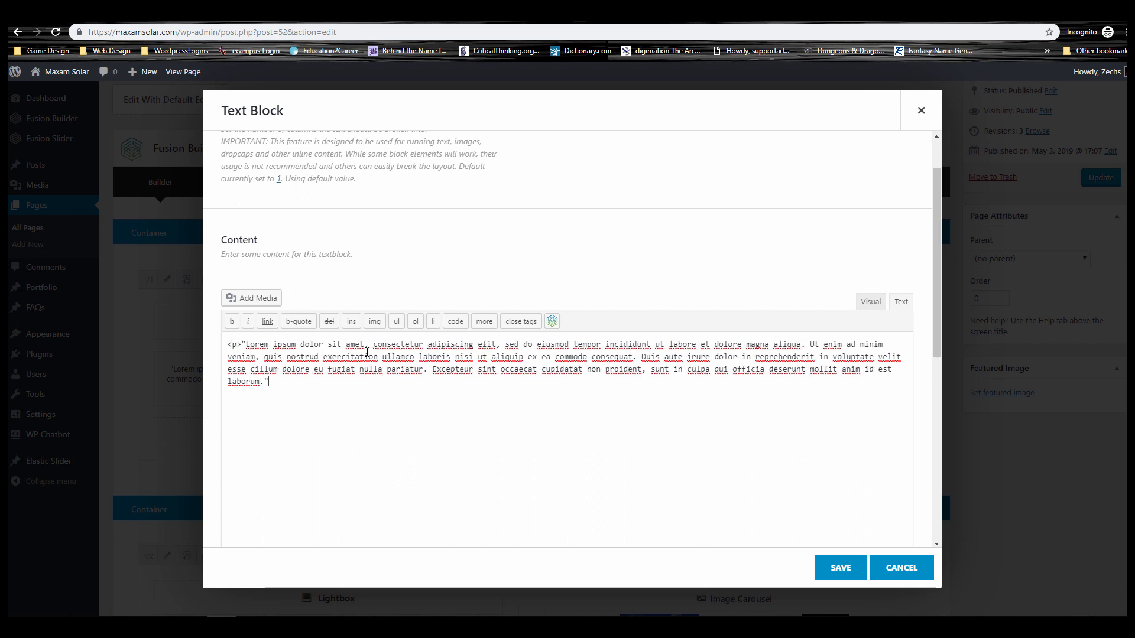
pyautogui.write('</P>')
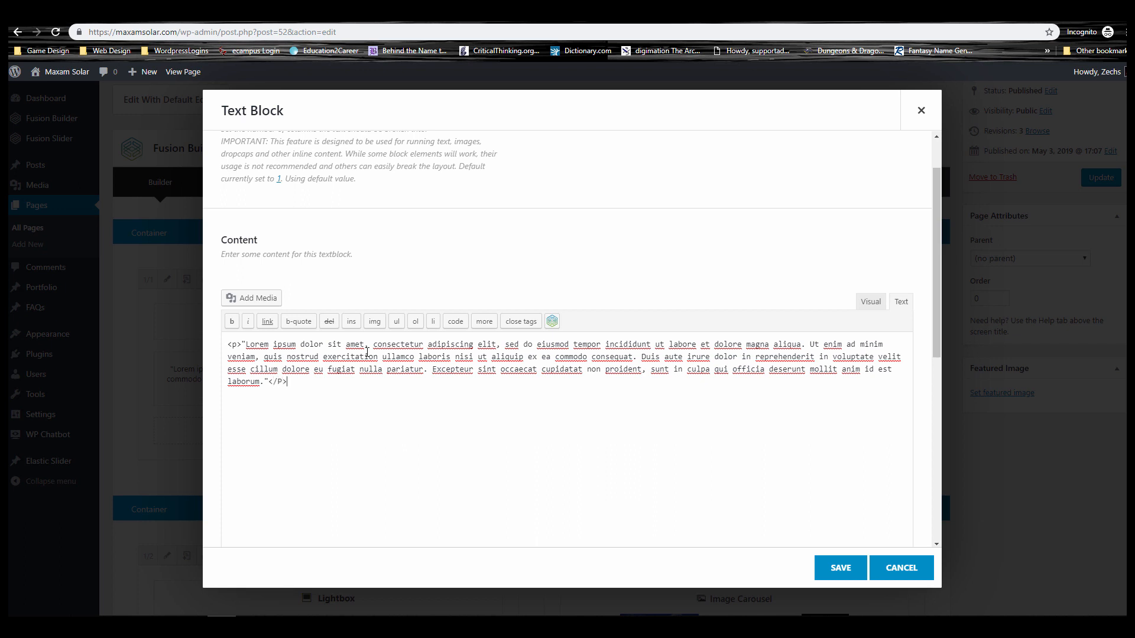
pyautogui.press('Backspace')
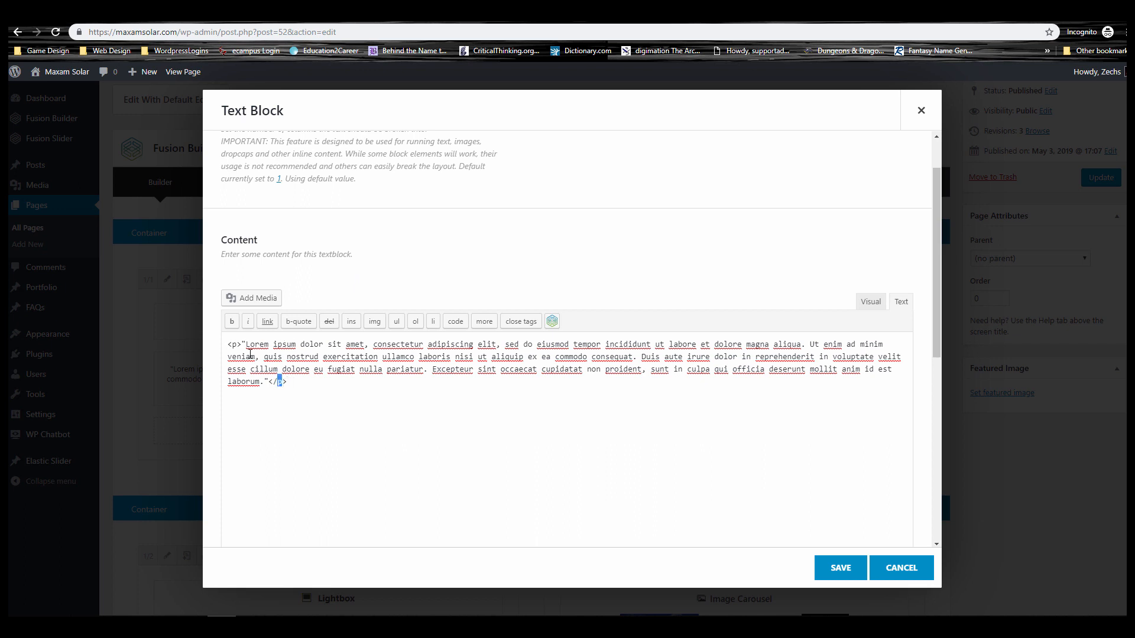
pyautogui.moveTo(308, 376)
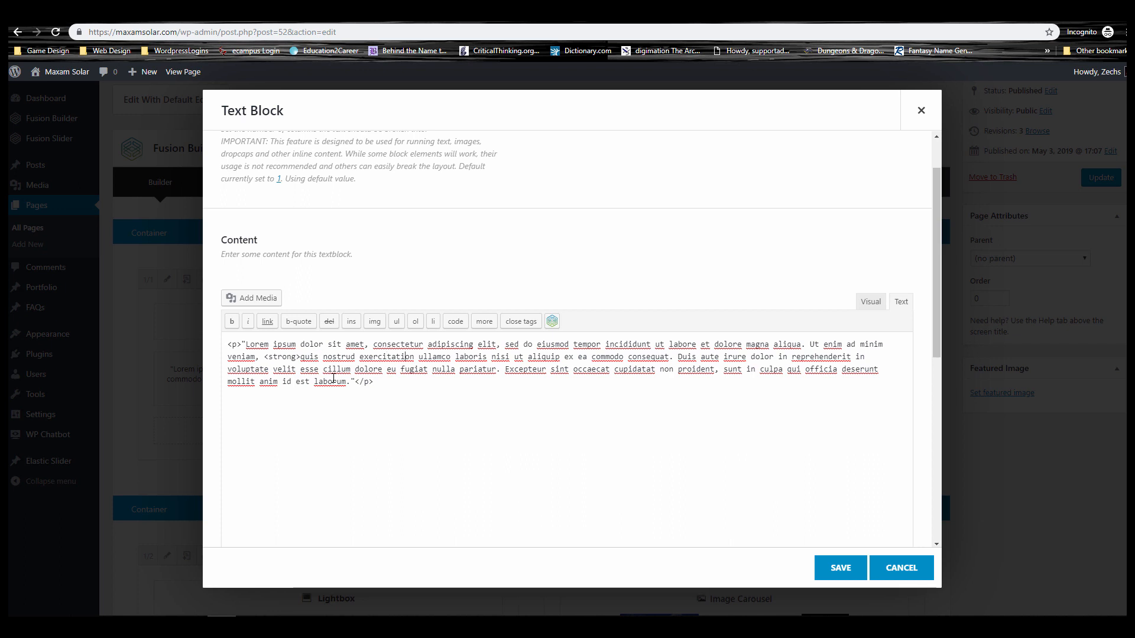
pyautogui.write('</strong>')
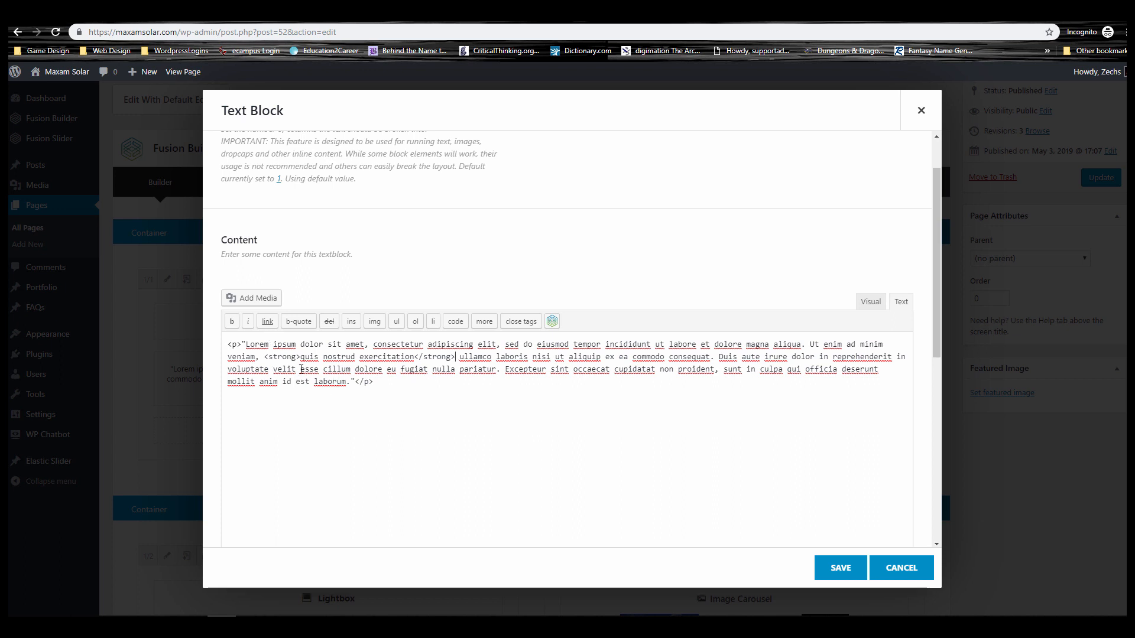
pyautogui.moveTo(449, 364)
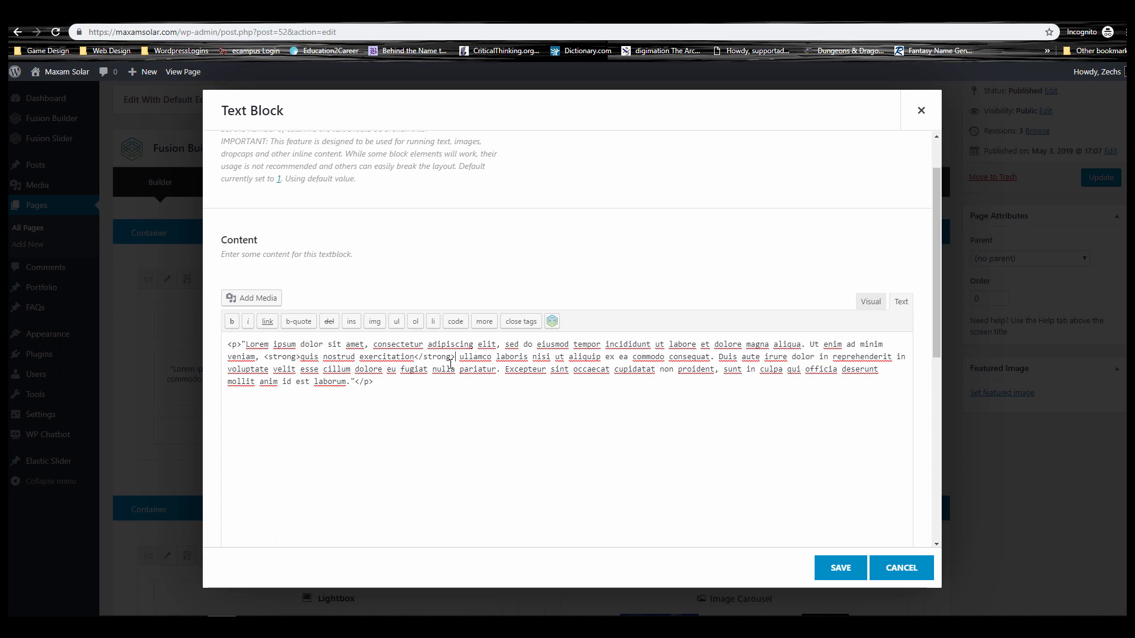
# - Check the bolded words in the Visual view and return to the Text view
pyautogui.click(870, 302)
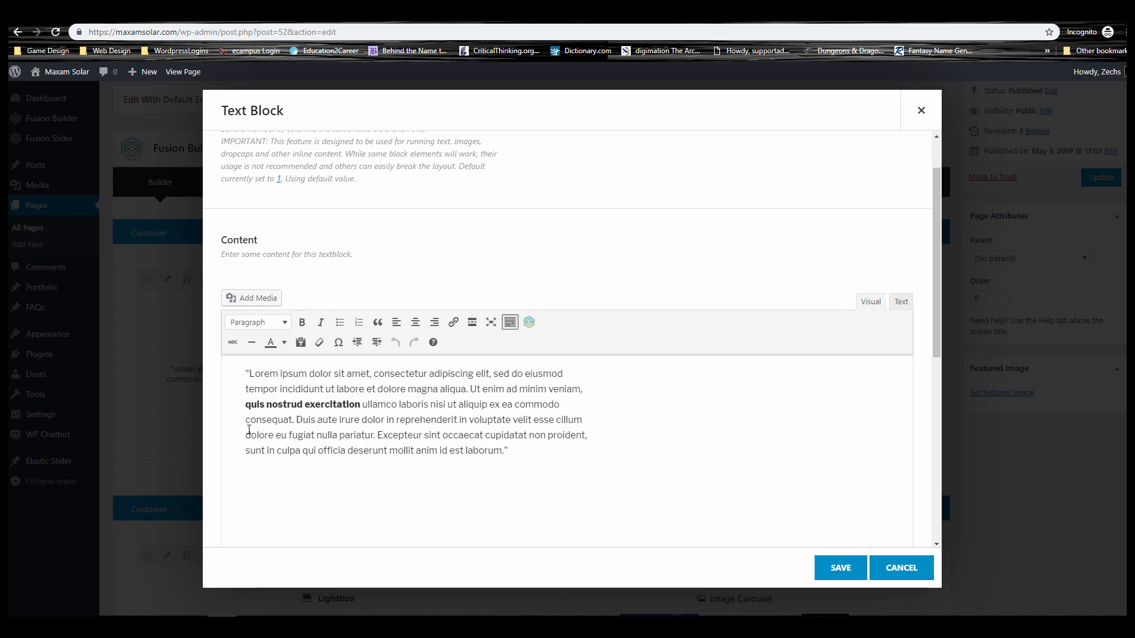
pyautogui.click(901, 301)
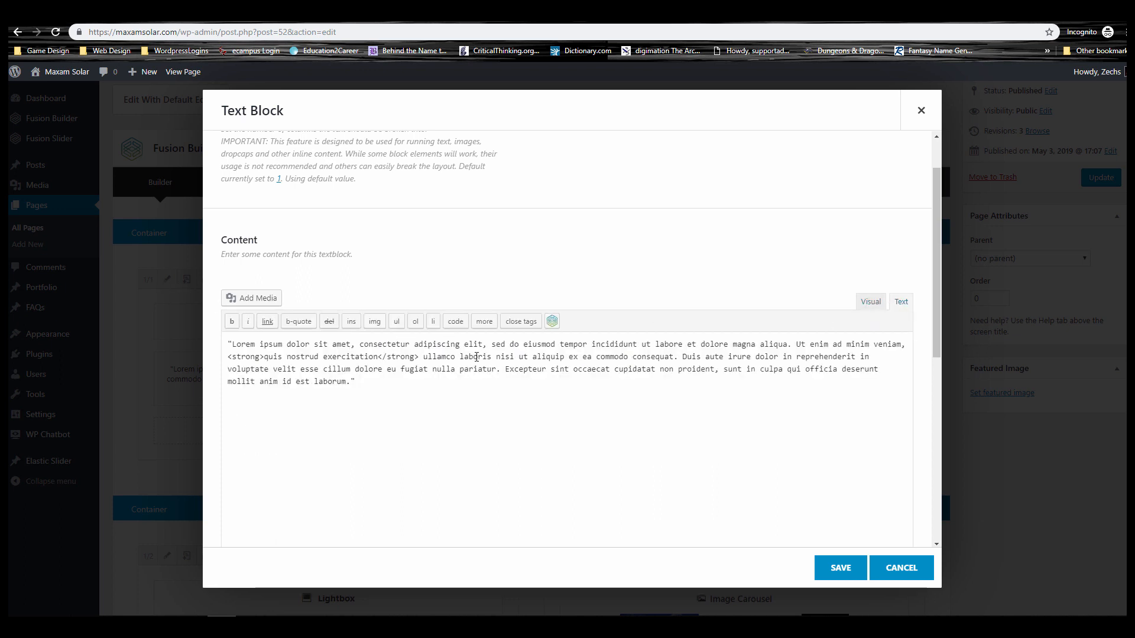
# - Select 'commodo consequat', dismiss the link dialog, wrap it in <em> and view it italic in Visual
pyautogui.doubleClick(634, 357)
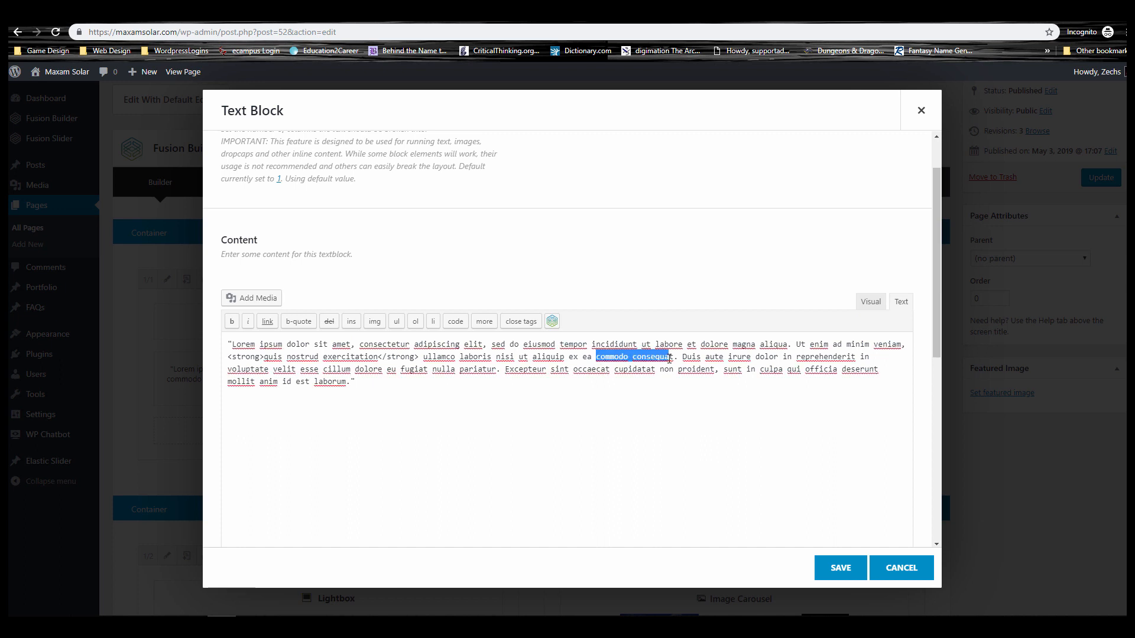
pyautogui.moveTo(672, 339)
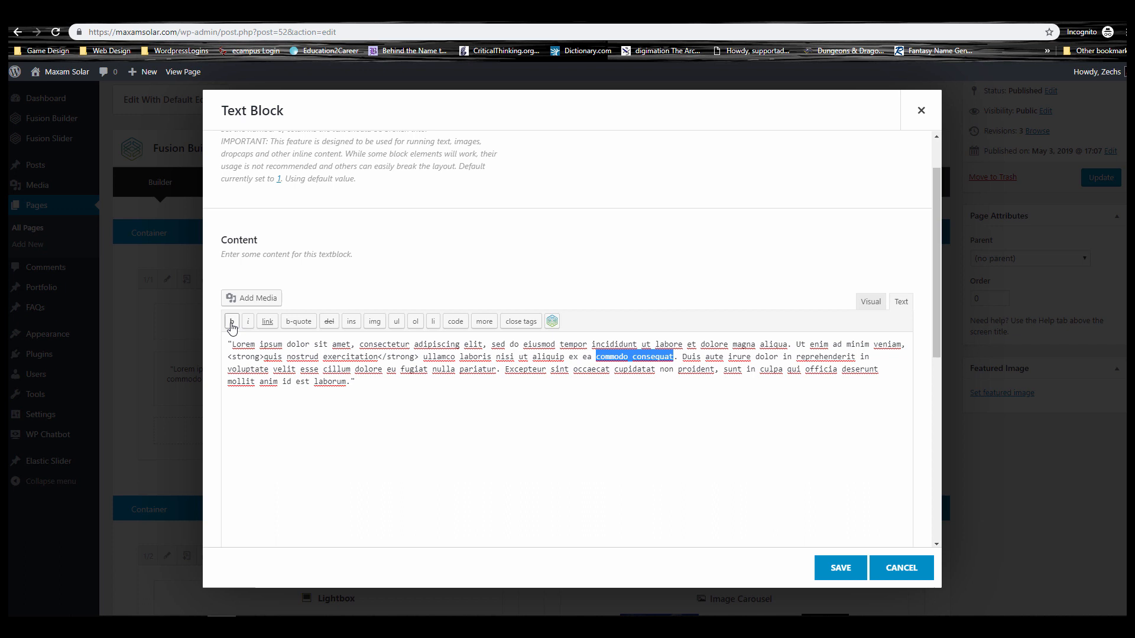
pyautogui.moveTo(279, 334)
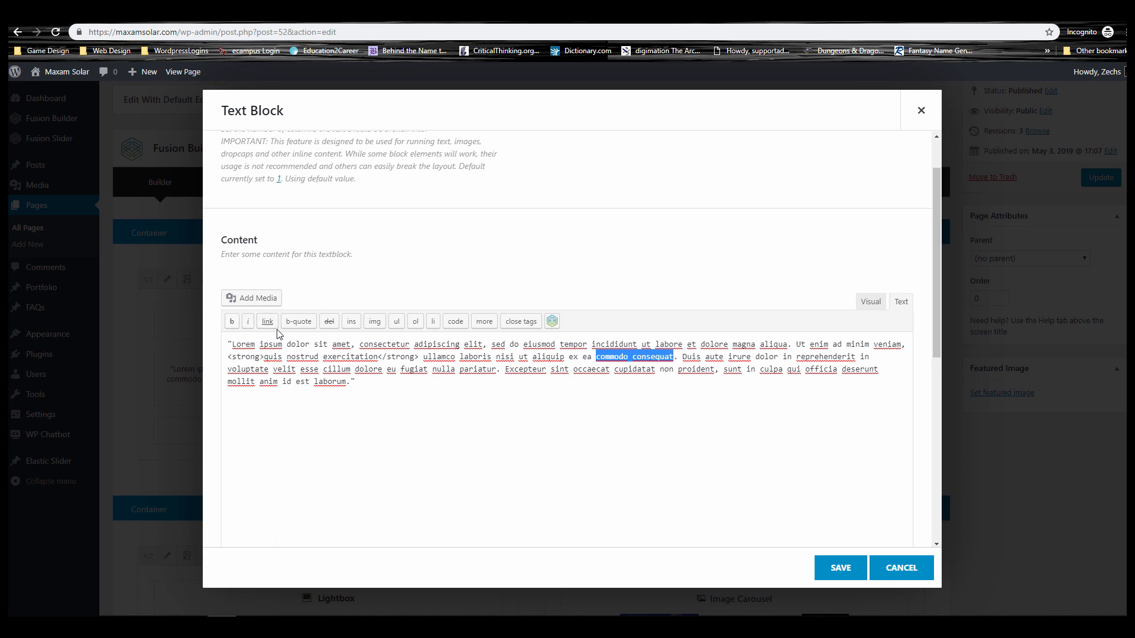
pyautogui.moveTo(267, 321)
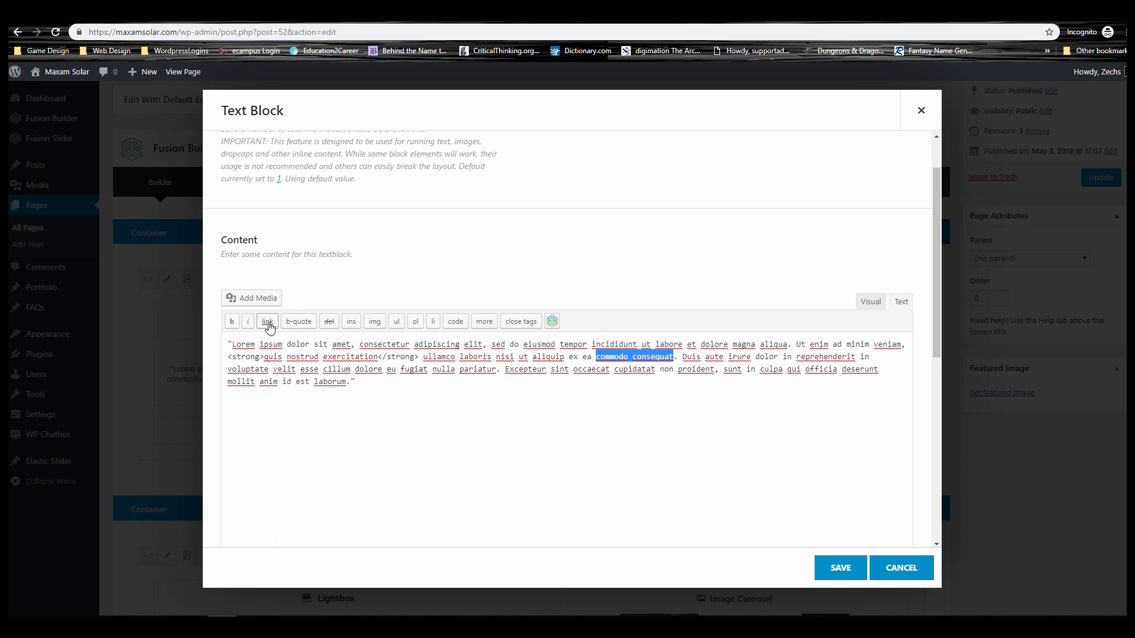
pyautogui.click(267, 321)
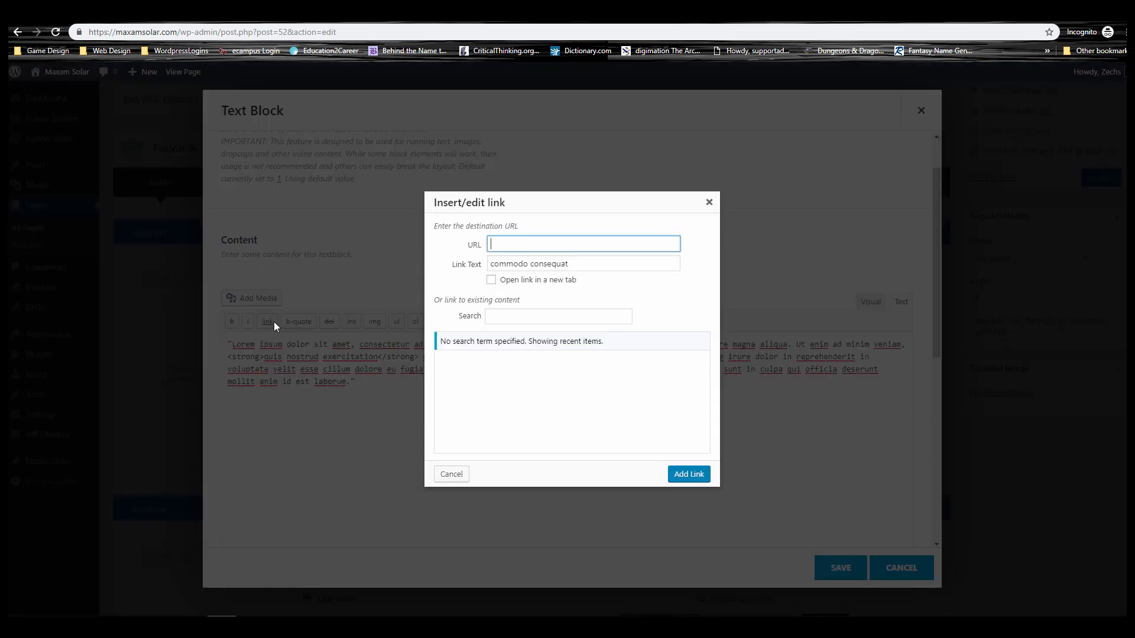
pyautogui.click(451, 474)
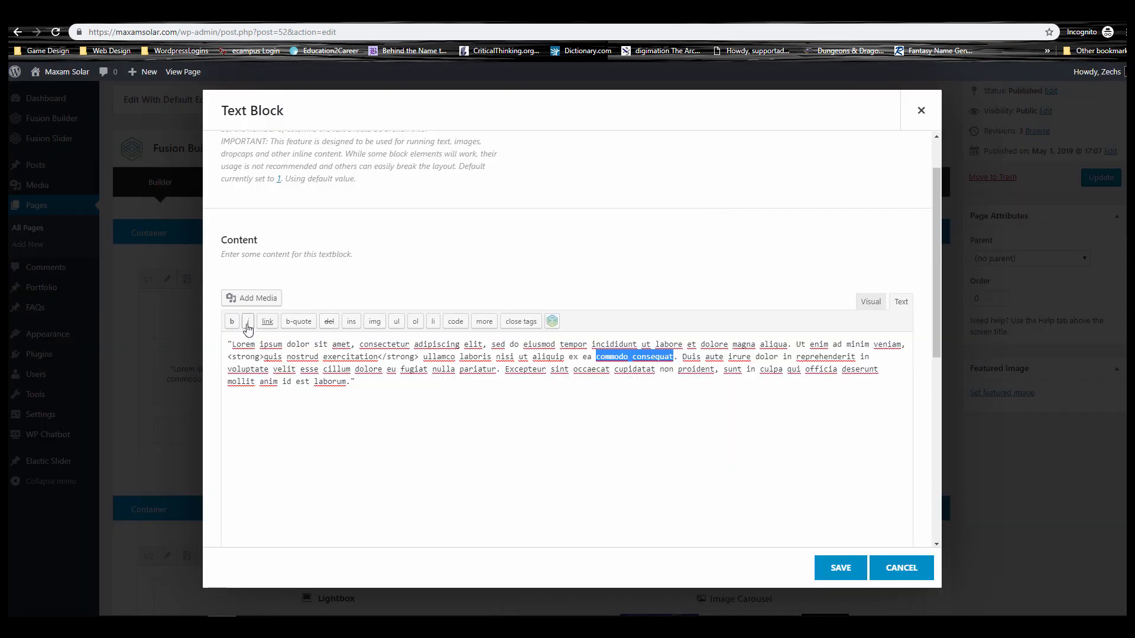
pyautogui.click(247, 321)
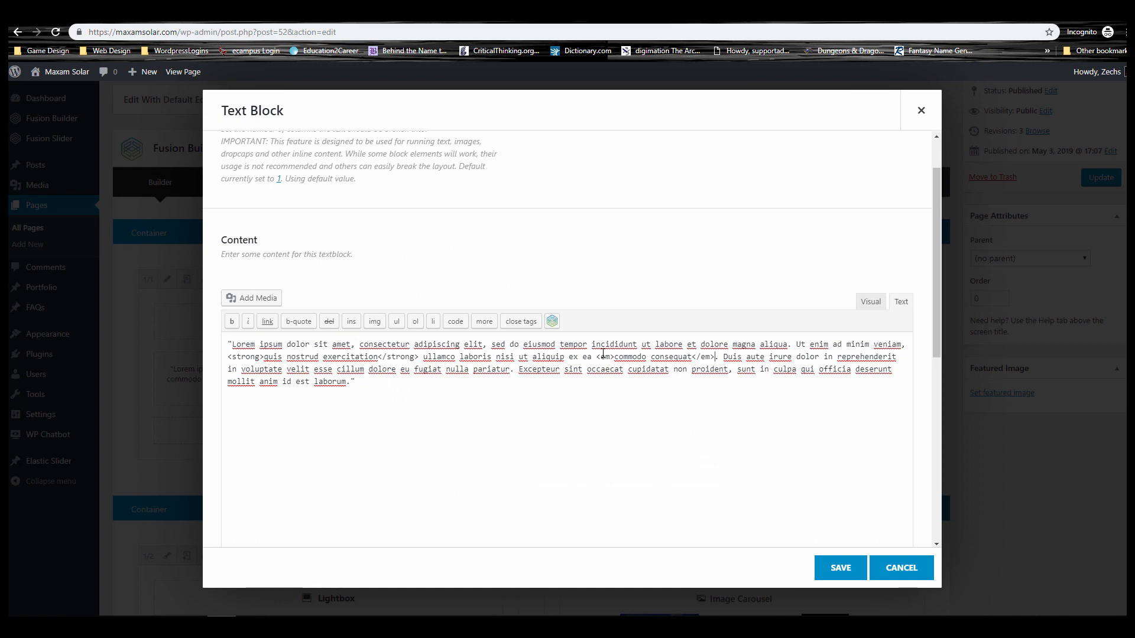
pyautogui.moveTo(871, 301)
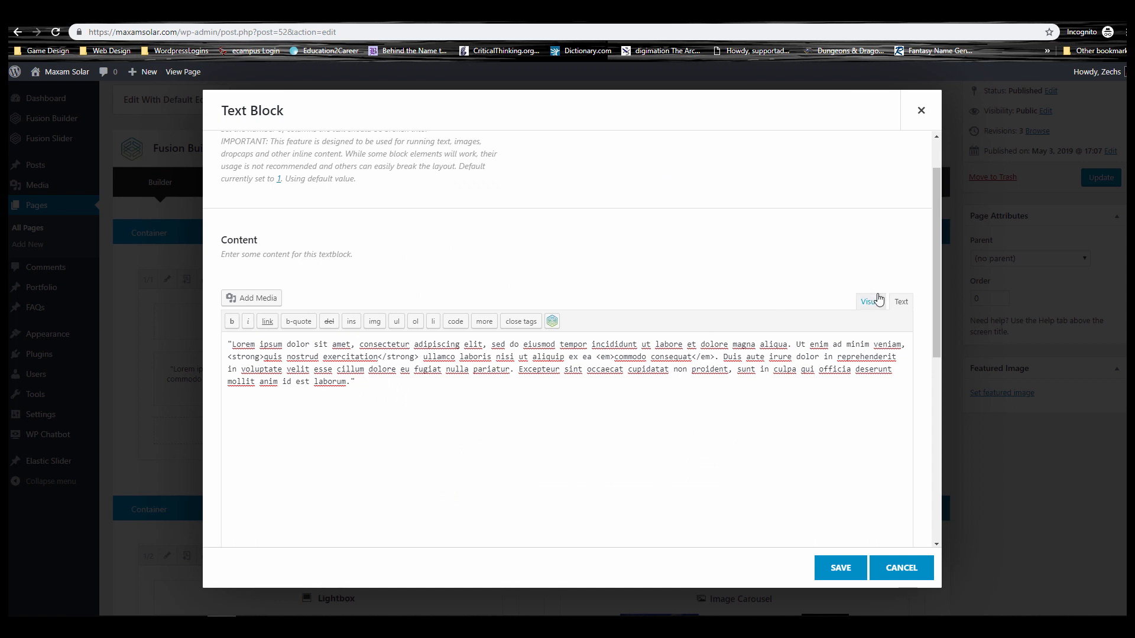
pyautogui.click(870, 301)
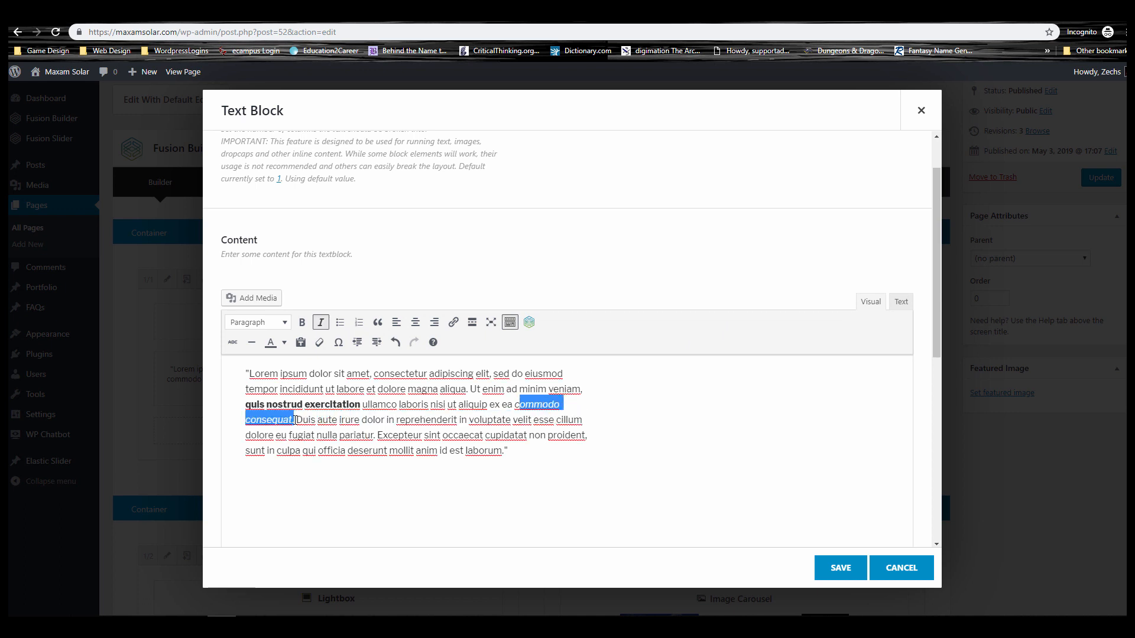
pyautogui.moveTo(830, 544)
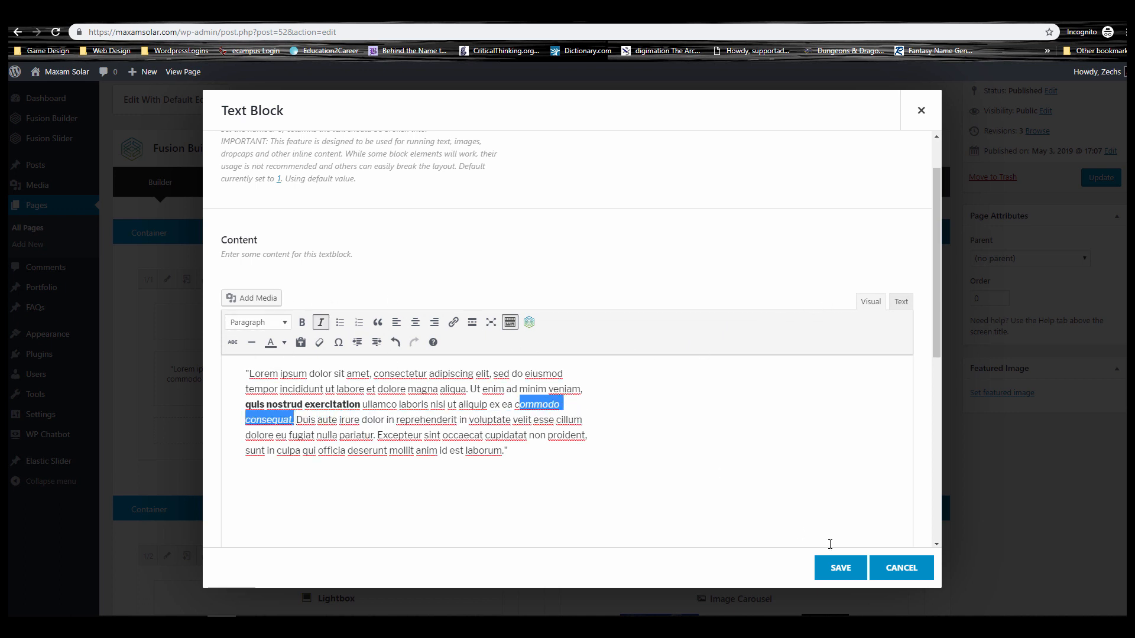
pyautogui.moveTo(519, 383)
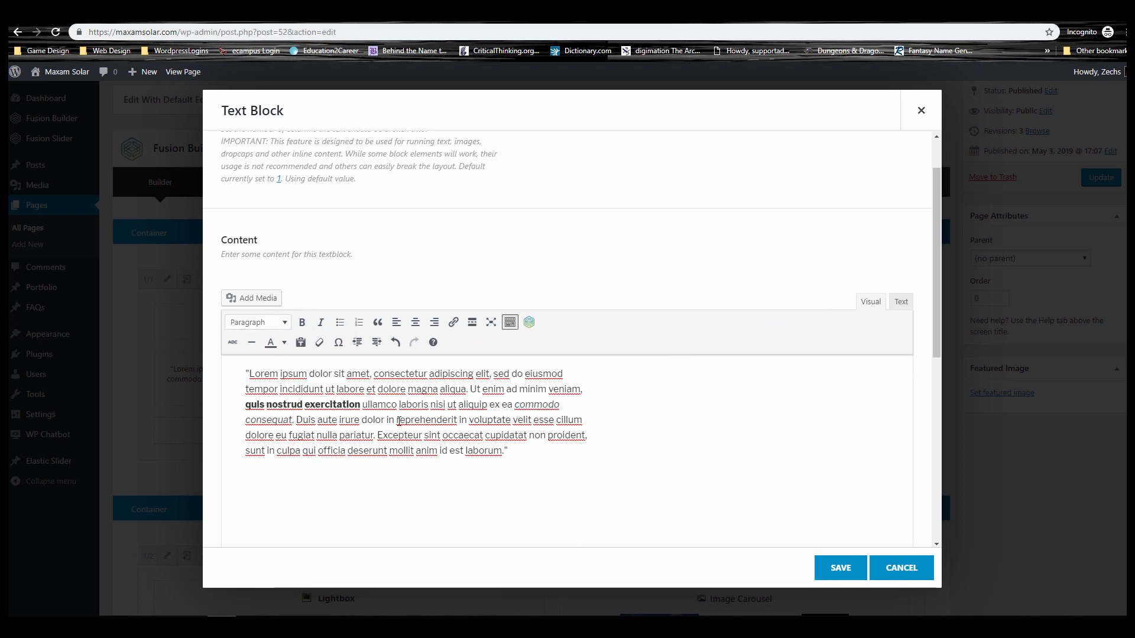
# - Make the word 'reprehenderit' bold with the B button
pyautogui.doubleClick(426, 419)
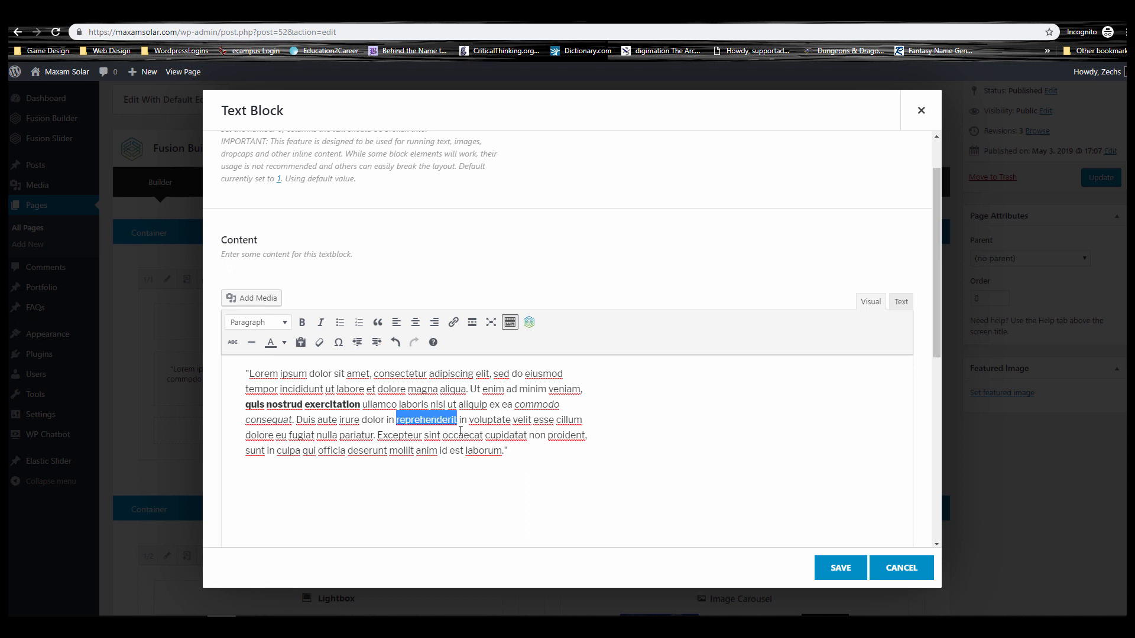
pyautogui.moveTo(301, 321)
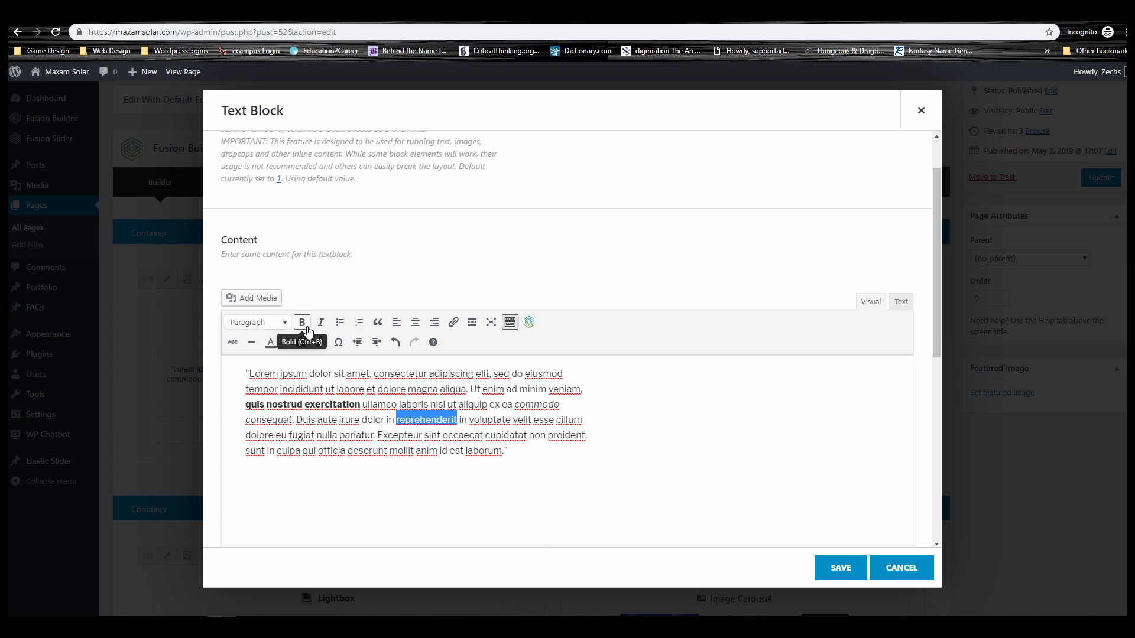
pyautogui.click(301, 322)
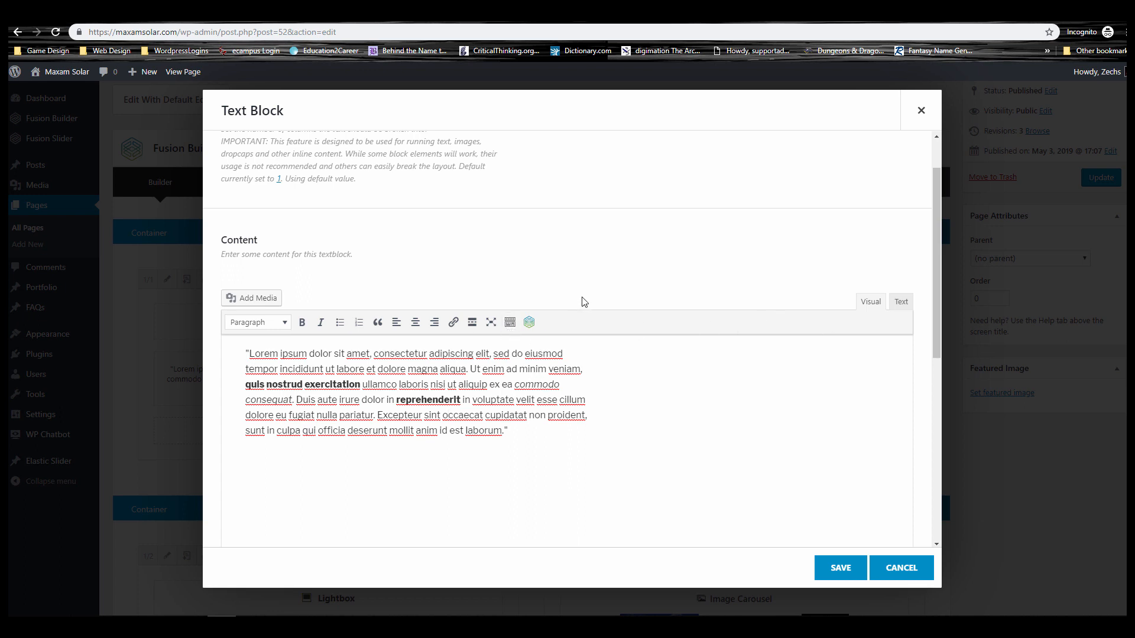
pyautogui.moveTo(510, 322)
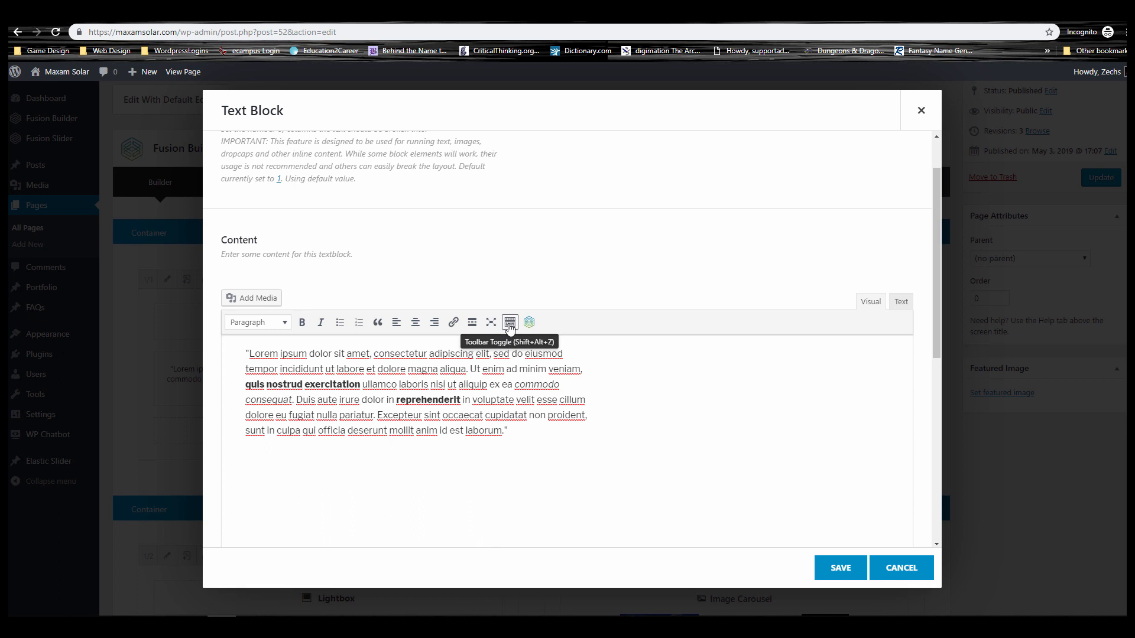
# - Show the second toolbar row via Toolbar Toggle and select 'Lorem ipsum'
pyautogui.click(510, 321)
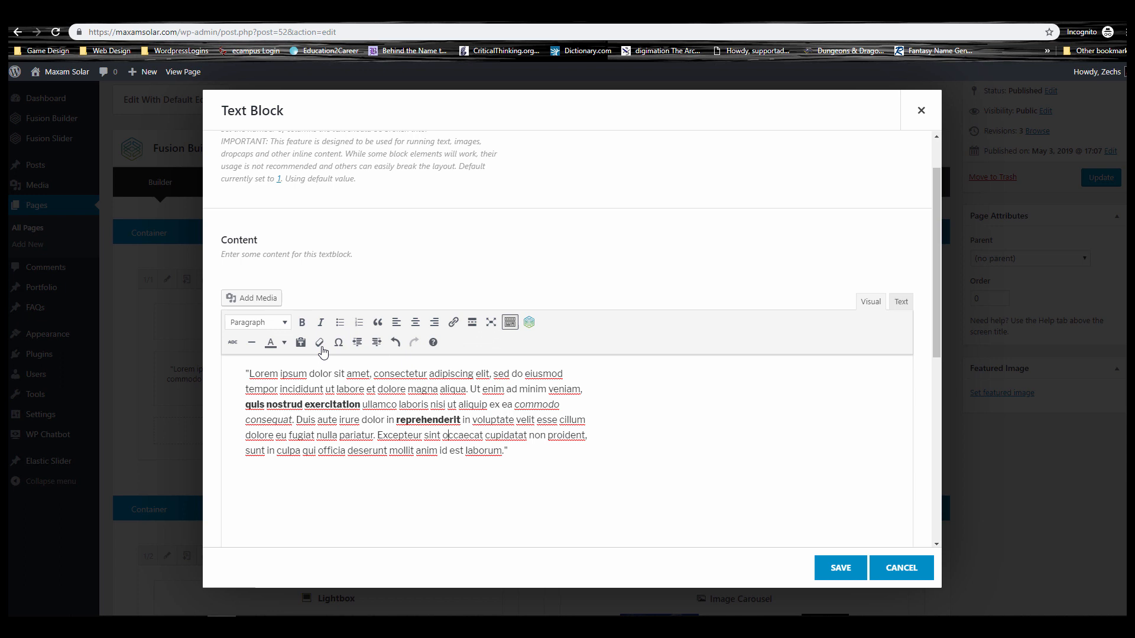
pyautogui.moveTo(517, 422)
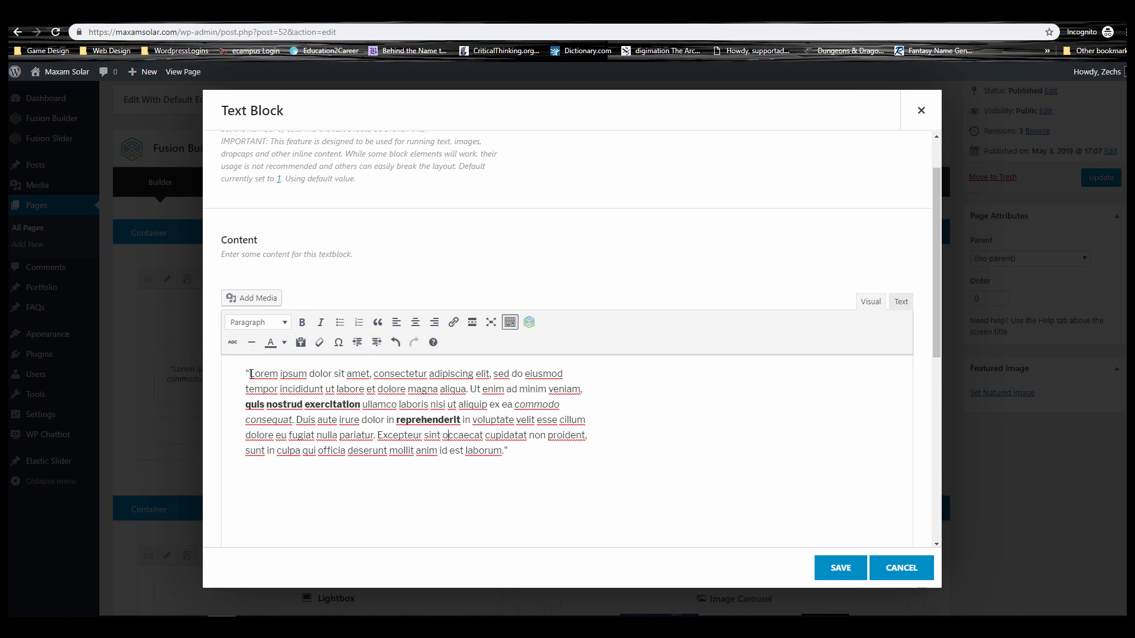
pyautogui.doubleClick(277, 373)
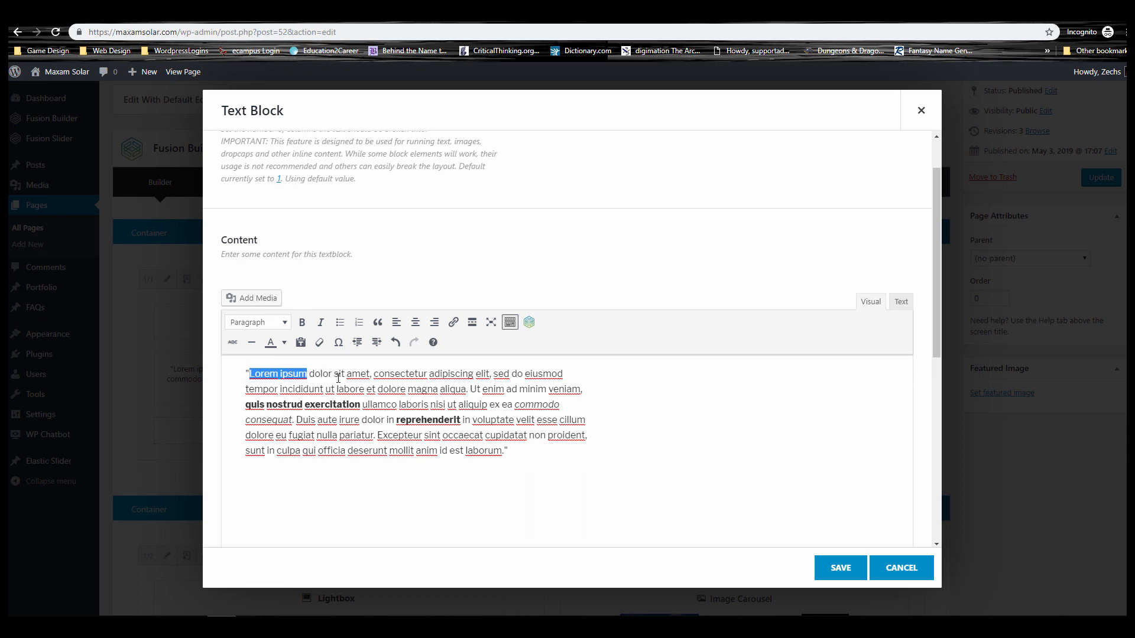
pyautogui.moveTo(631, 283)
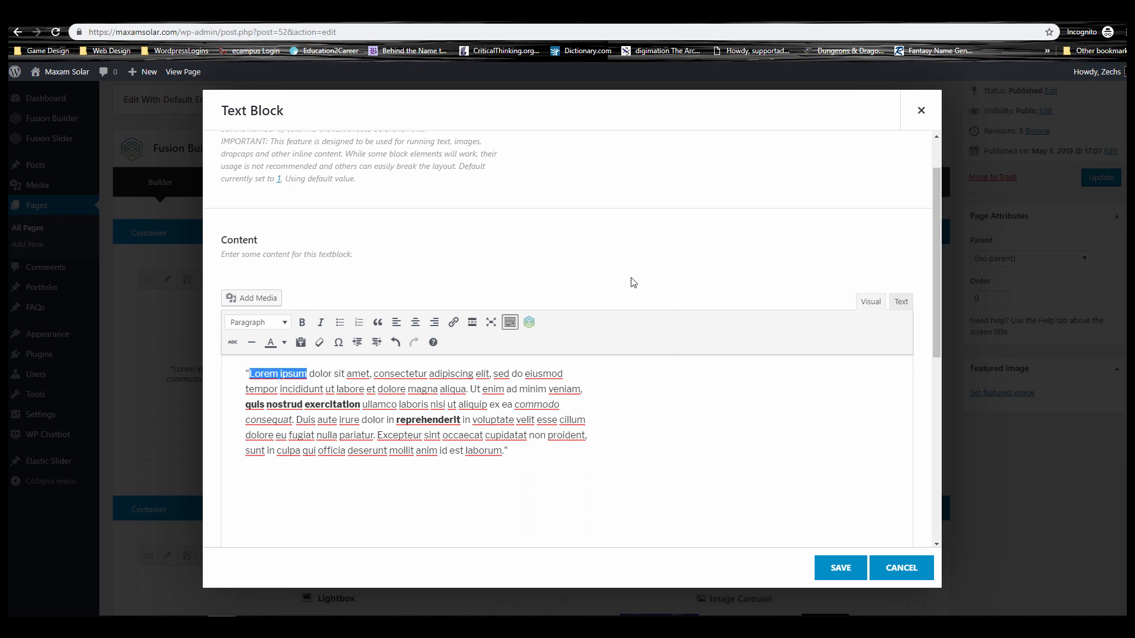
pyautogui.moveTo(348, 374)
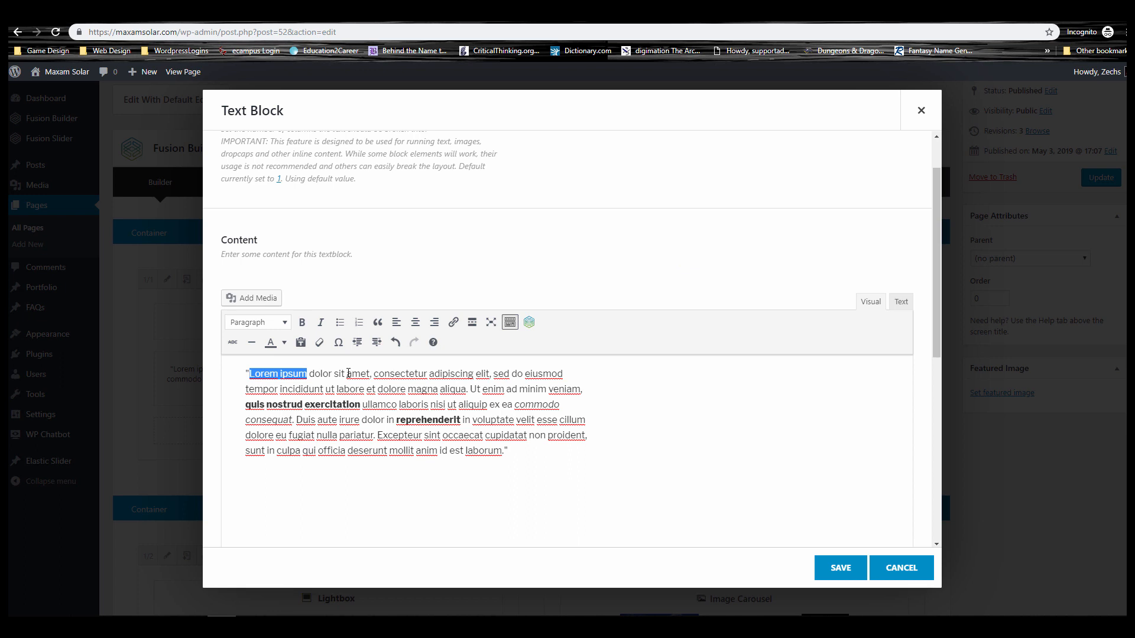
pyautogui.moveTo(320, 377)
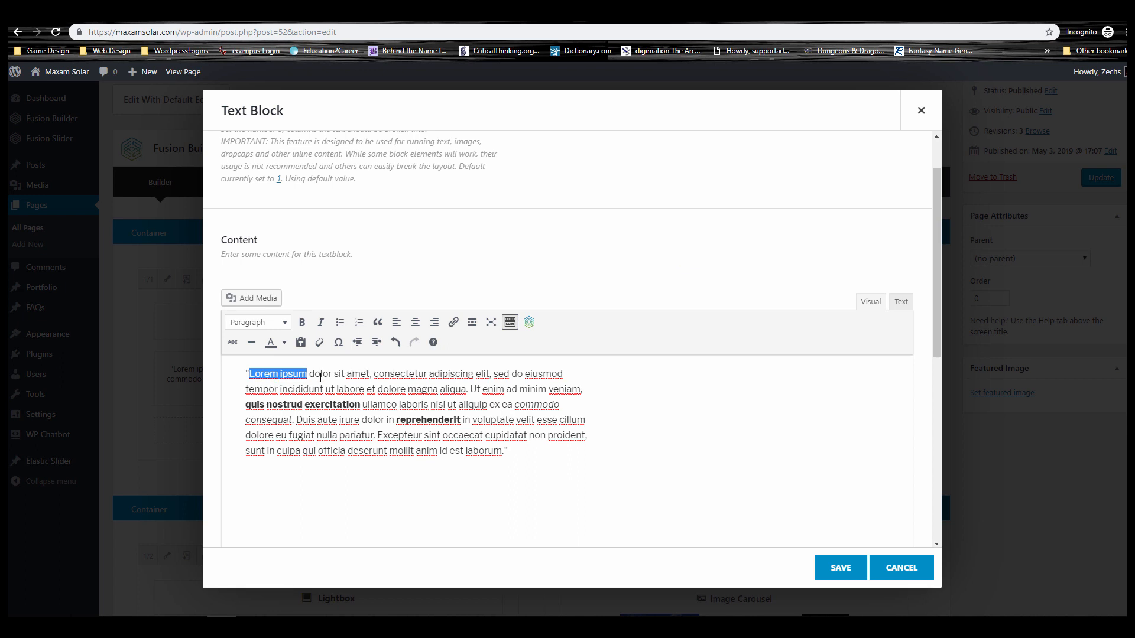
pyautogui.moveTo(270, 342)
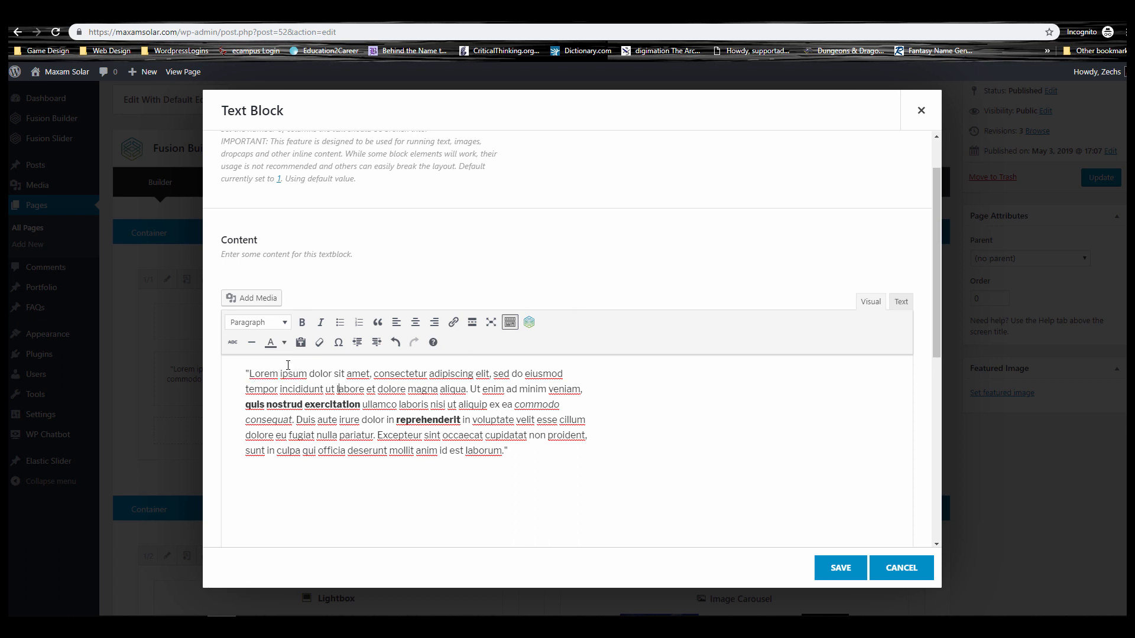
pyautogui.moveTo(270, 342)
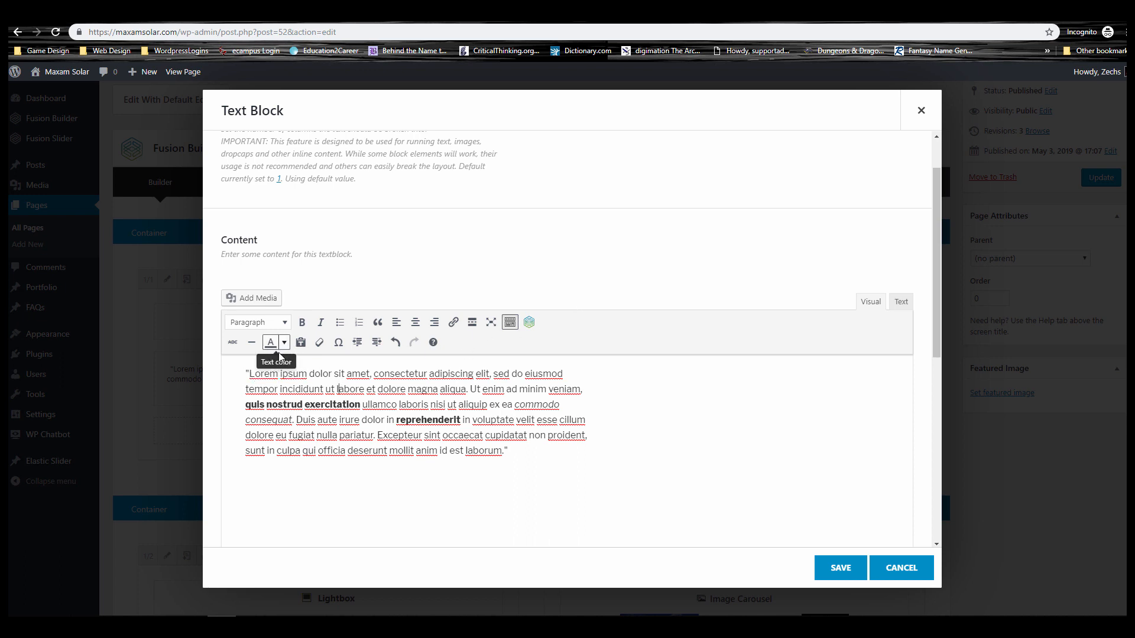
# - Colour 'Lorem ipsum' and 'dolore magna' red (#ff0000) and check the span markup in Text view
pyautogui.doubleClick(275, 373)
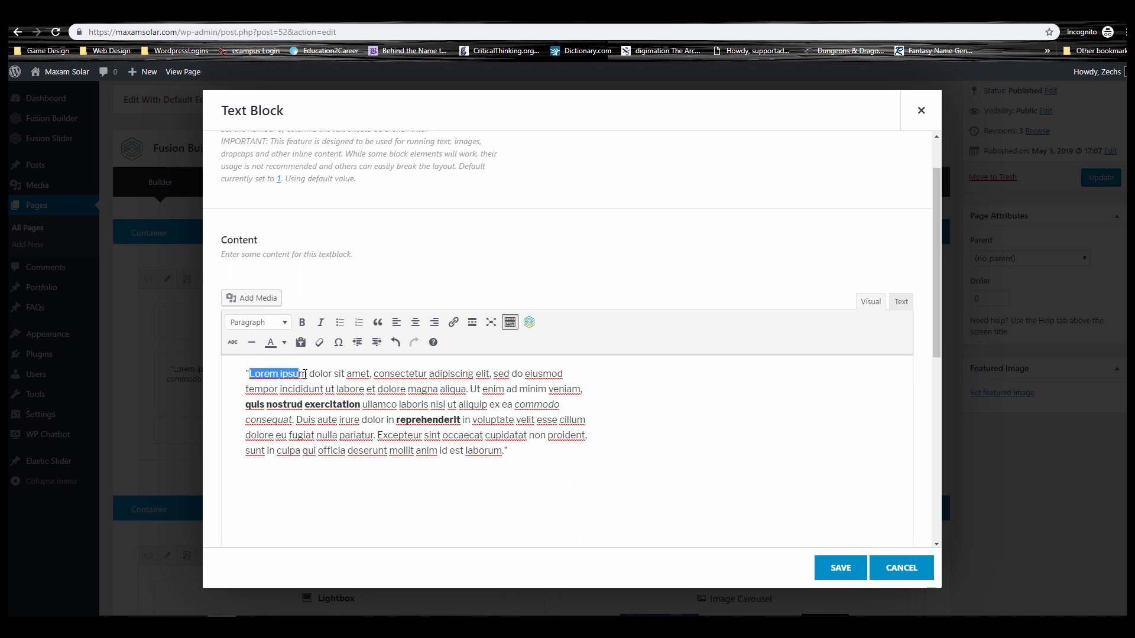
pyautogui.click(284, 342)
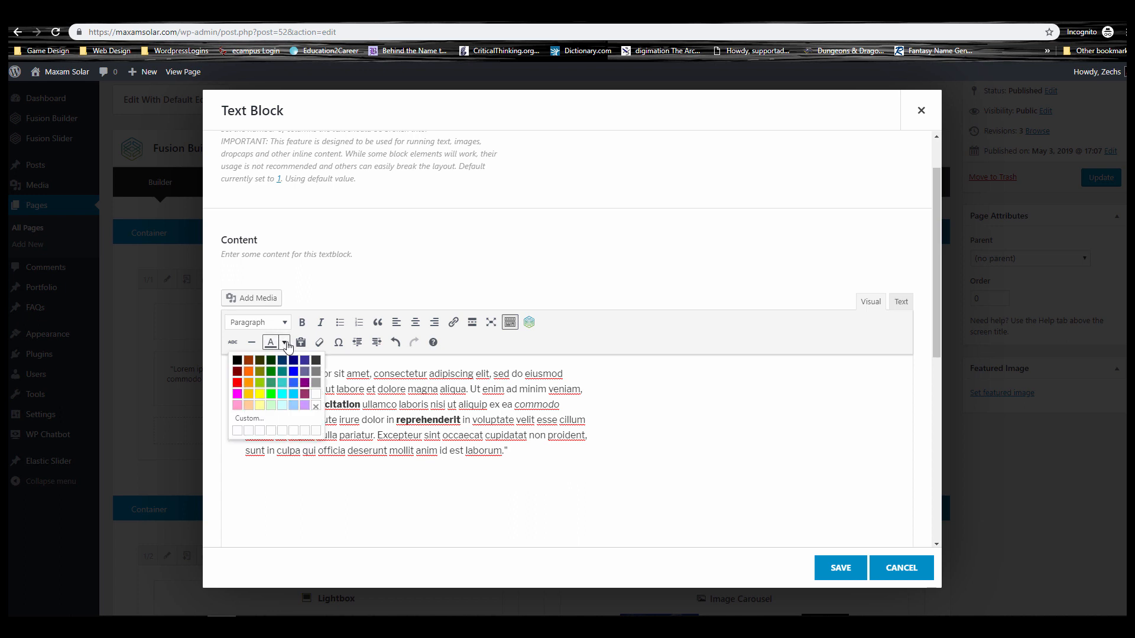
pyautogui.moveTo(259, 385)
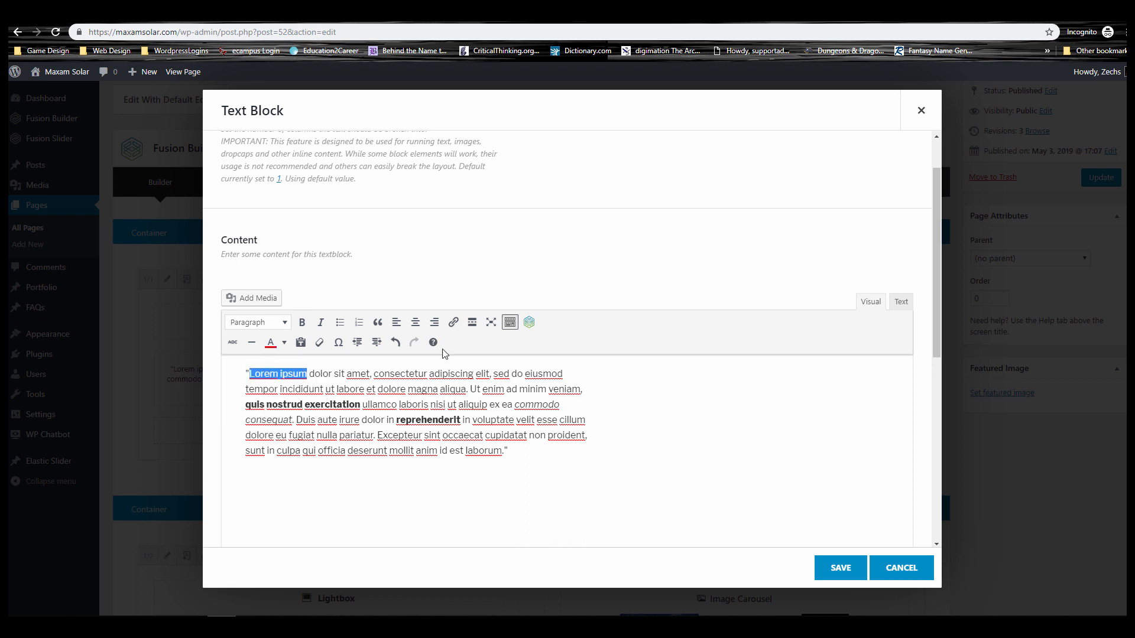
pyautogui.click(272, 373)
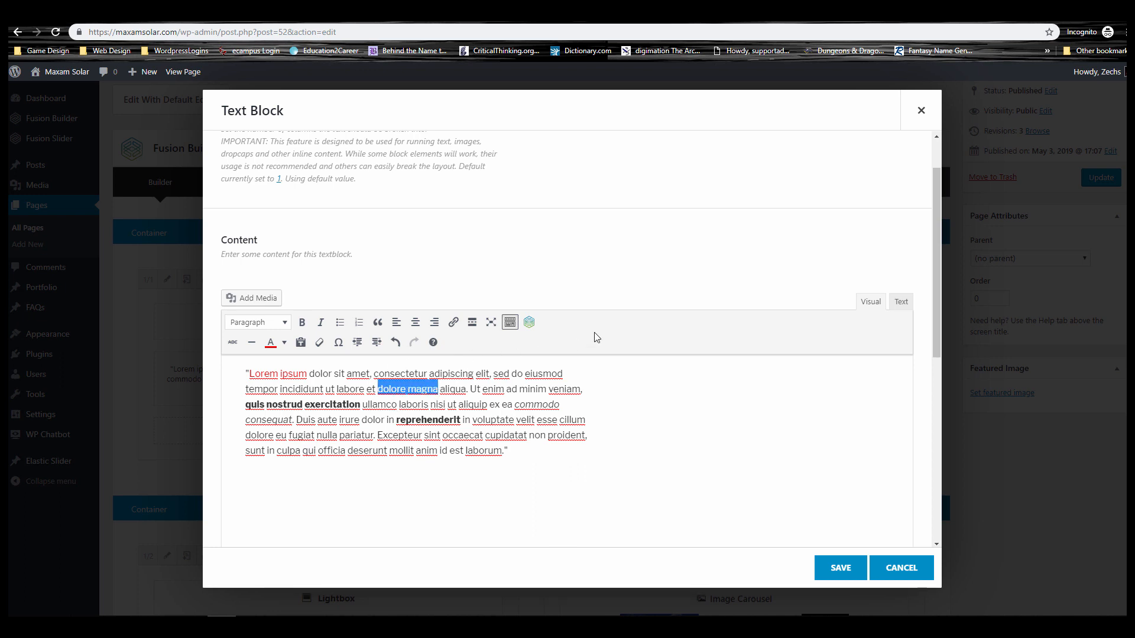
pyautogui.click(389, 389)
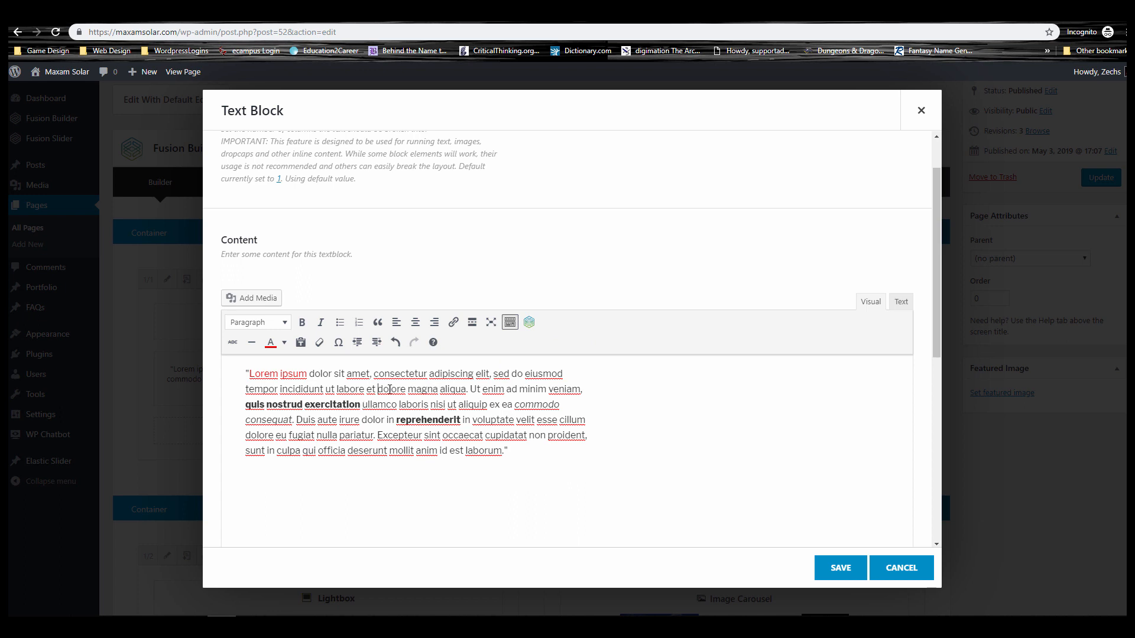
pyautogui.doubleClick(391, 389)
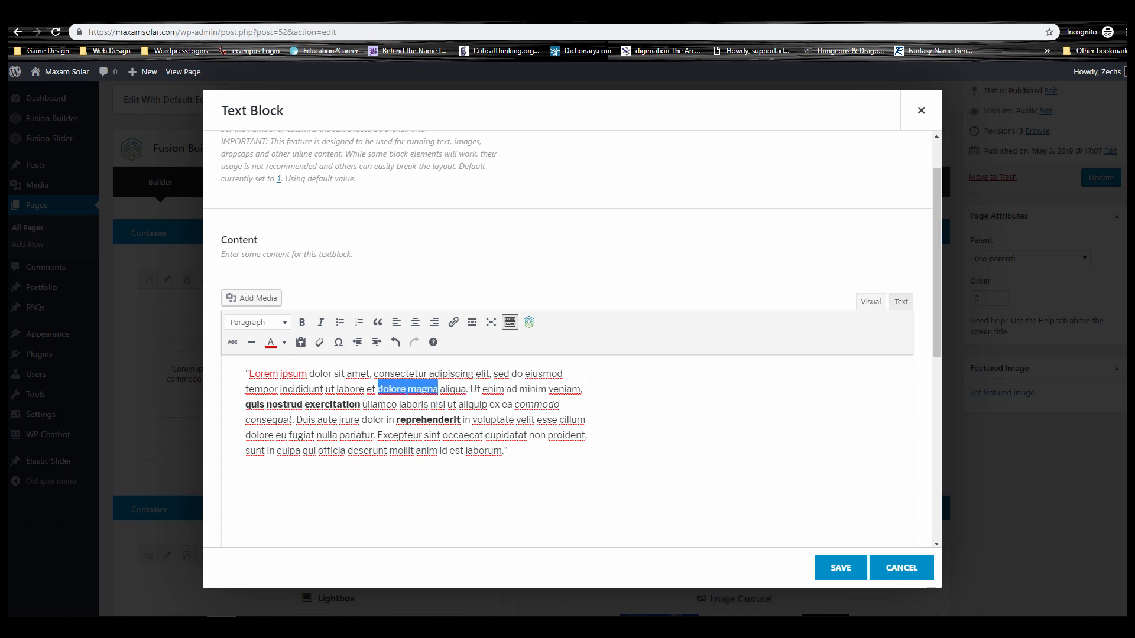
pyautogui.moveTo(270, 342)
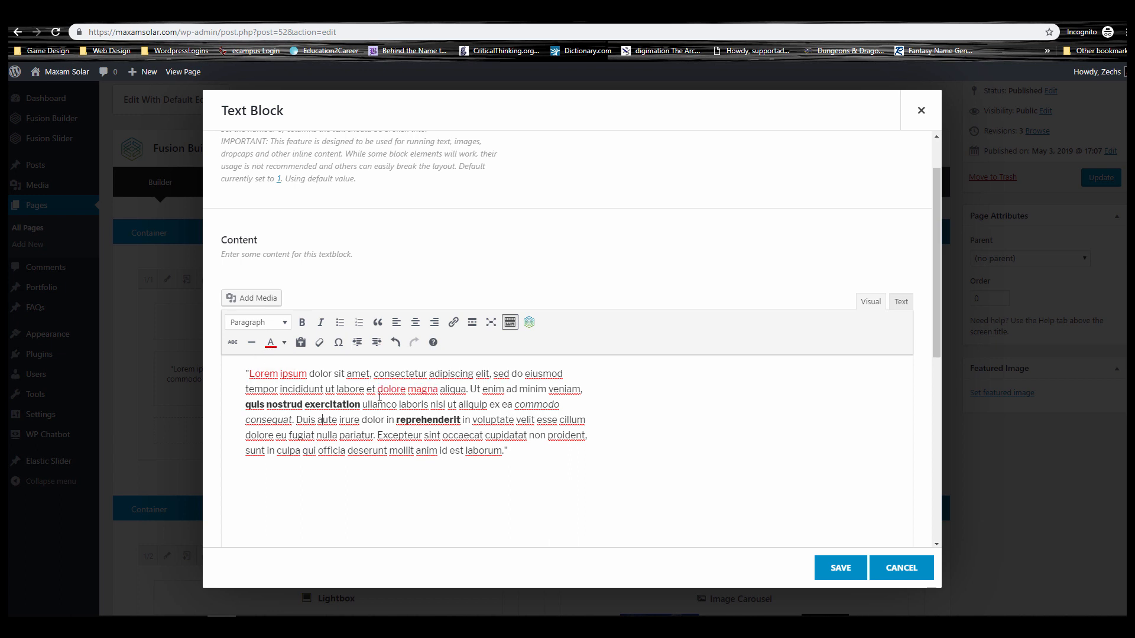
pyautogui.moveTo(299, 375)
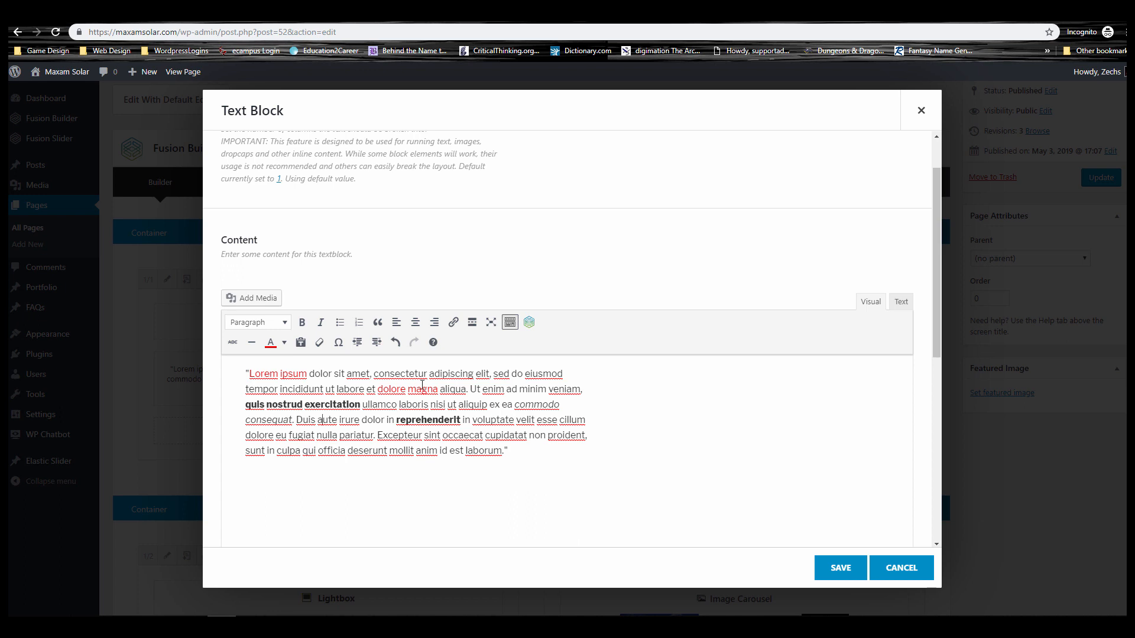
pyautogui.moveTo(900, 301)
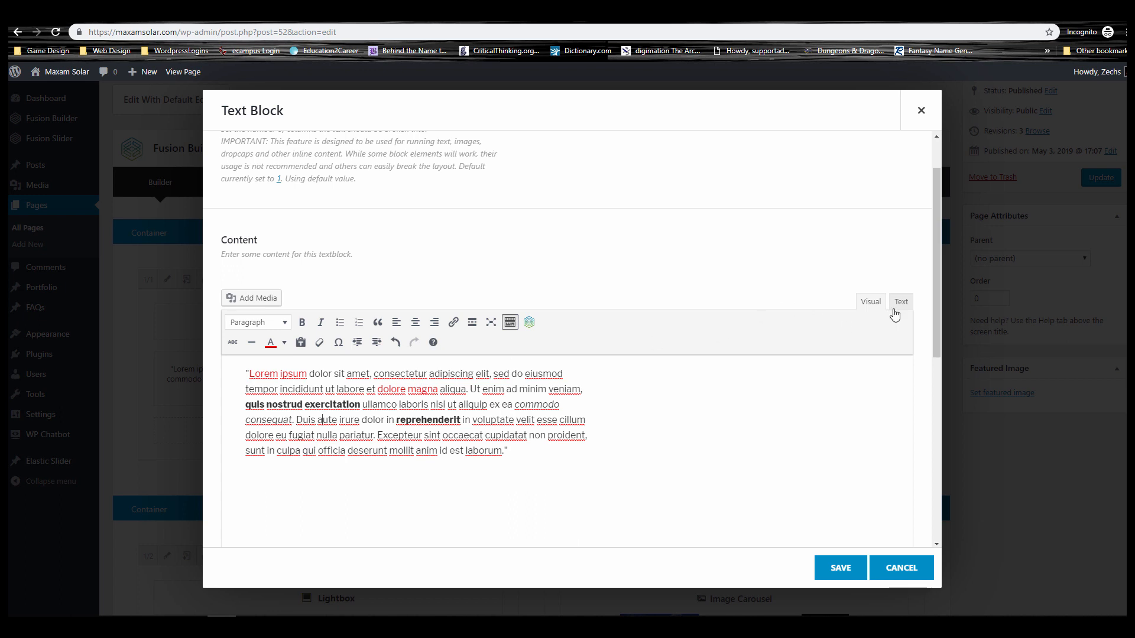
pyautogui.click(900, 302)
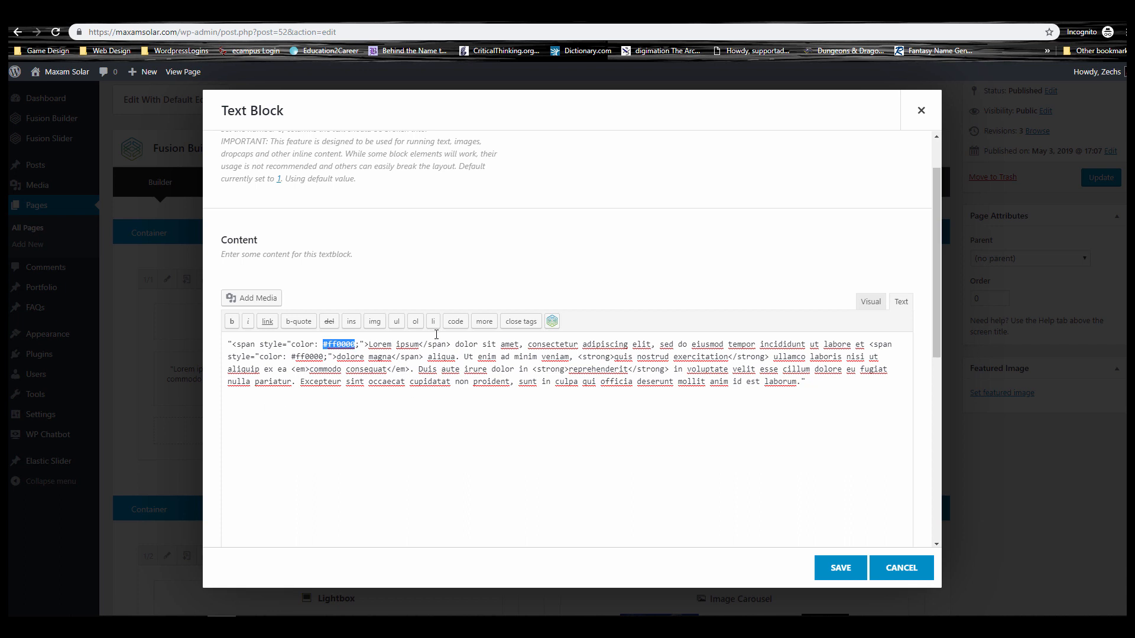
# - Verify the span and strong tags between Text and Visual views, then save the Text Block
pyautogui.click(869, 301)
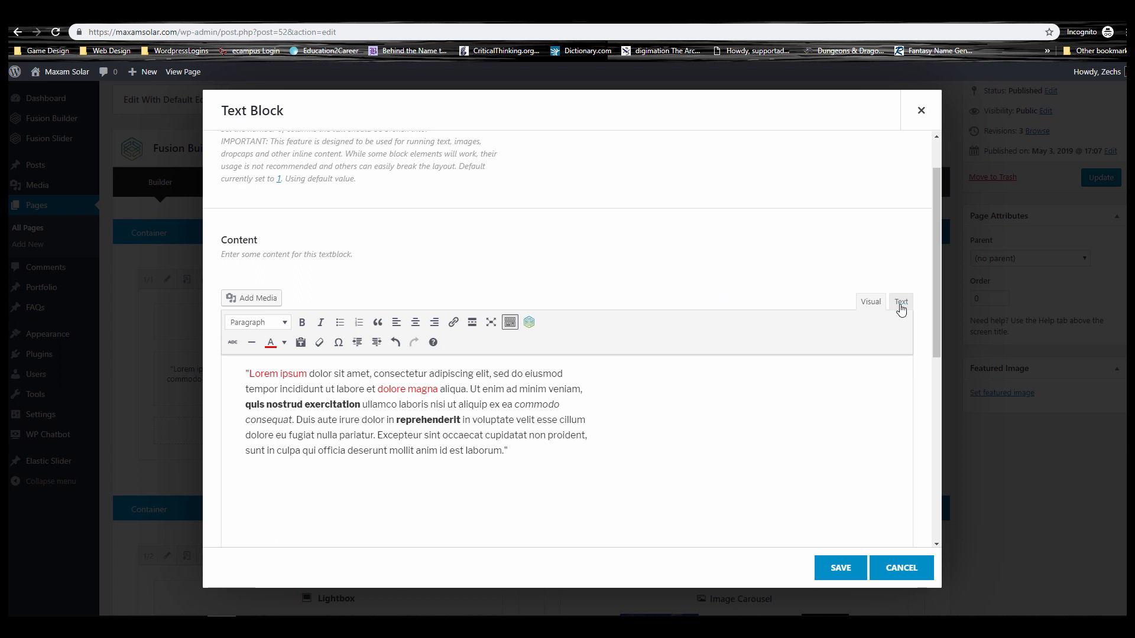
pyautogui.click(901, 302)
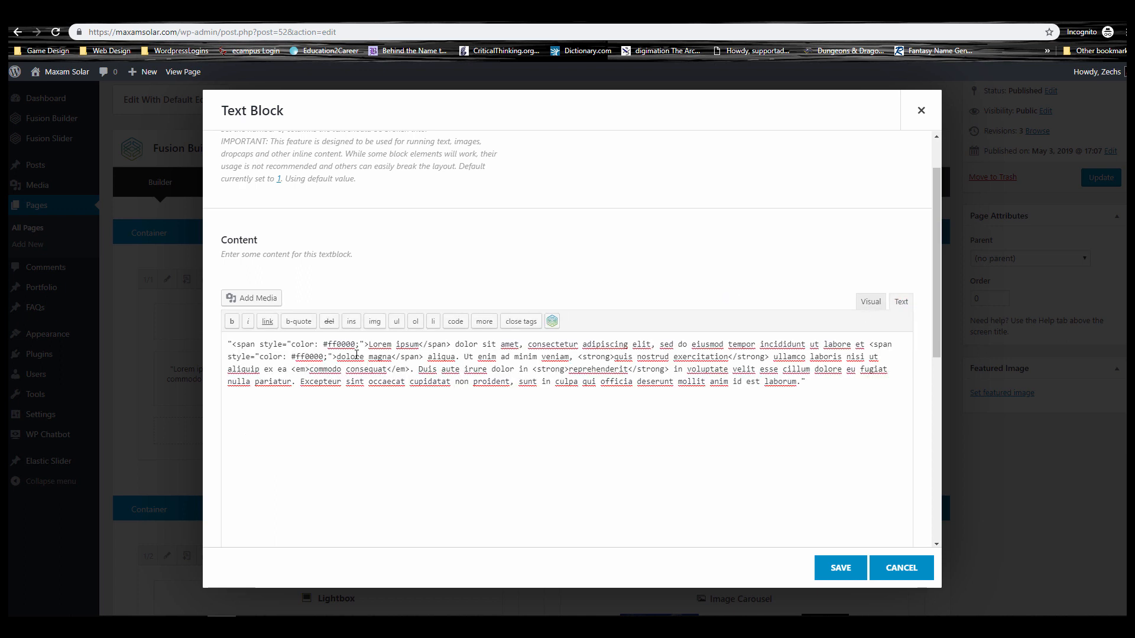
pyautogui.click(870, 301)
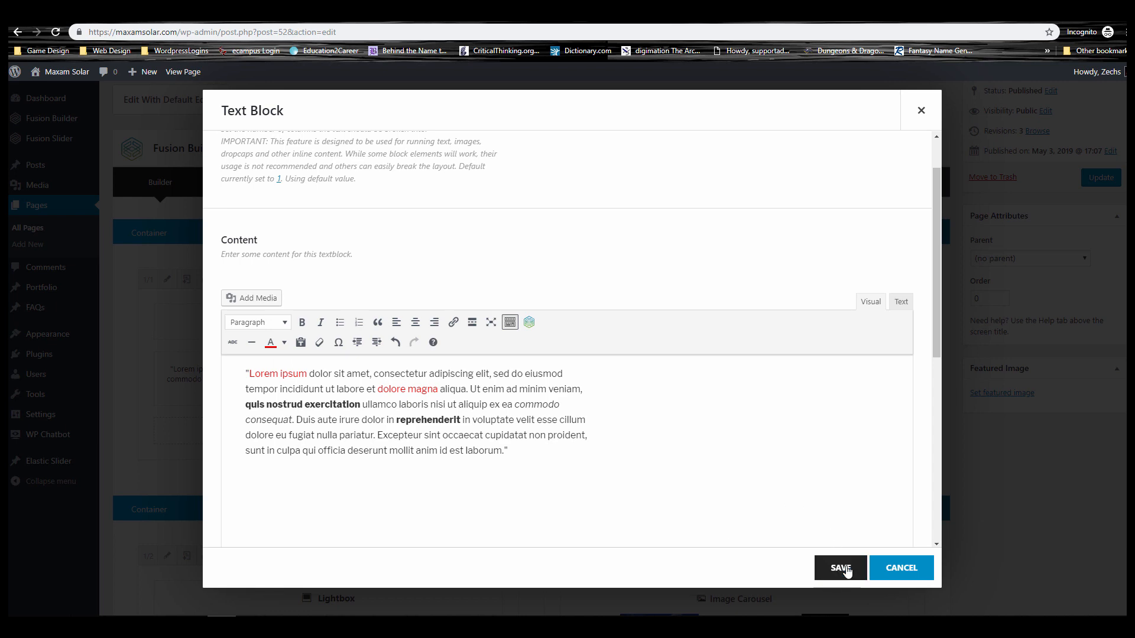
pyautogui.click(839, 568)
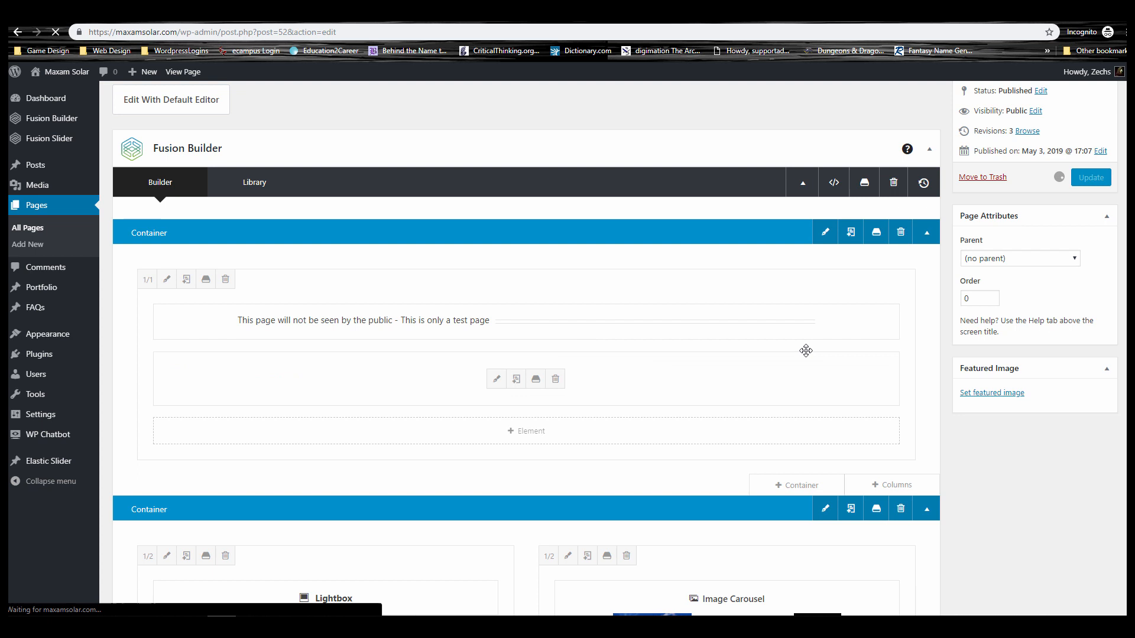
# - Update the Test Page so the formatted Lorem ipsum text block is saved as revision 4
pyautogui.click(1090, 178)
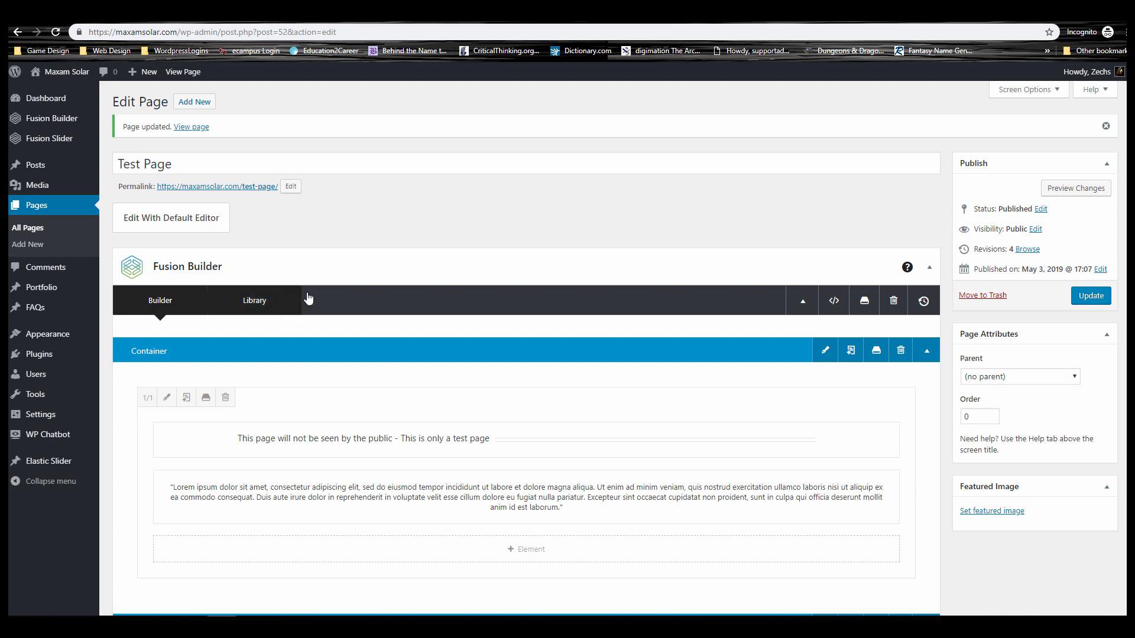
pyautogui.moveTo(401, 437)
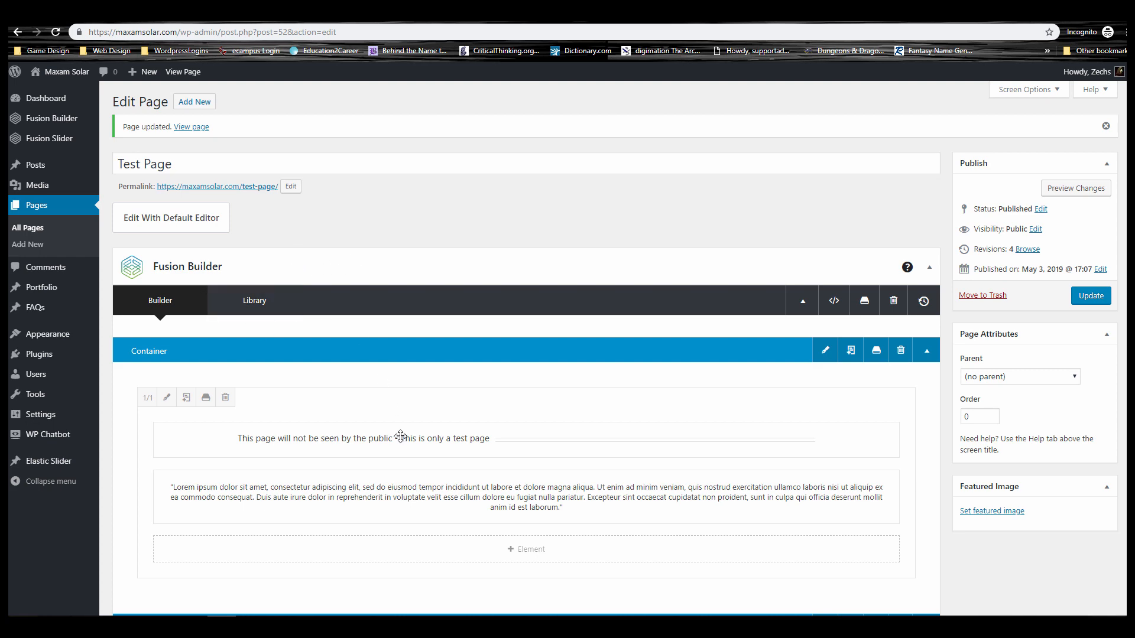
pyautogui.scroll(-3)
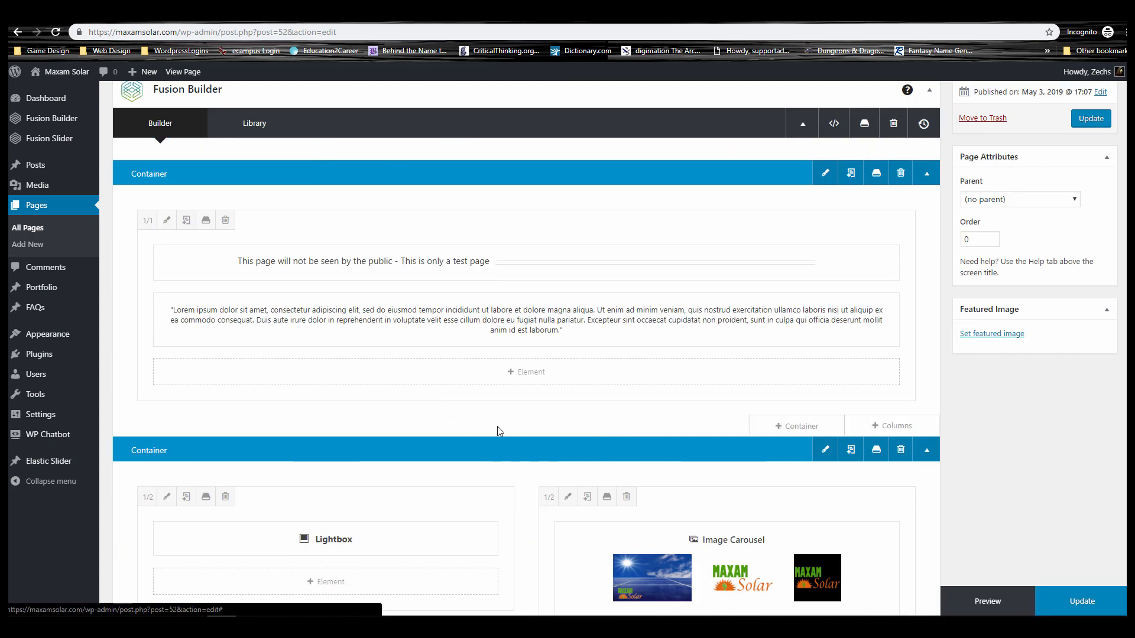
pyautogui.moveTo(380, 304)
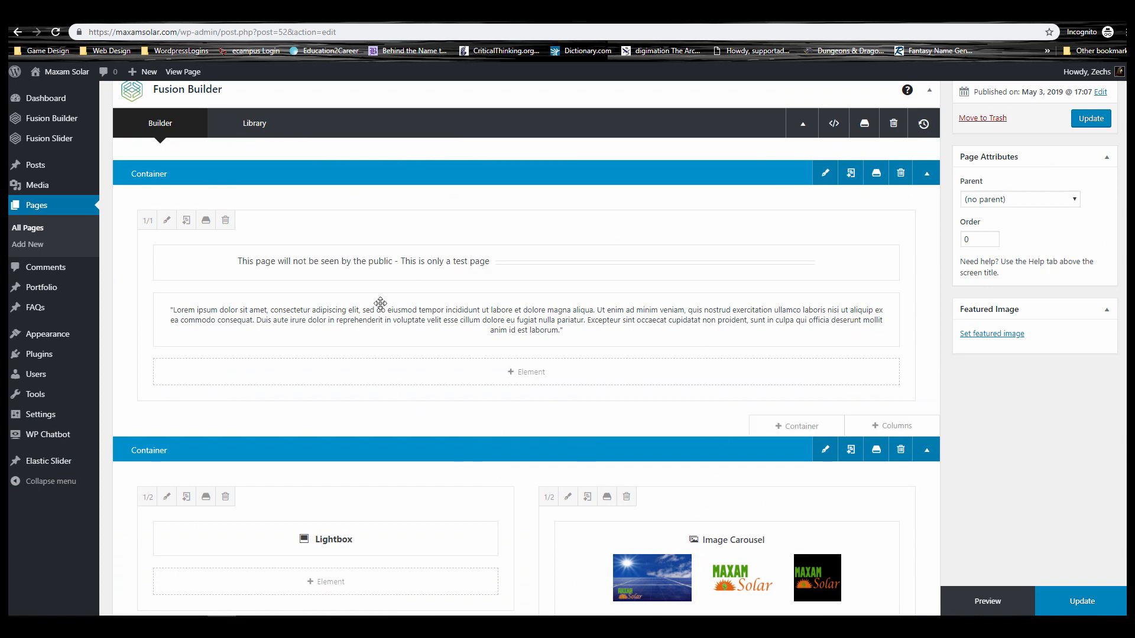
pyautogui.moveTo(374, 275)
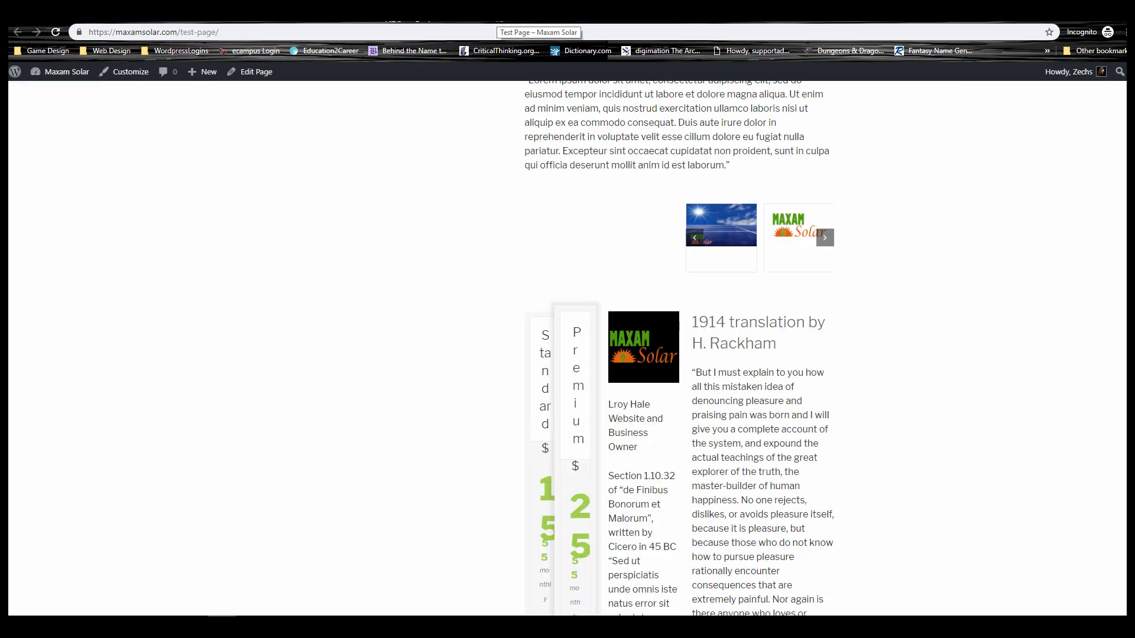
# - Reload the live Test Page to see the red, bold and italic words, then head to the Themes screen
pyautogui.scroll(3)
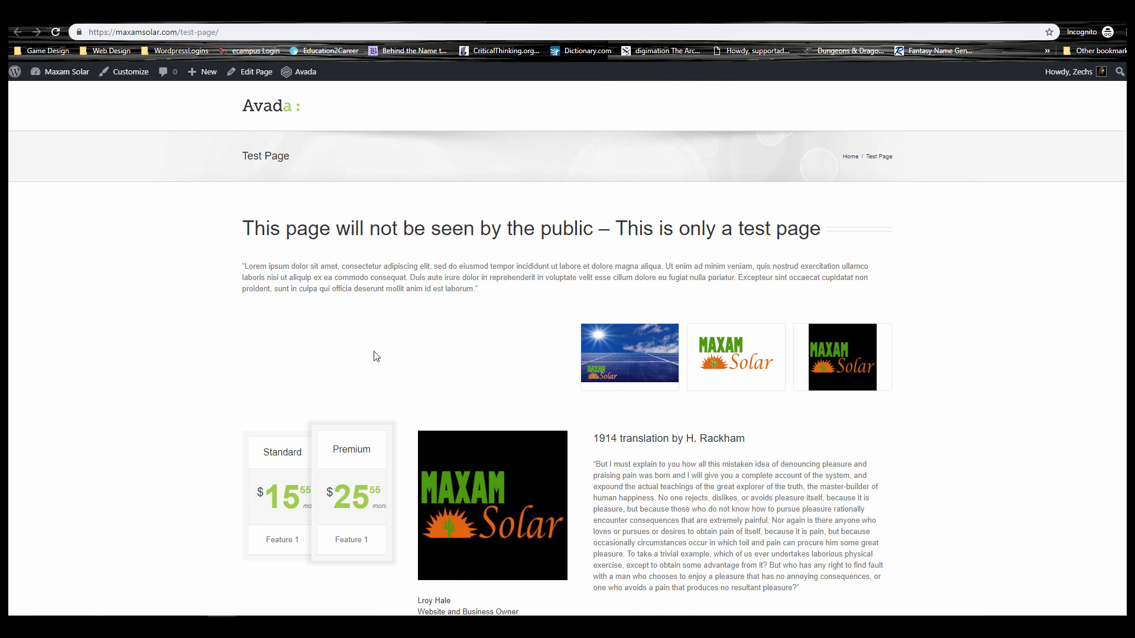
pyautogui.moveTo(405, 311)
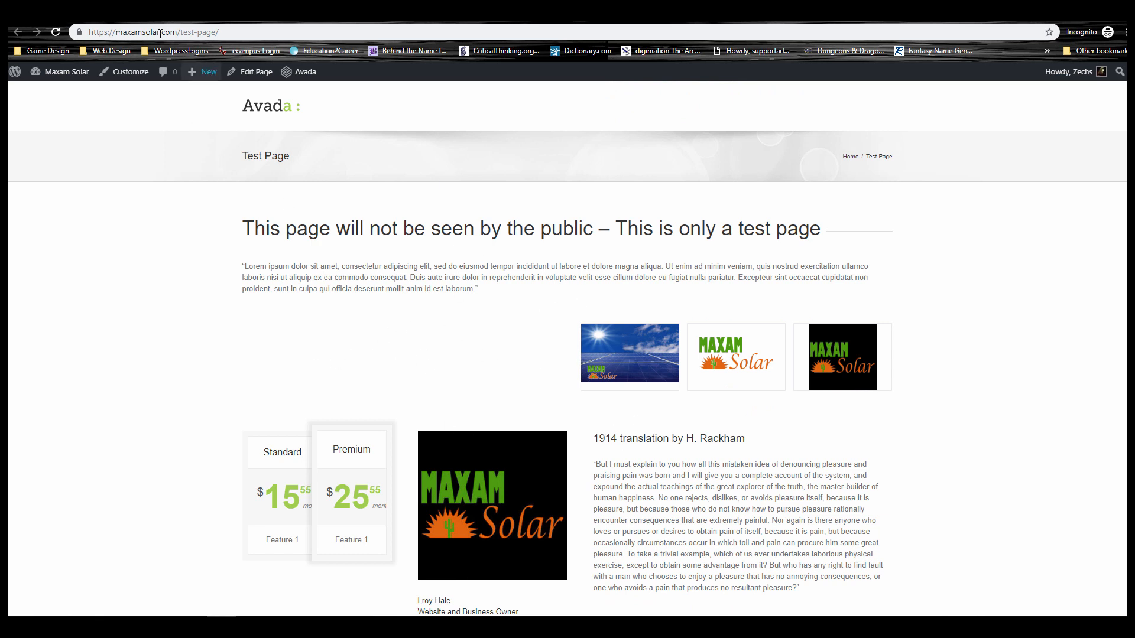
pyautogui.click(55, 32)
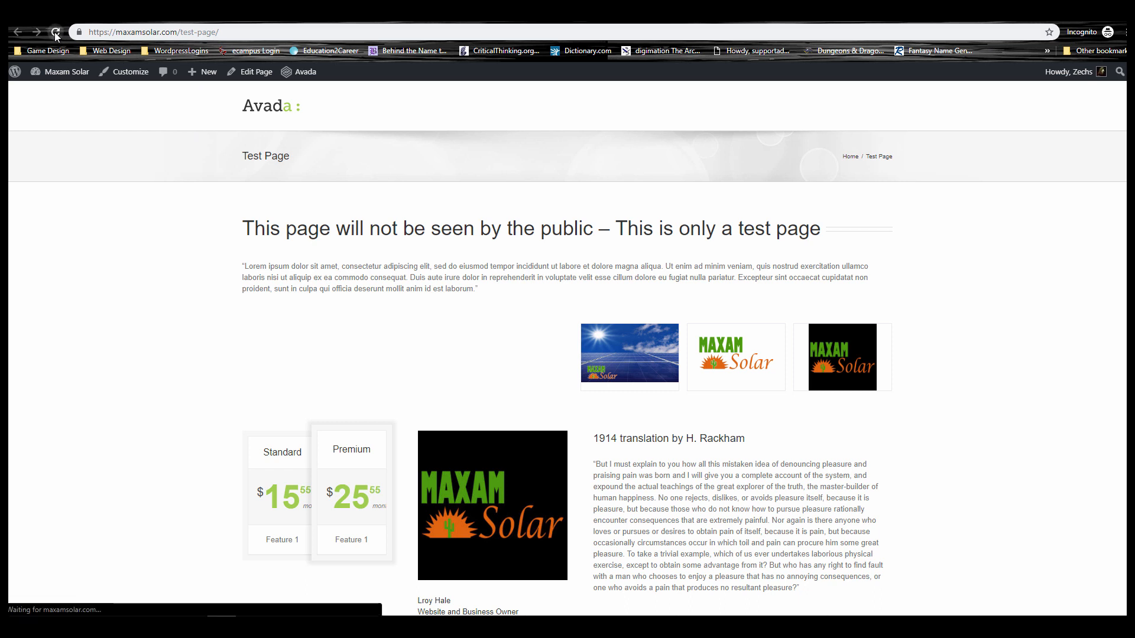
pyautogui.click(55, 32)
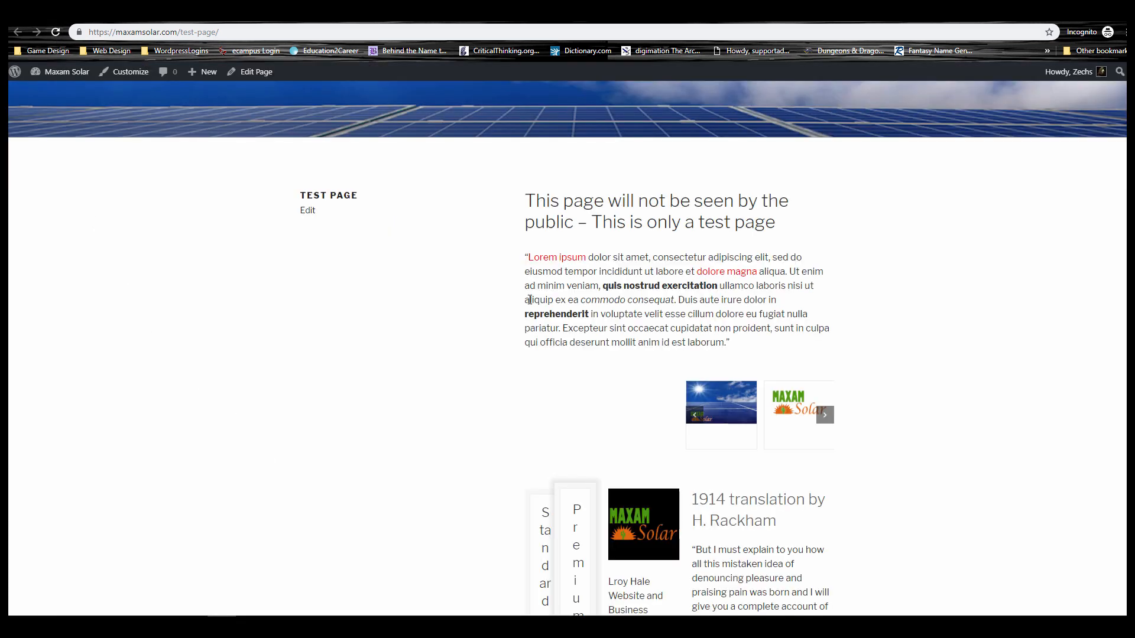
pyautogui.moveTo(550, 470)
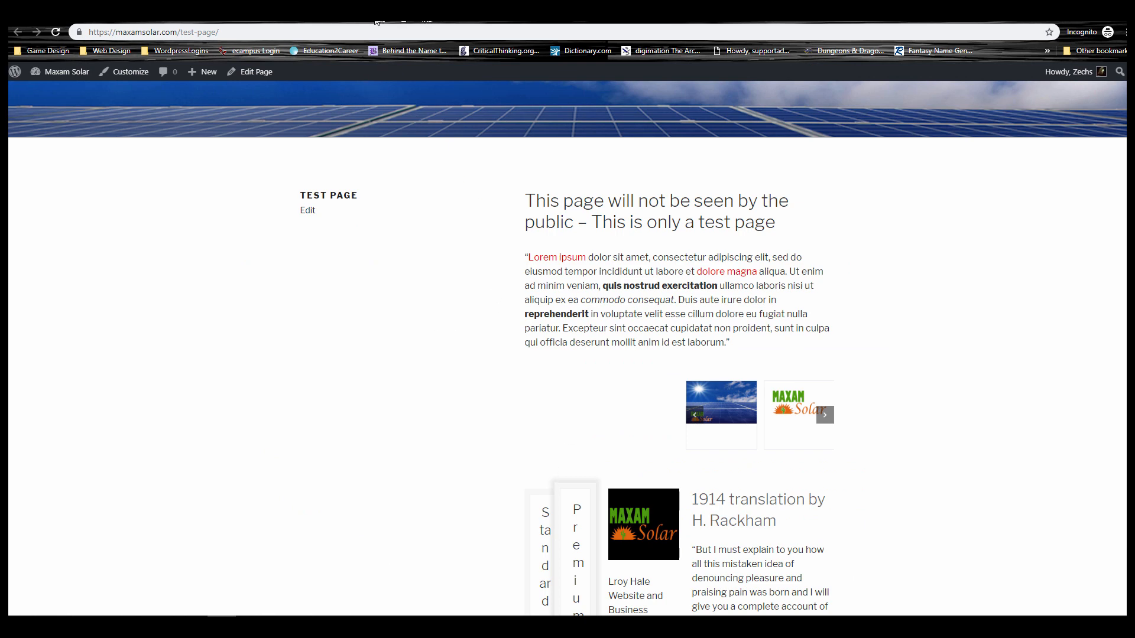
pyautogui.scroll(-3)
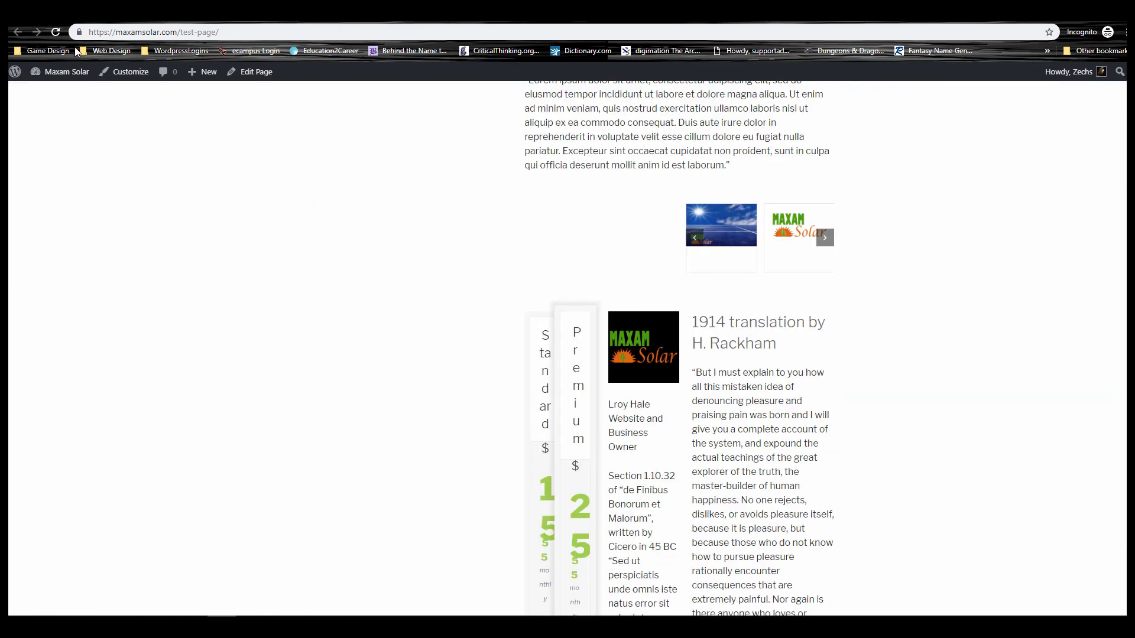
pyautogui.click(56, 32)
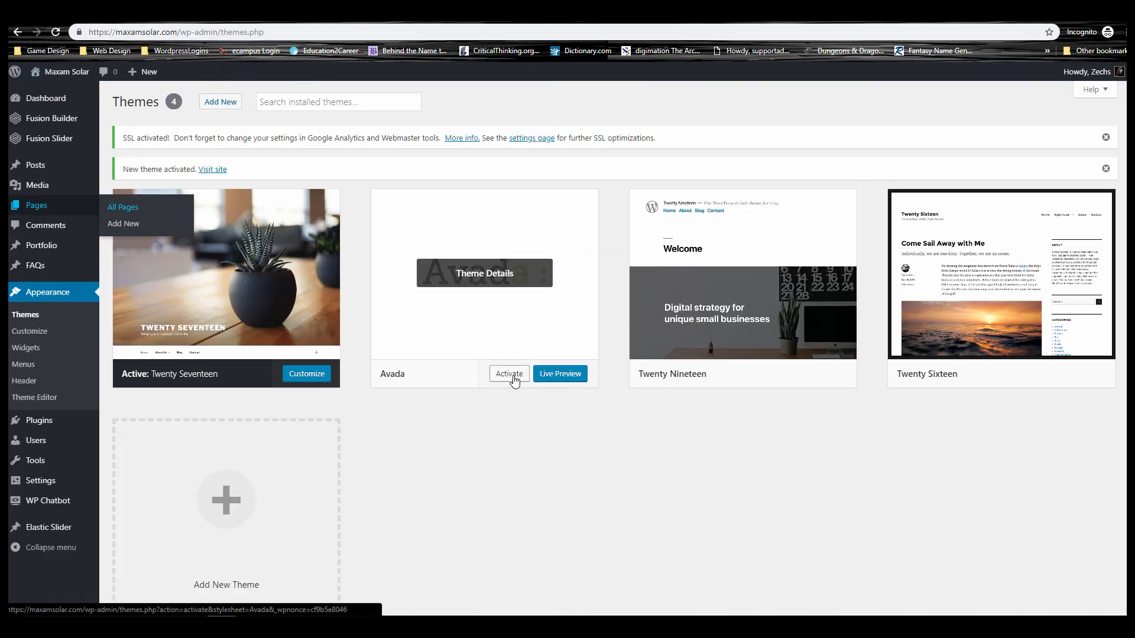
# - Activate the Avada theme from its card on the Themes screen
pyautogui.click(508, 374)
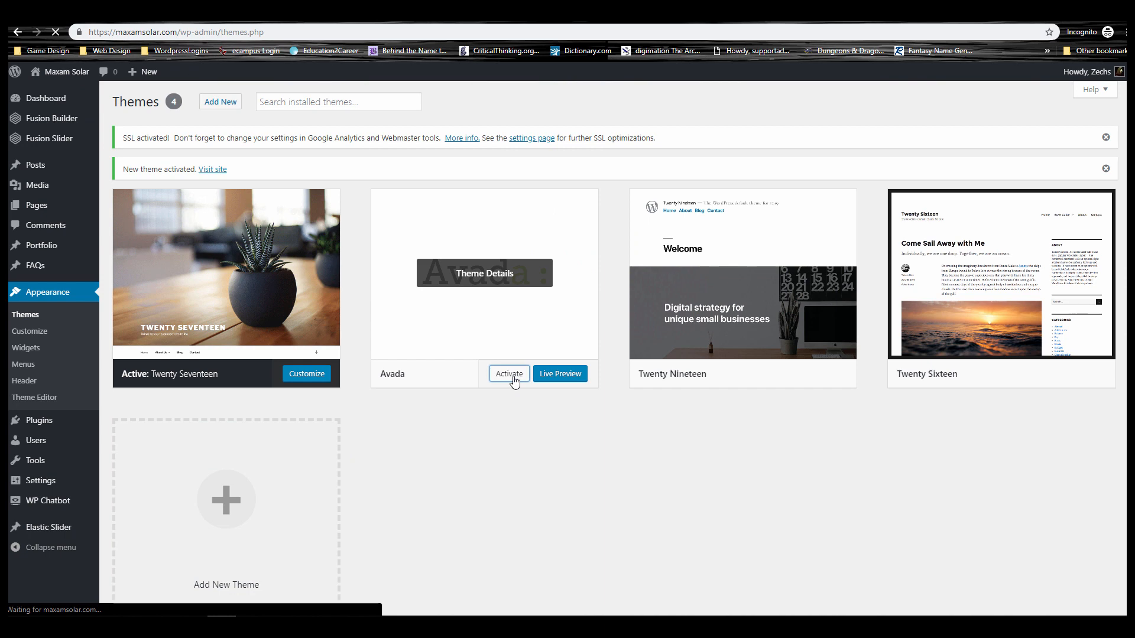
pyautogui.click(508, 373)
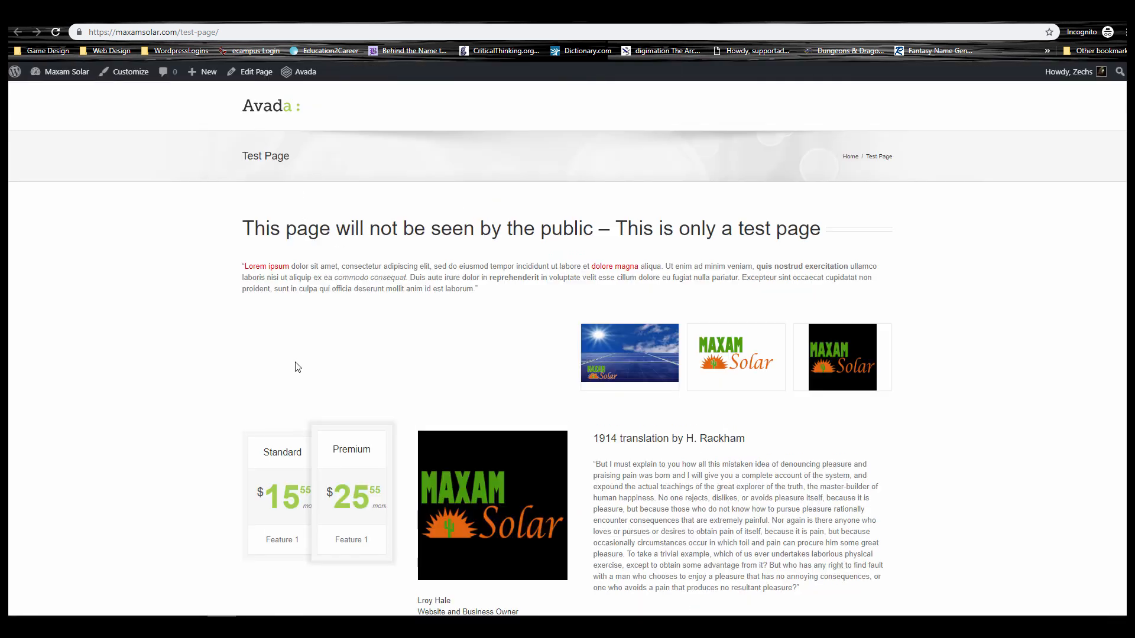
pyautogui.moveTo(494, 289)
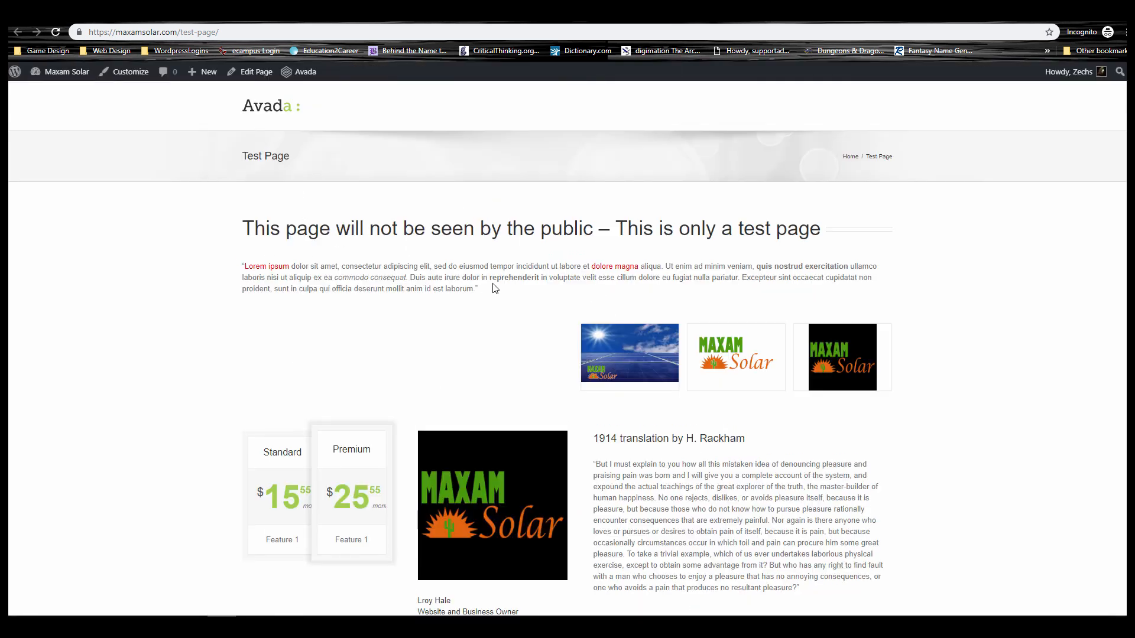
pyautogui.moveTo(249, 228)
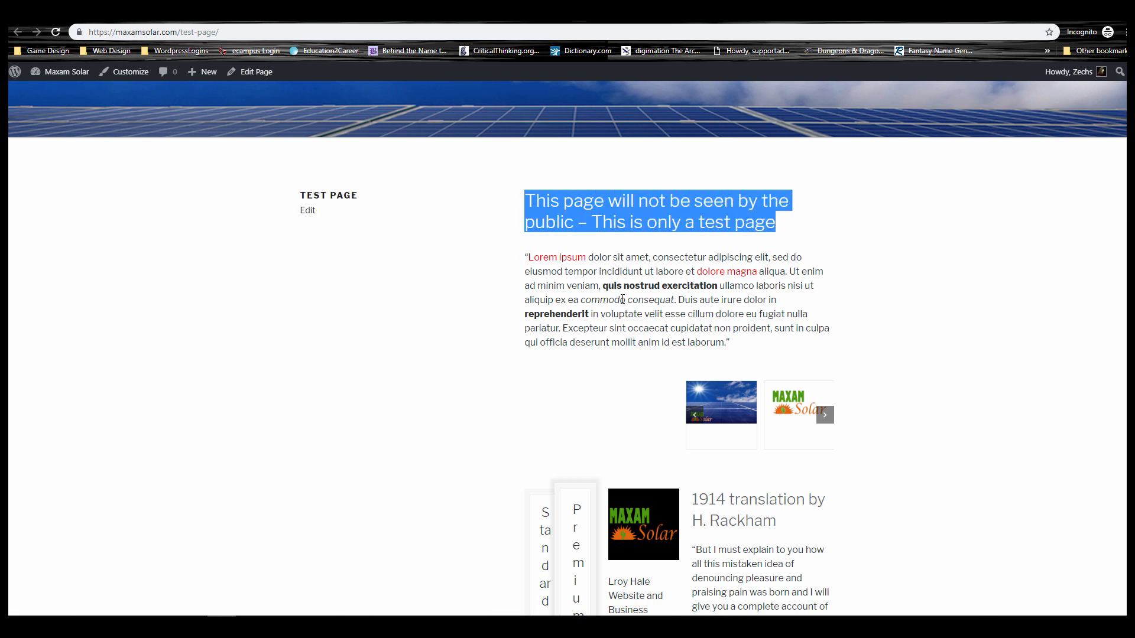
pyautogui.moveTo(668, 199)
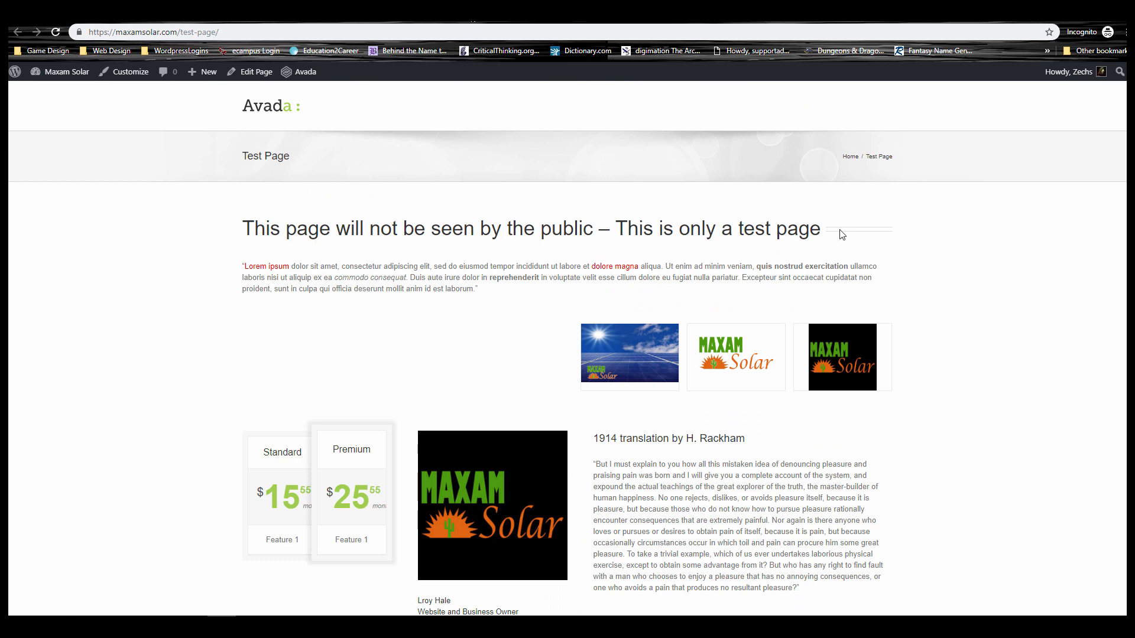
pyautogui.moveTo(411, 334)
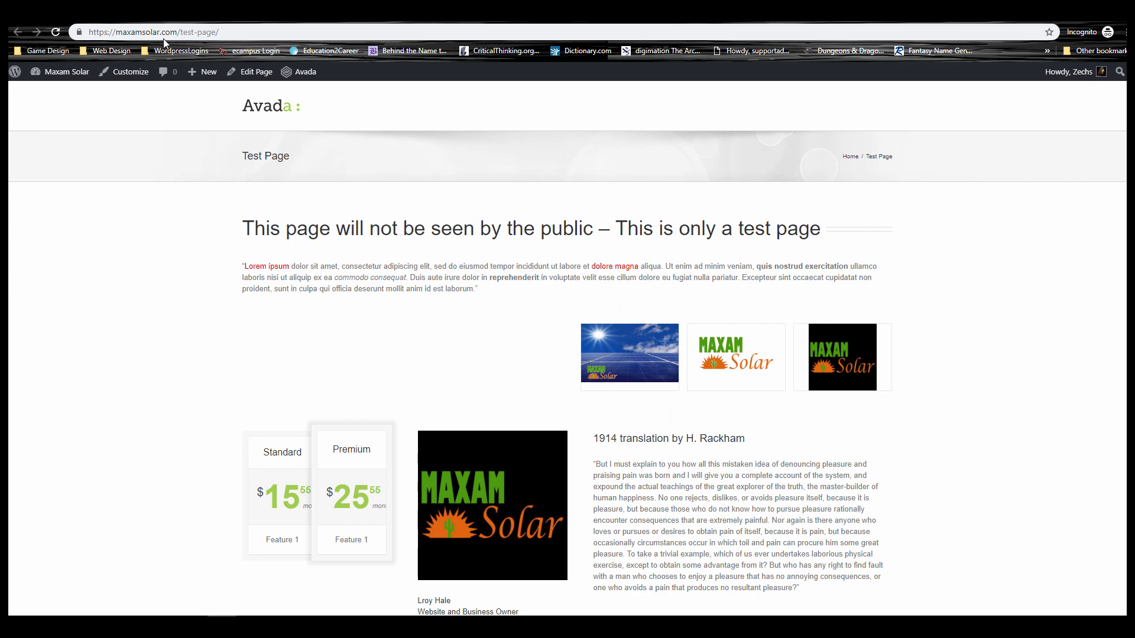
# - Return from the Avada-styled live Test Page to editing it in the builder
pyautogui.click(305, 72)
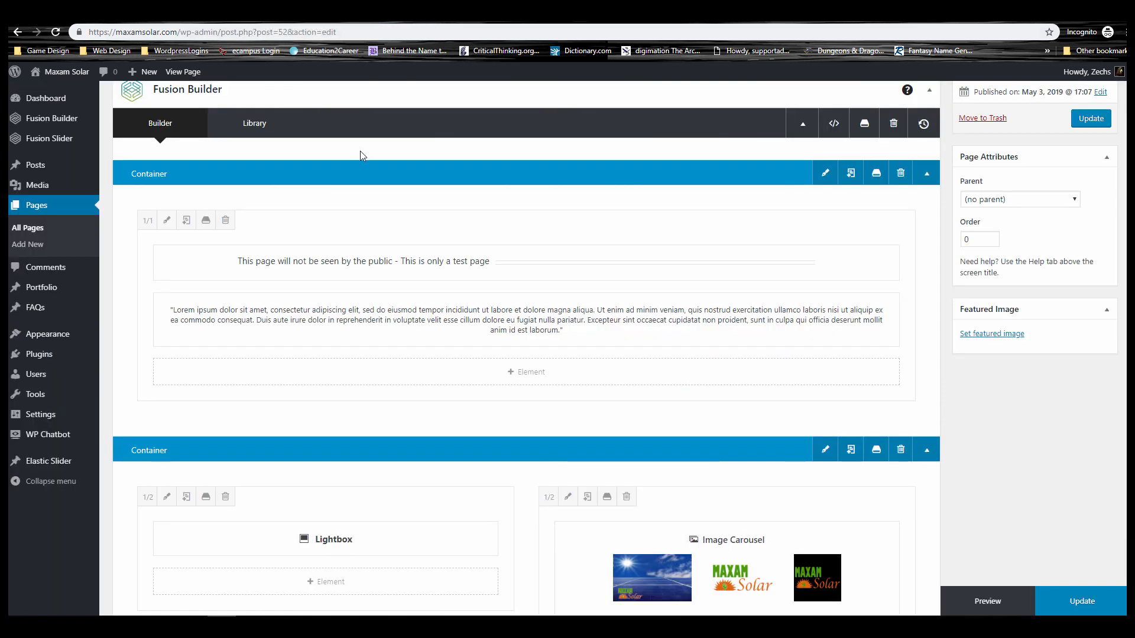
pyautogui.moveTo(408, 178)
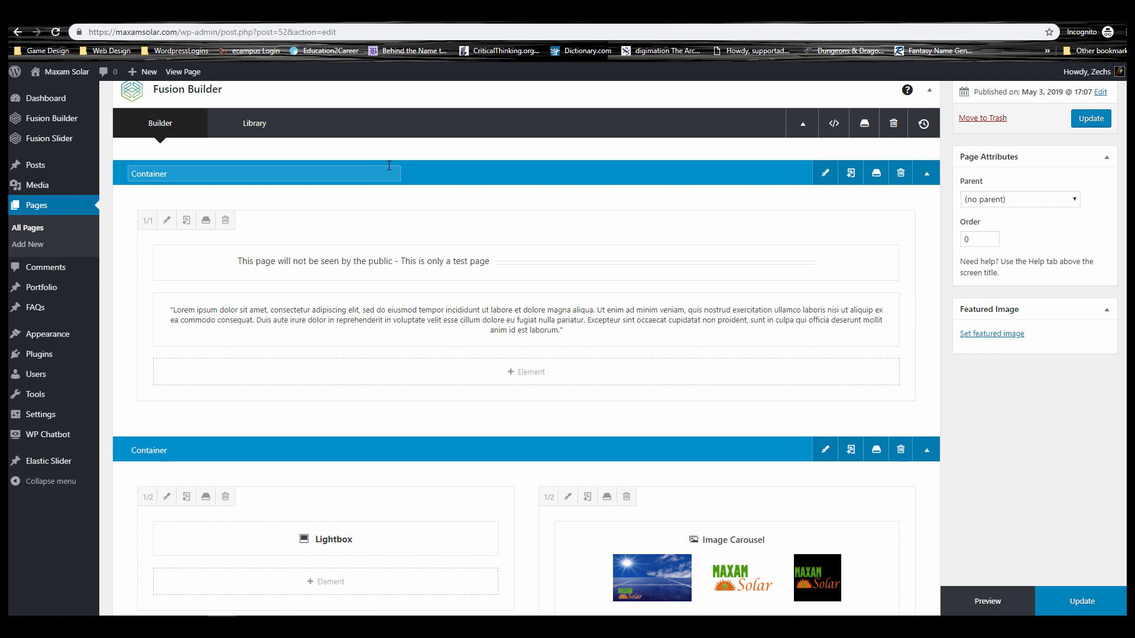
pyautogui.moveTo(402, 174)
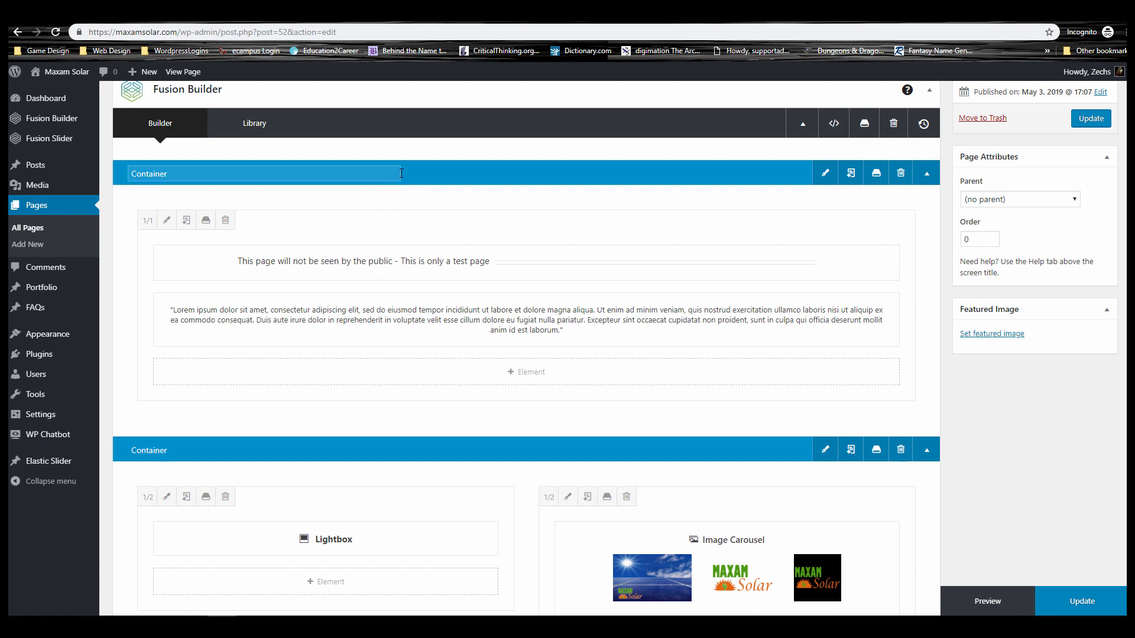